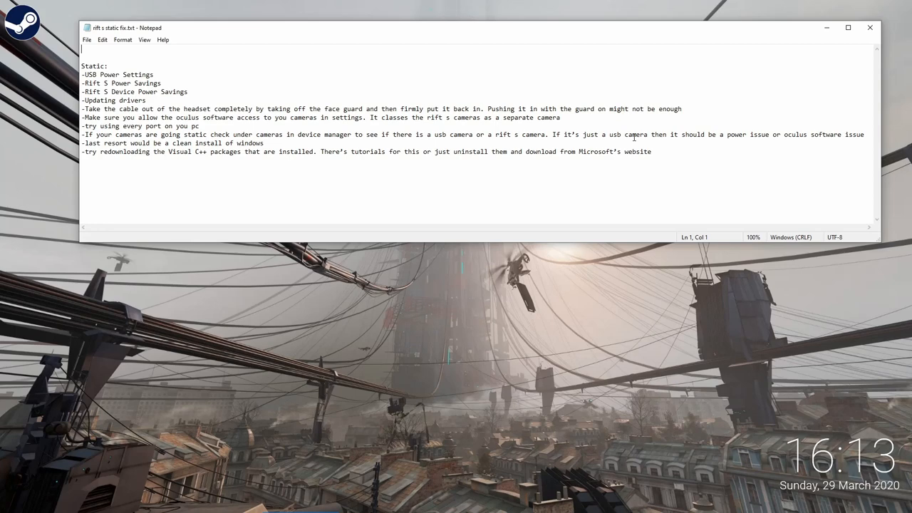
mouse_move(639, 131)
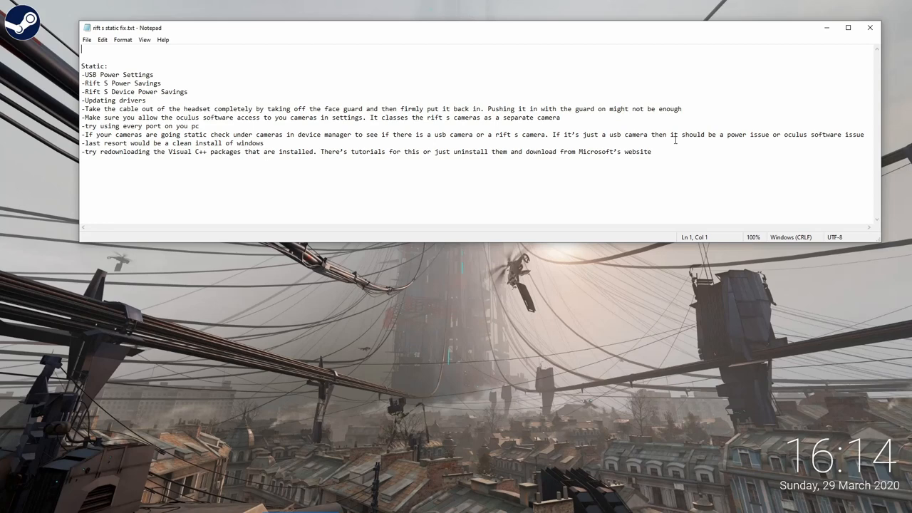
mouse_move(531, 331)
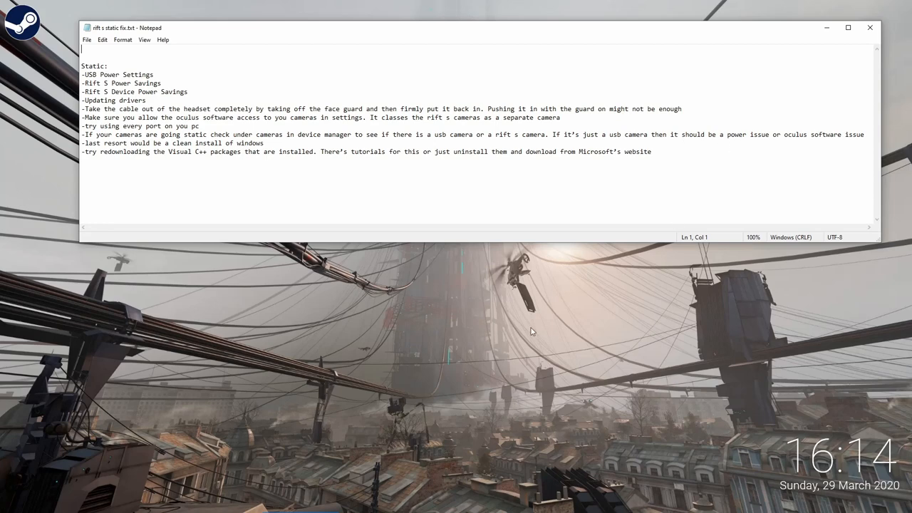
mouse_move(310, 288)
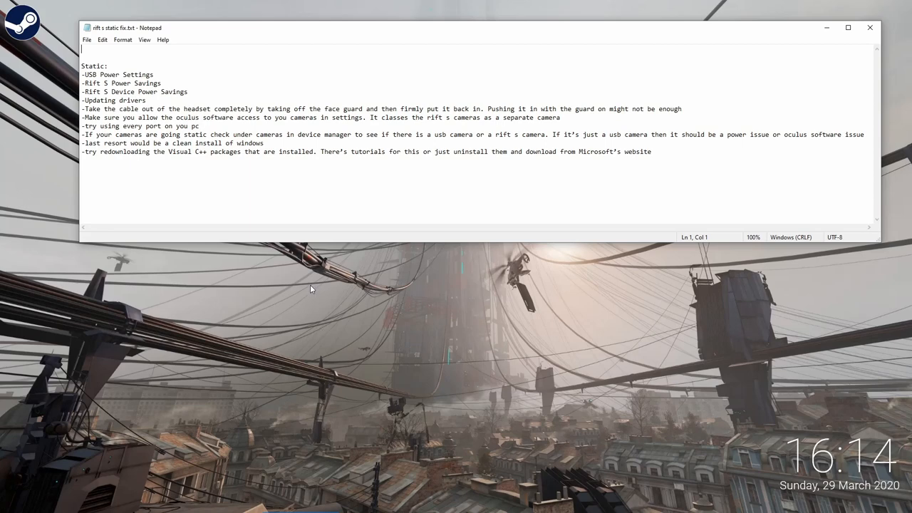
mouse_move(302, 287)
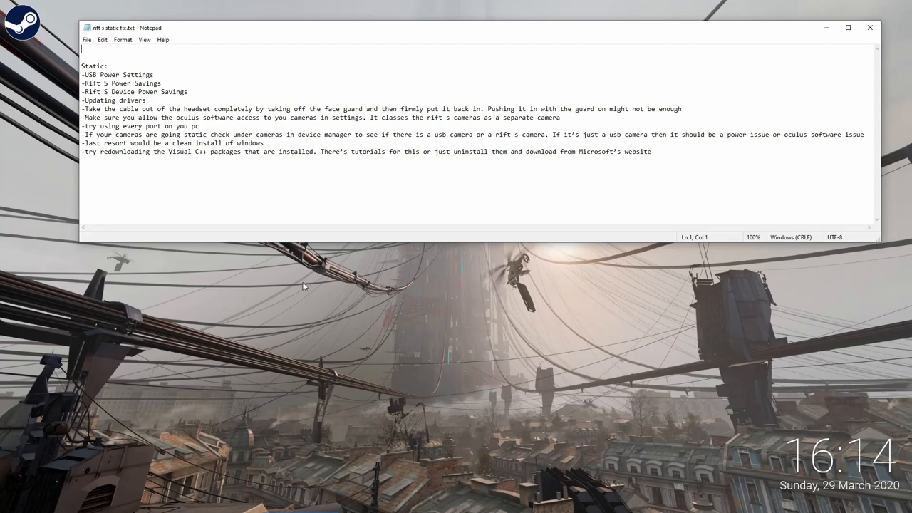
Launch Control Panel, go to Power Options, and open AMD Ryzen Balanced plan settings
click(34, 504)
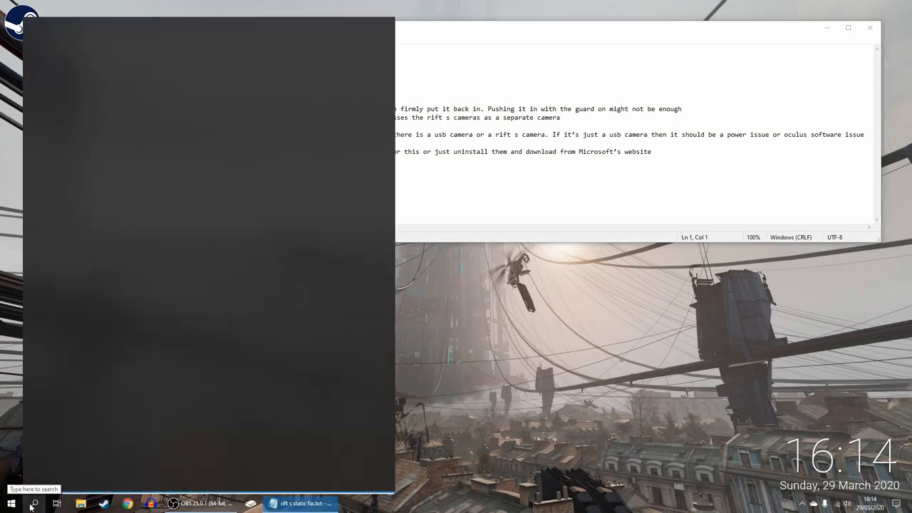
click(33, 504)
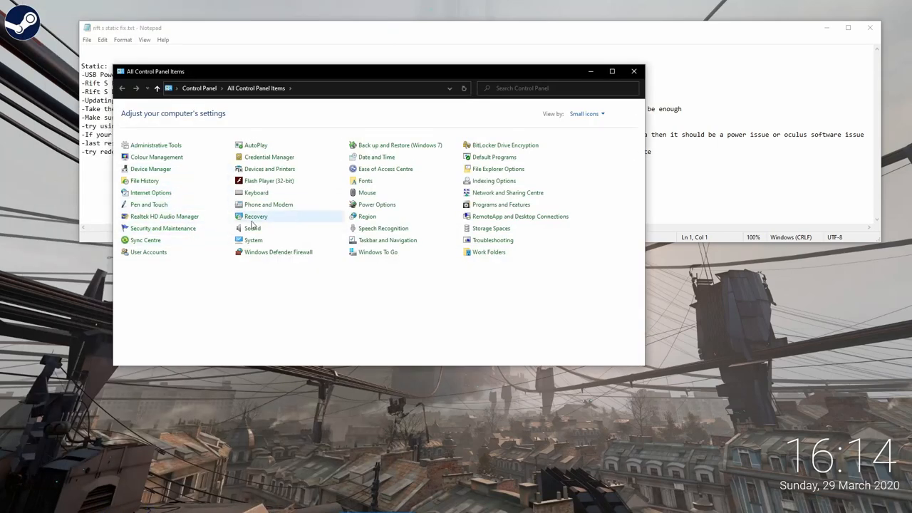
mouse_move(377, 205)
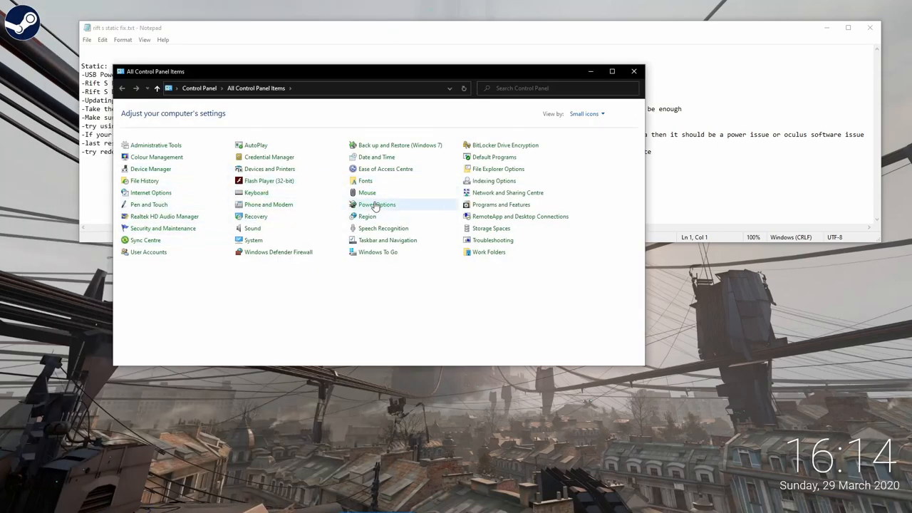
click(377, 205)
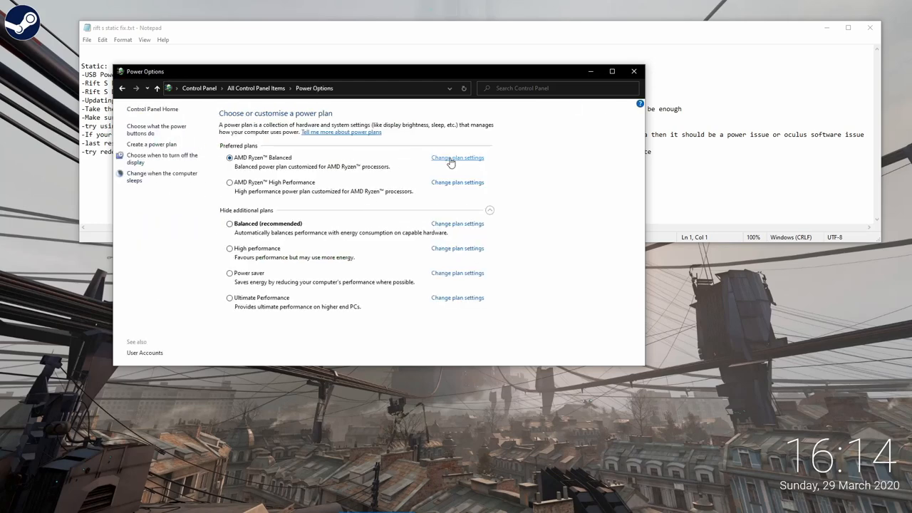
mouse_move(397, 162)
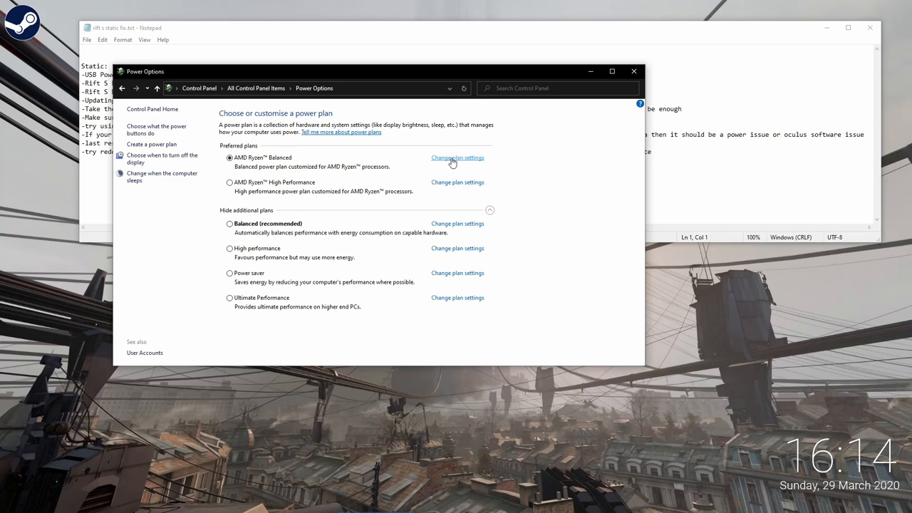
click(458, 157)
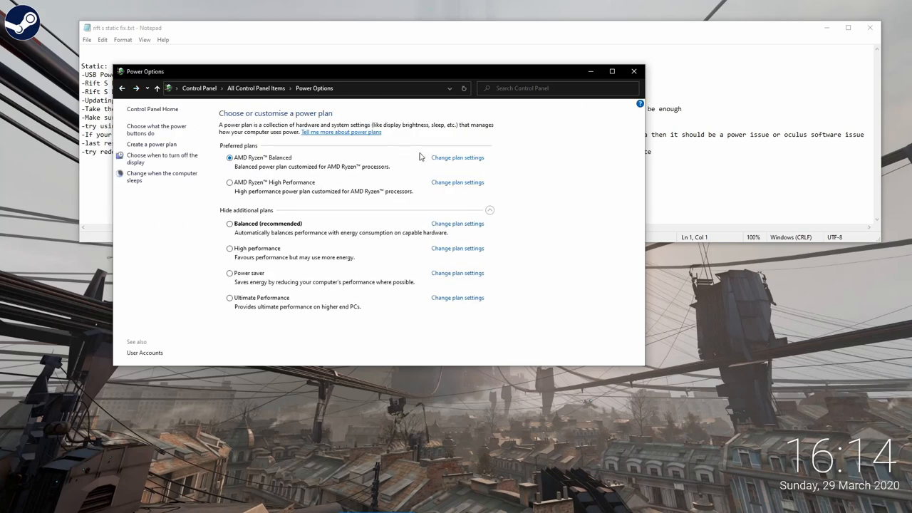
click(458, 158)
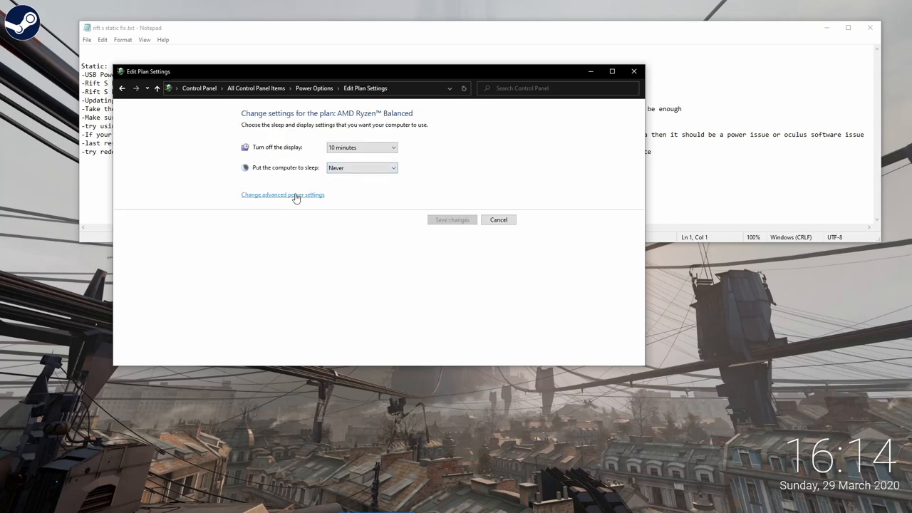
click(282, 194)
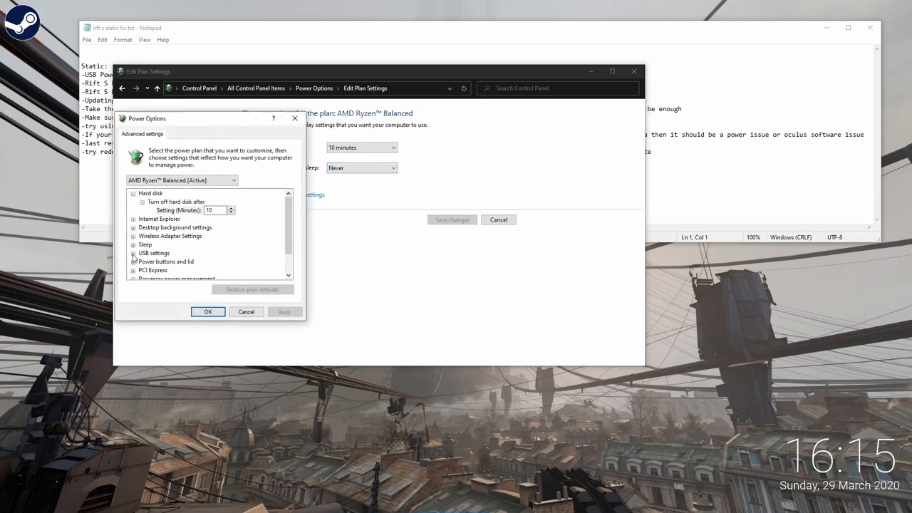
click(133, 253)
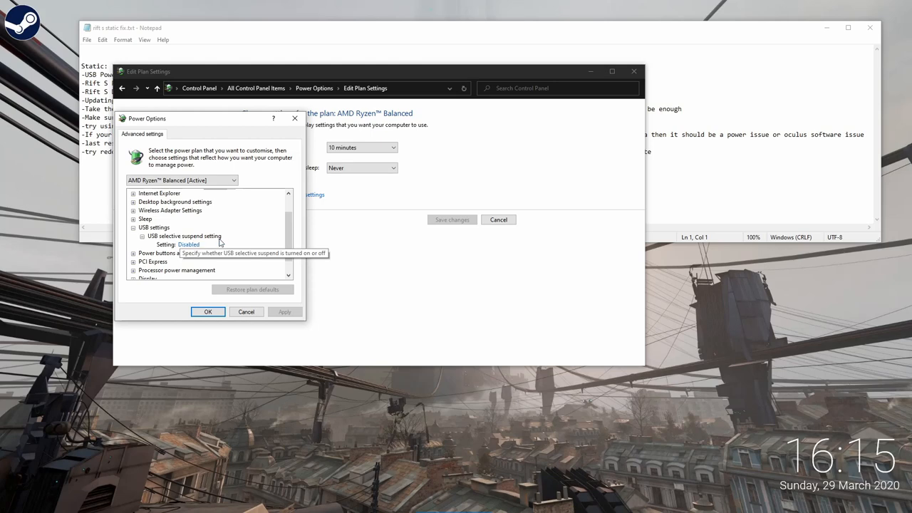
click(189, 244)
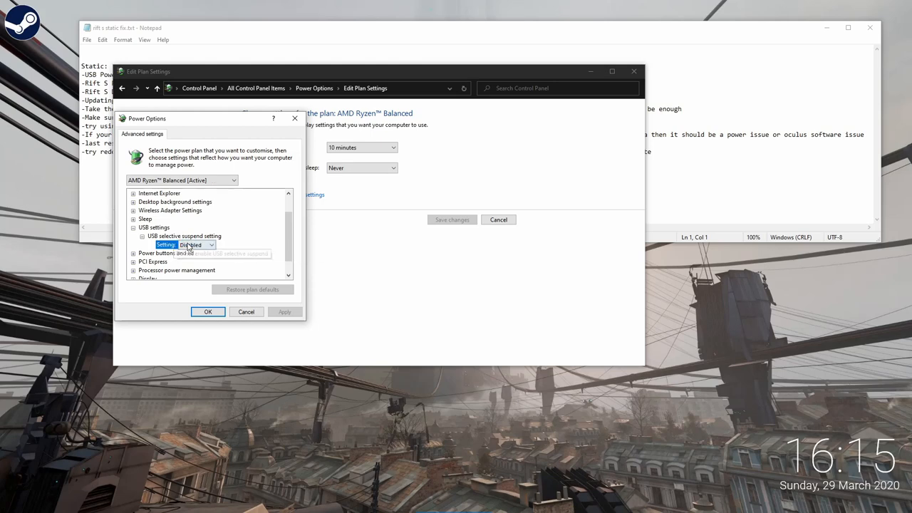
click(211, 244)
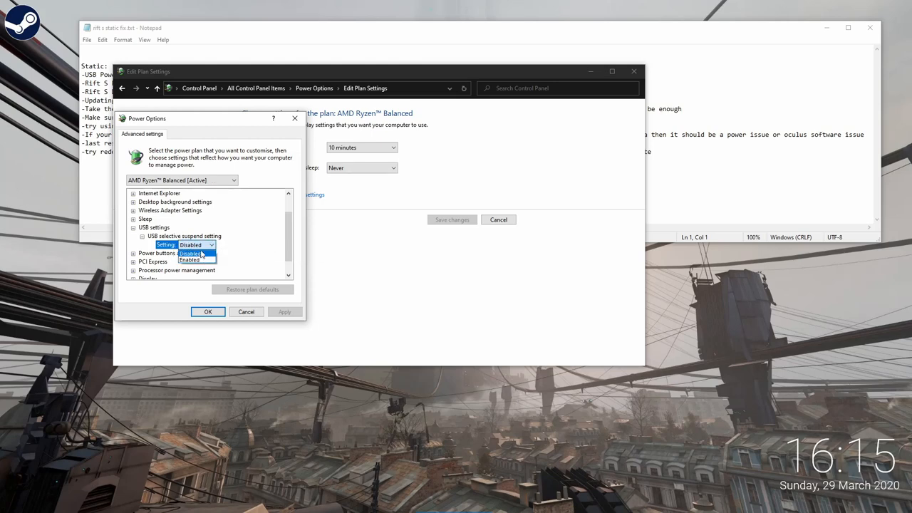
click(191, 245)
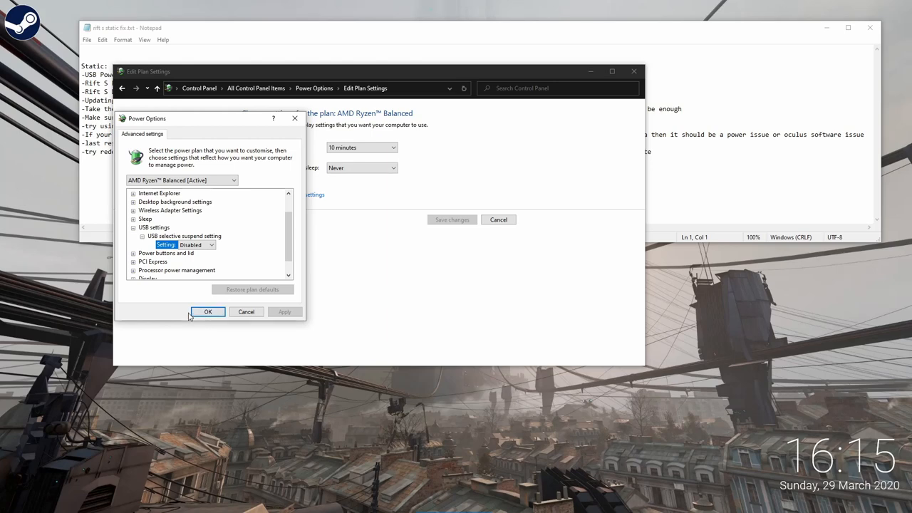
click(207, 311)
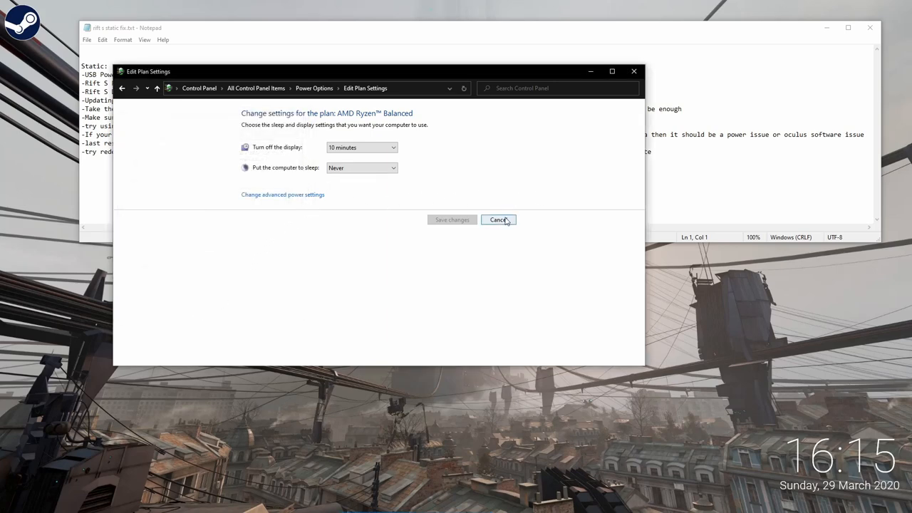
mouse_move(497, 220)
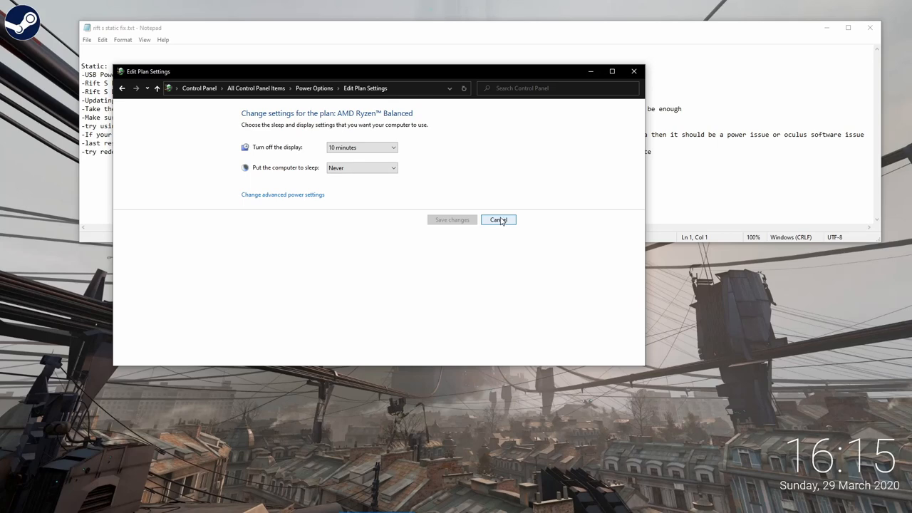
Cancel plan editing, open Devices and Printers, and select Rift S to confirm USB 3.0
click(498, 219)
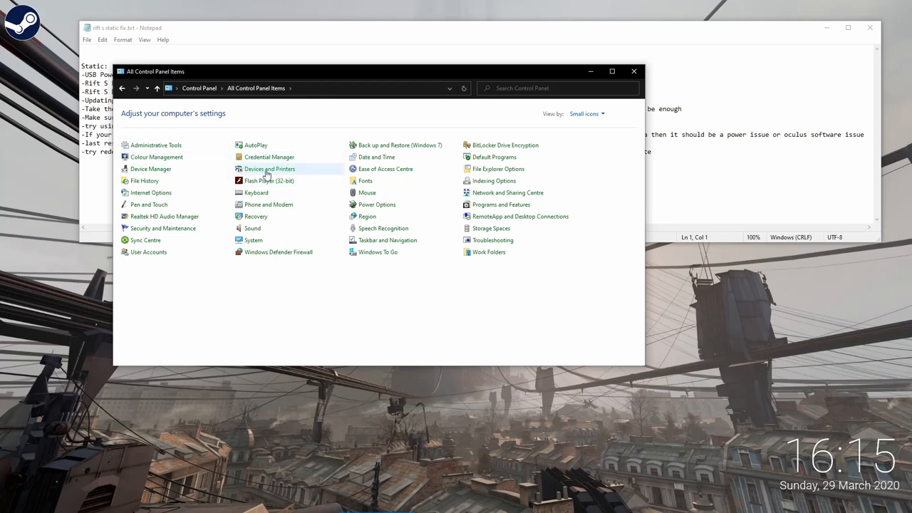
double_click(269, 169)
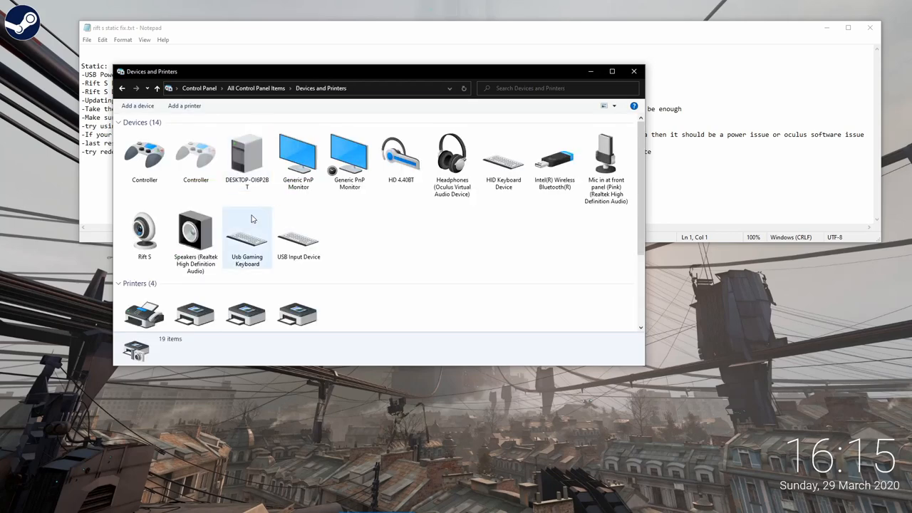
click(144, 232)
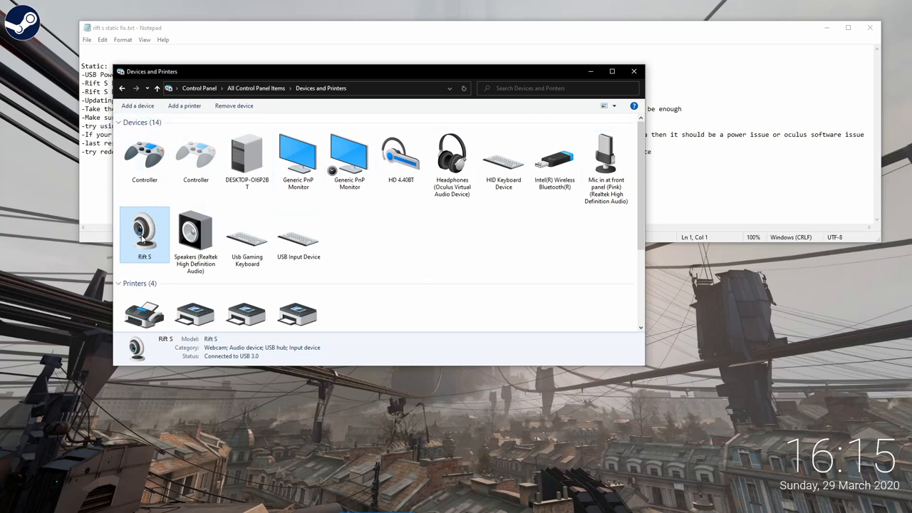
mouse_move(144, 231)
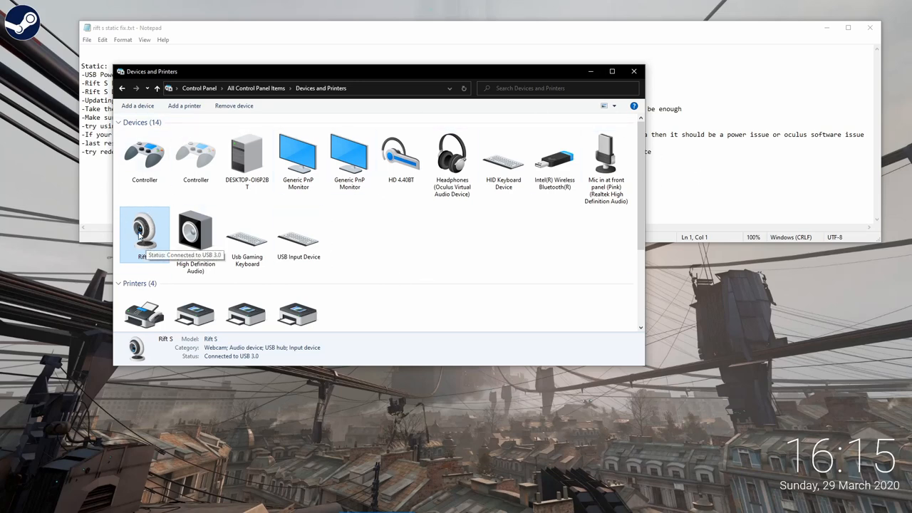
In Rift S properties, inspect the headphones, sound and imaging device functions
double_click(144, 231)
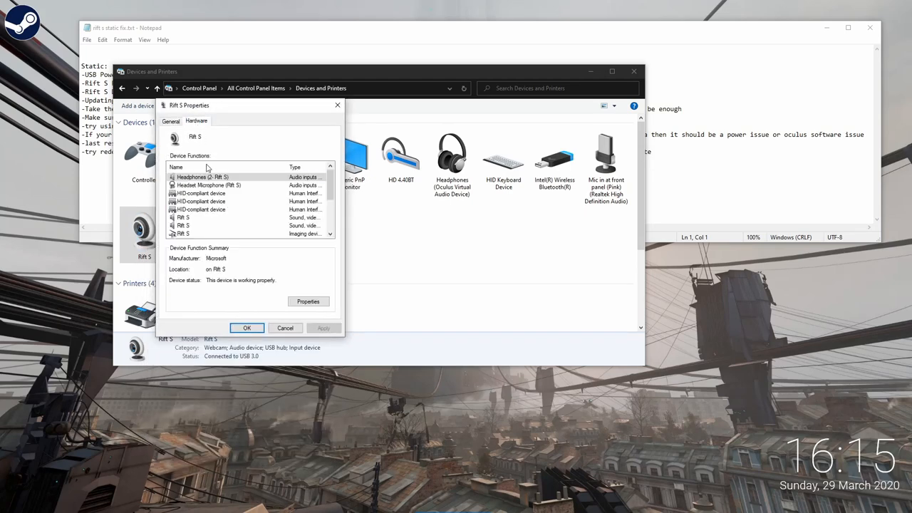
scroll(down, 3)
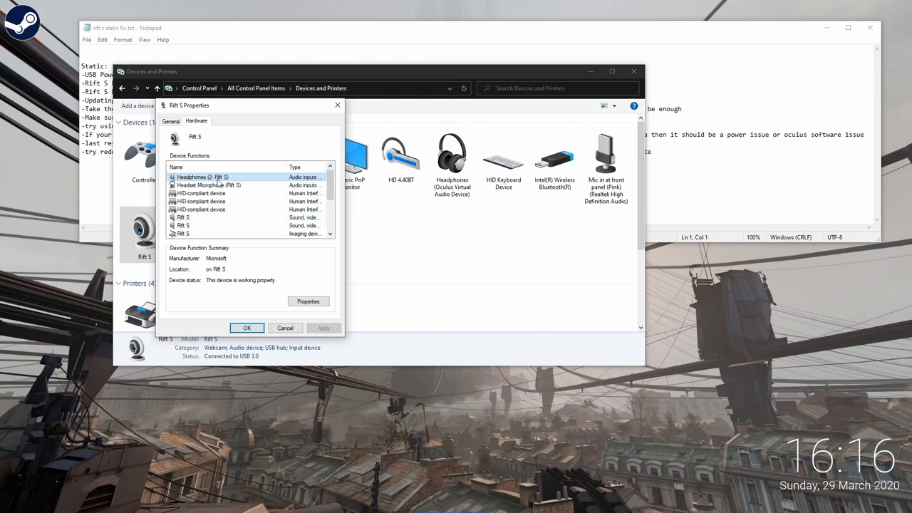
click(201, 201)
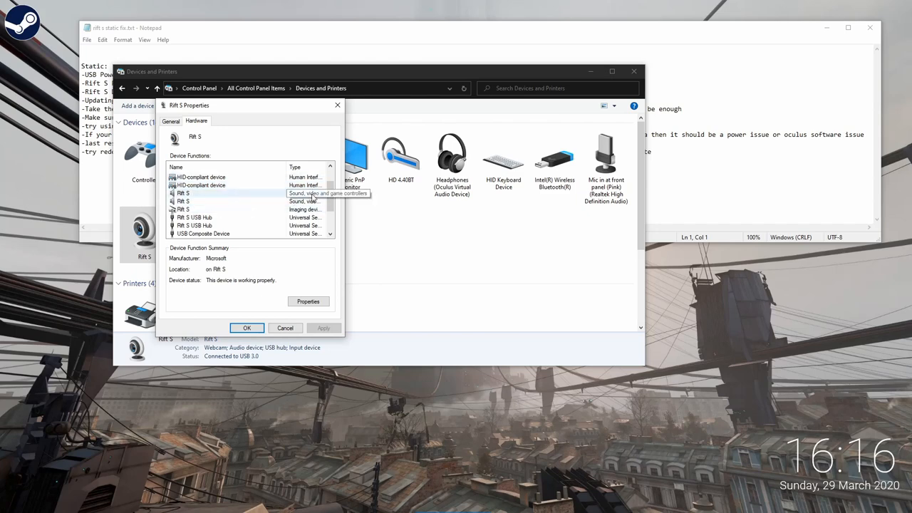
click(185, 193)
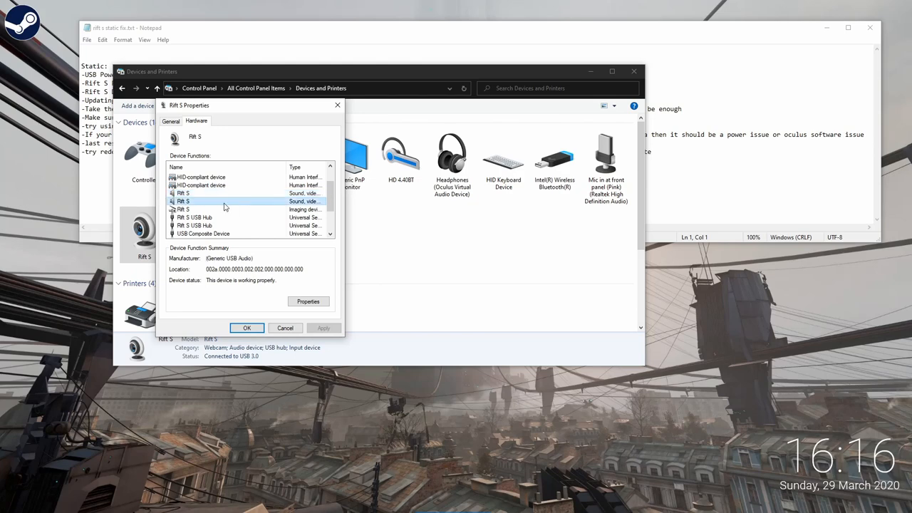
mouse_move(205, 211)
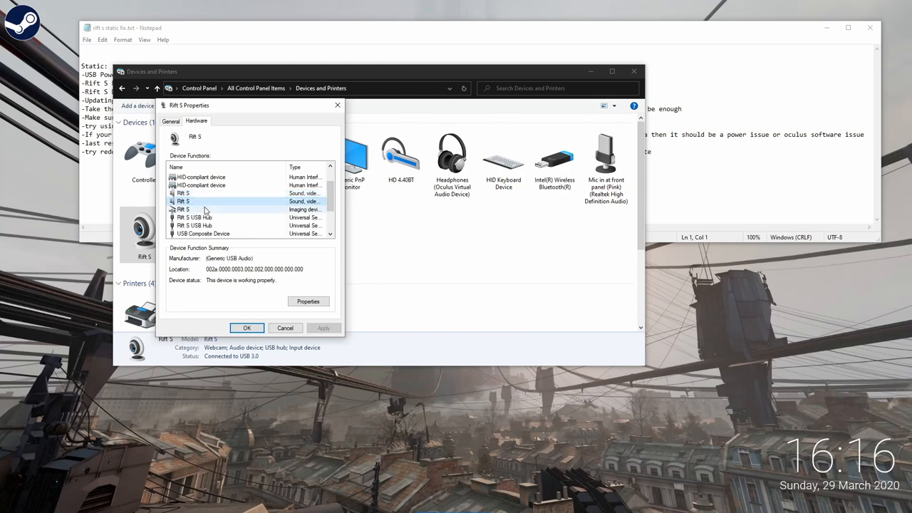
click(199, 209)
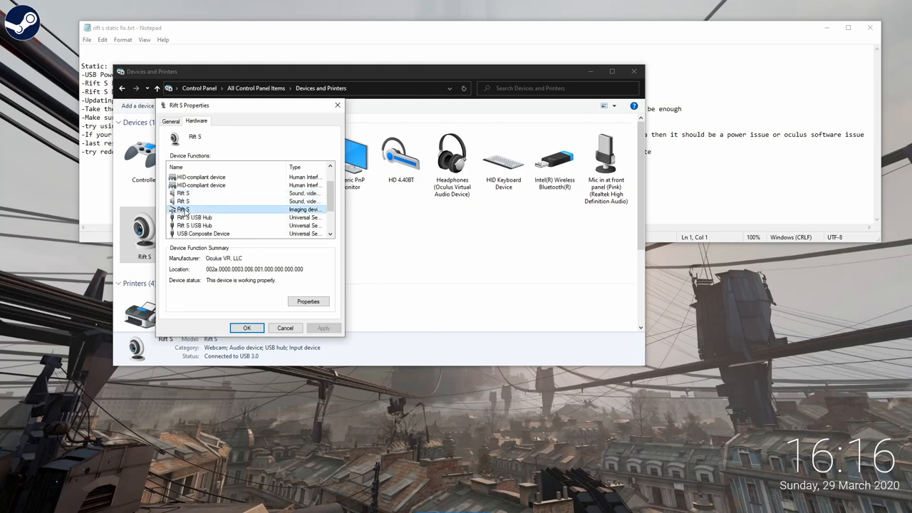
click(308, 301)
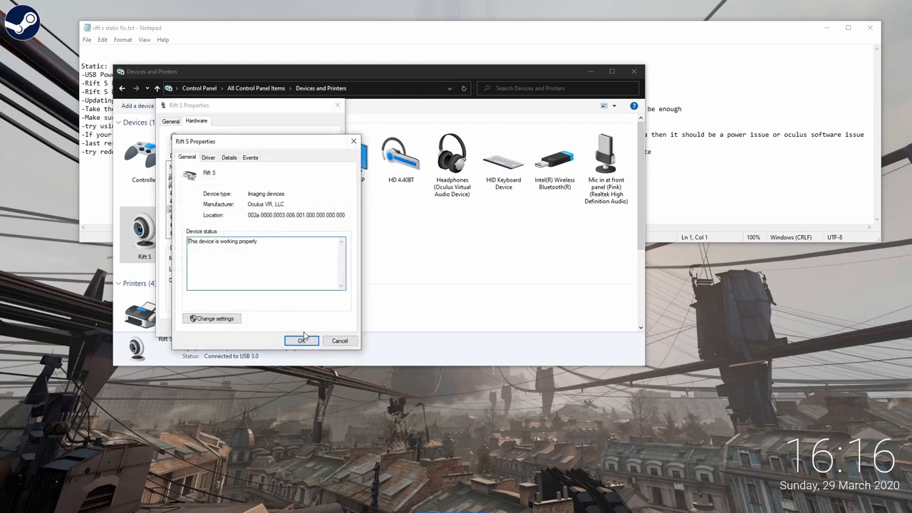
click(302, 340)
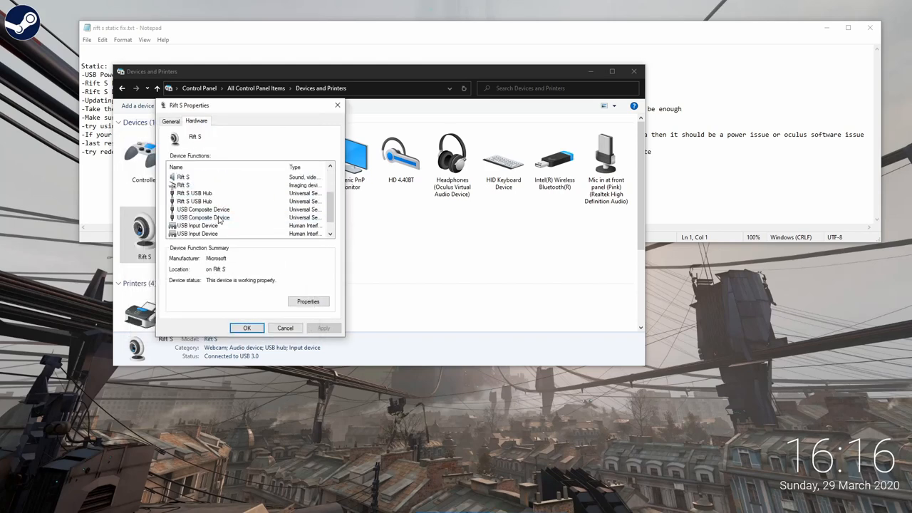
Open a Rift S USB Input Device's properties and check its power management settings
click(198, 225)
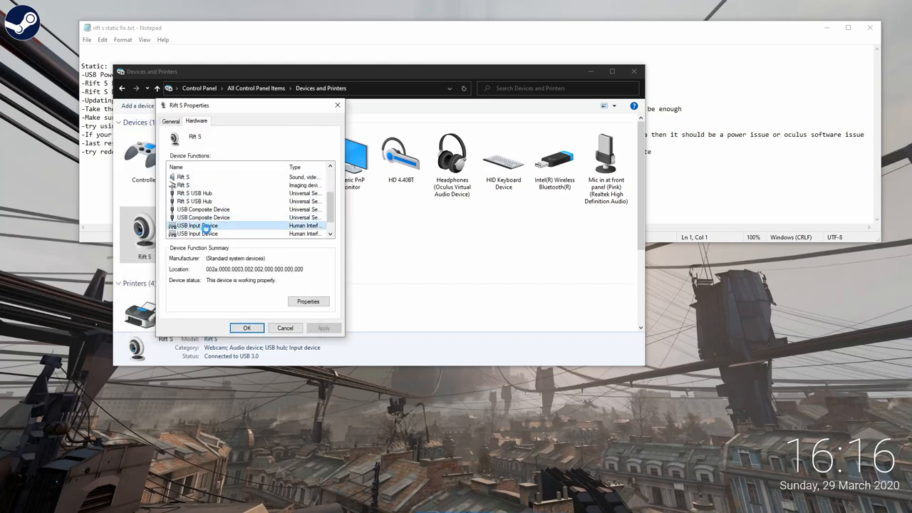
click(308, 300)
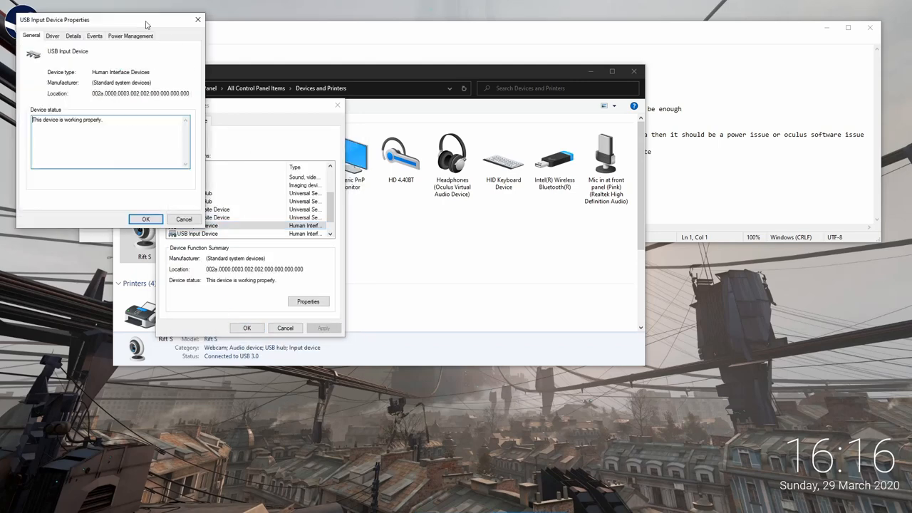
click(273, 145)
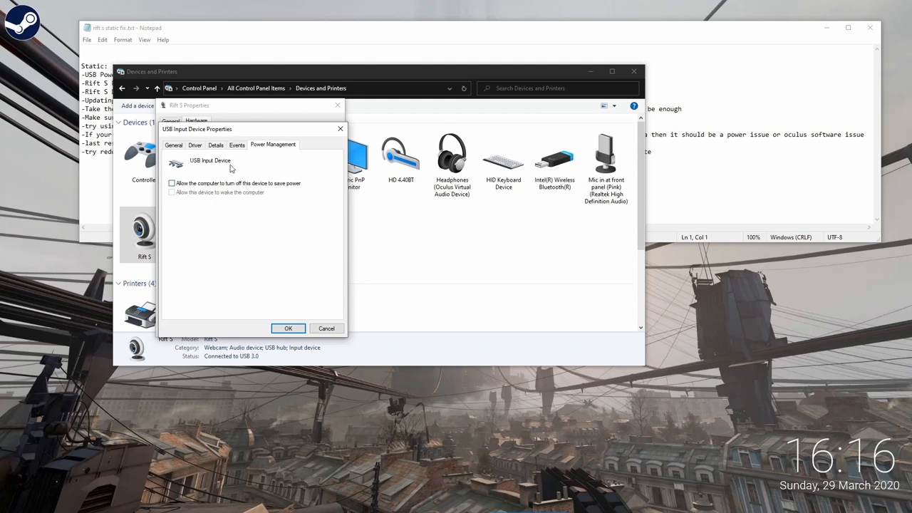
mouse_move(183, 182)
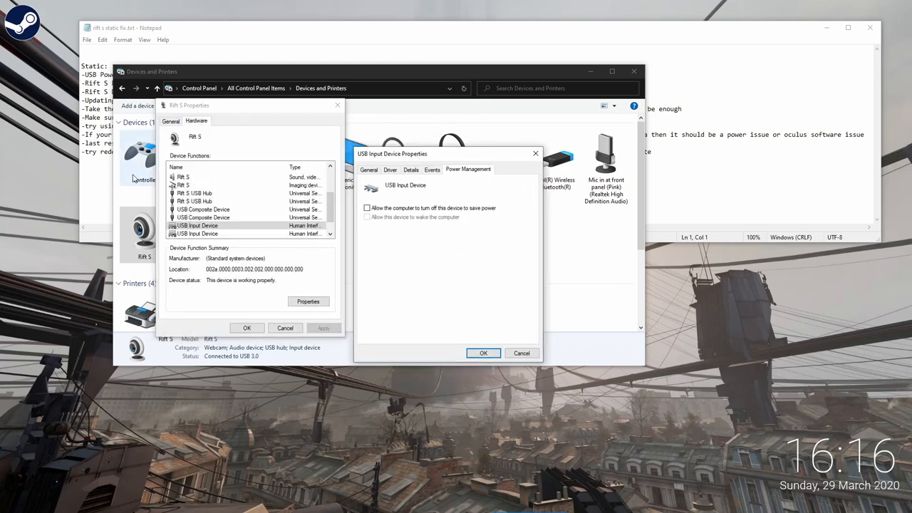
mouse_move(245, 140)
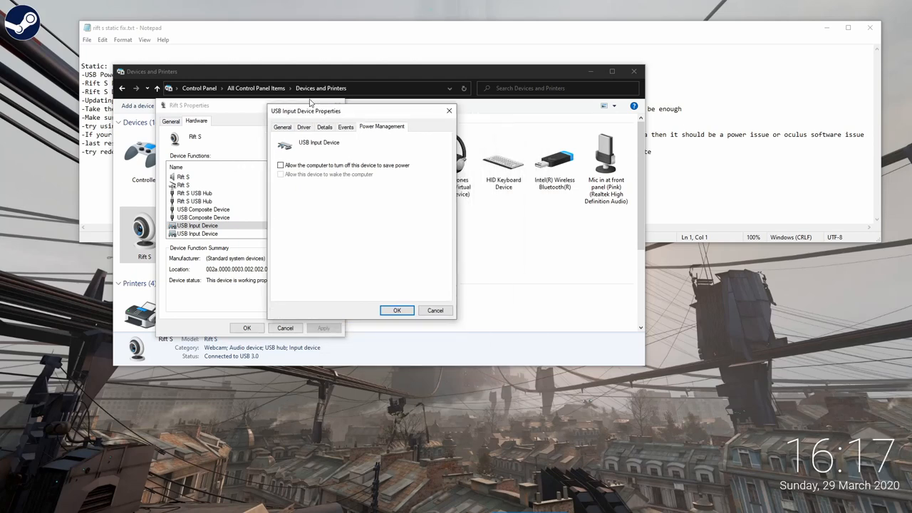
mouse_move(297, 116)
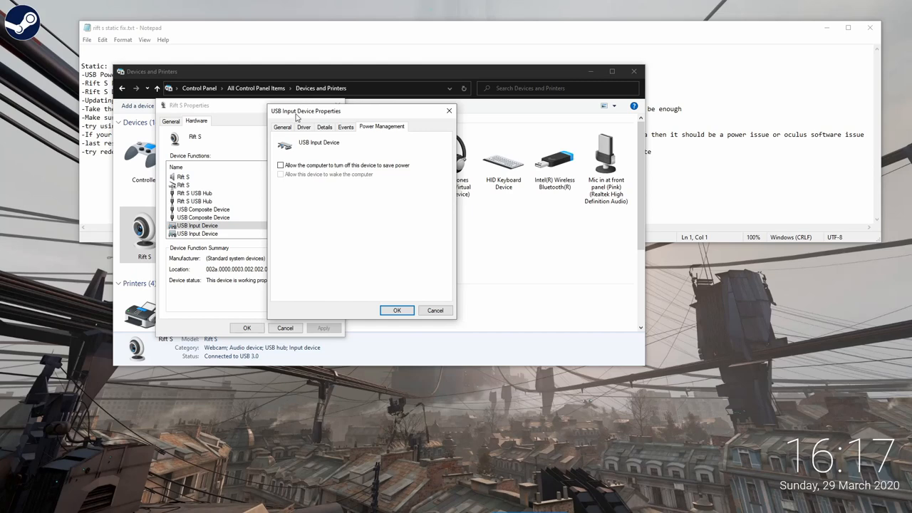
drag(307, 111, 281, 116)
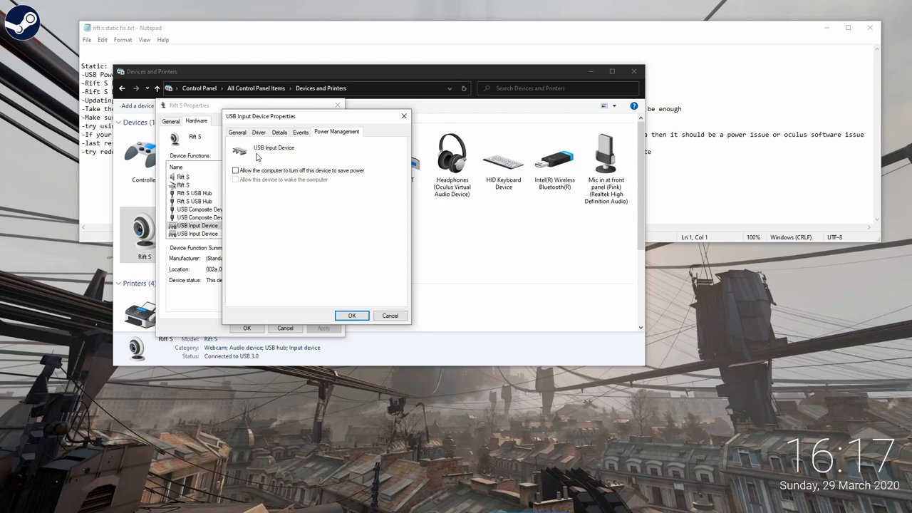
mouse_move(269, 153)
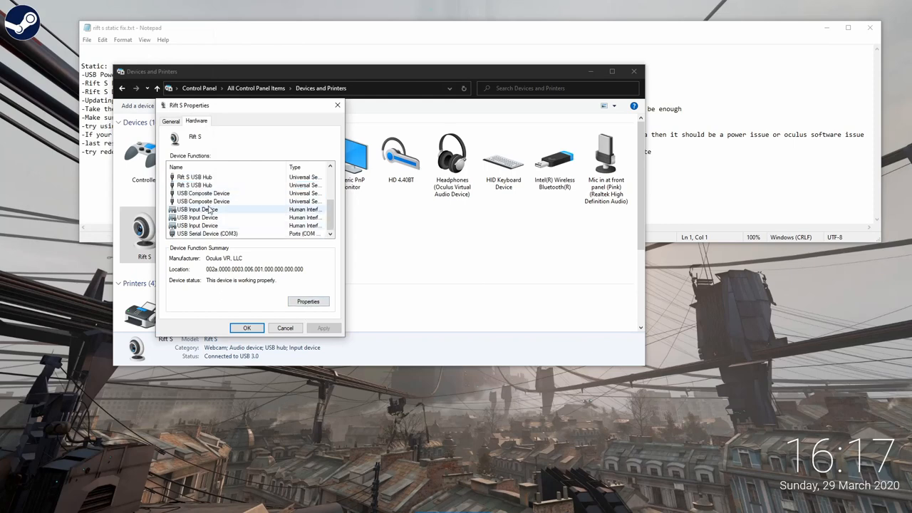
mouse_move(211, 216)
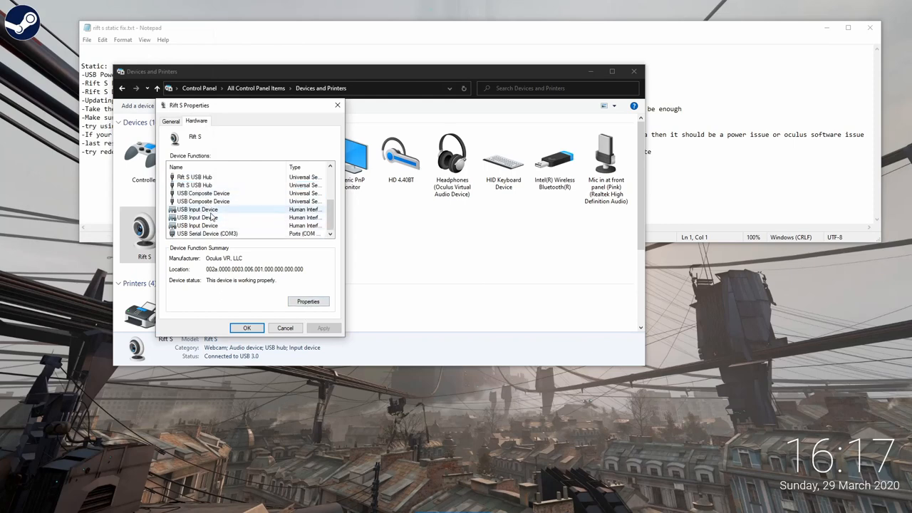
mouse_move(210, 217)
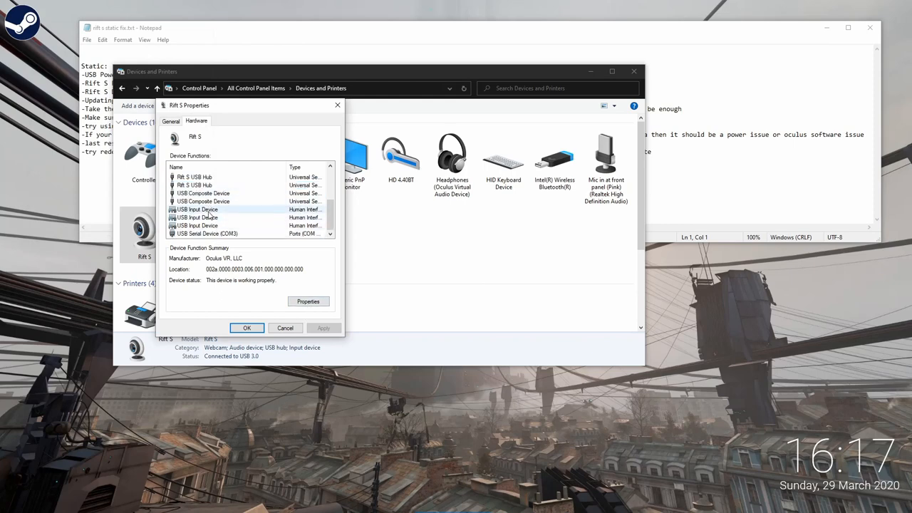
Check the other USB input devices and USB Serial Device (COM3), then close Rift S properties
click(197, 226)
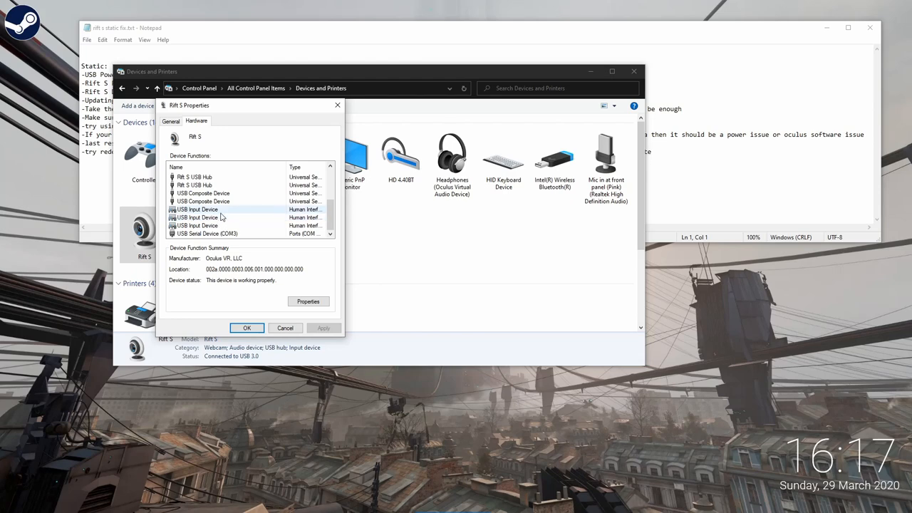
mouse_move(219, 214)
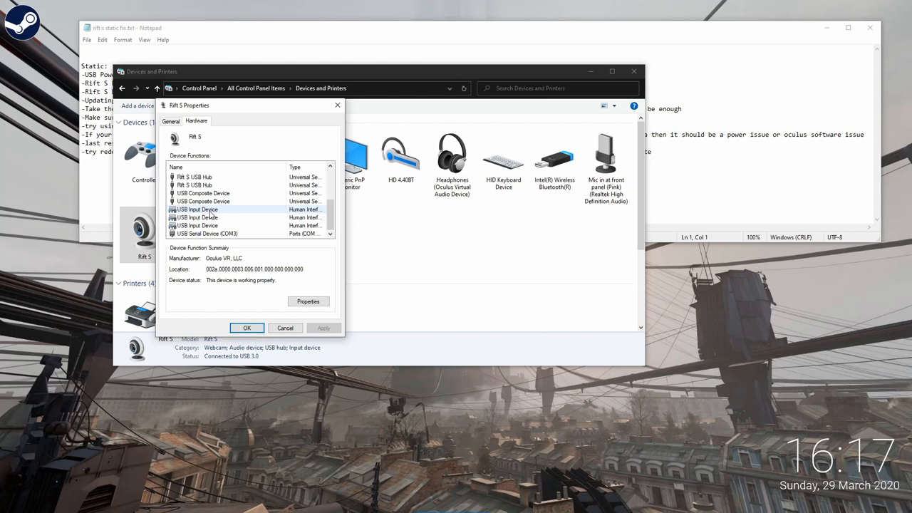
click(203, 200)
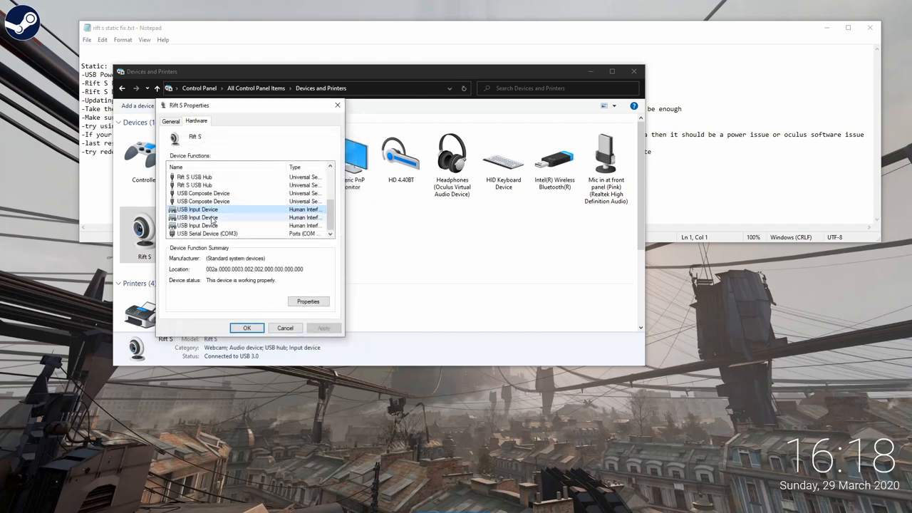
click(308, 301)
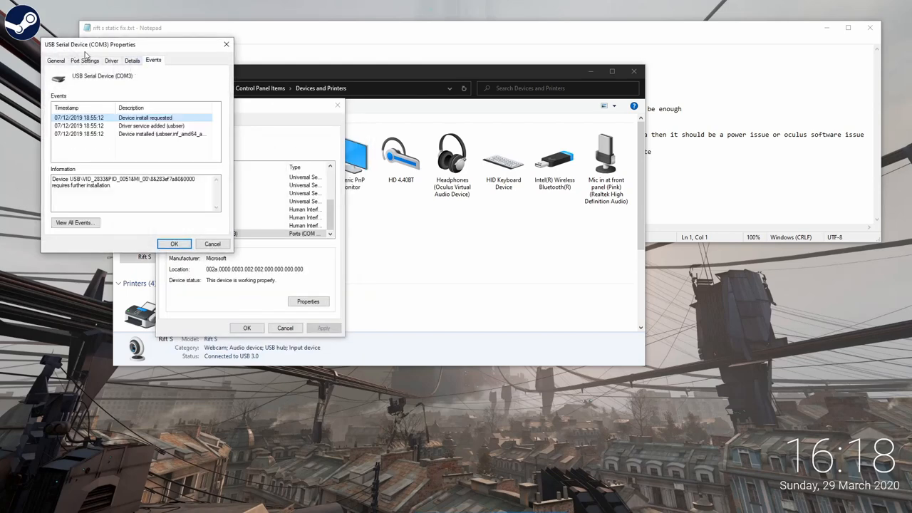
click(112, 60)
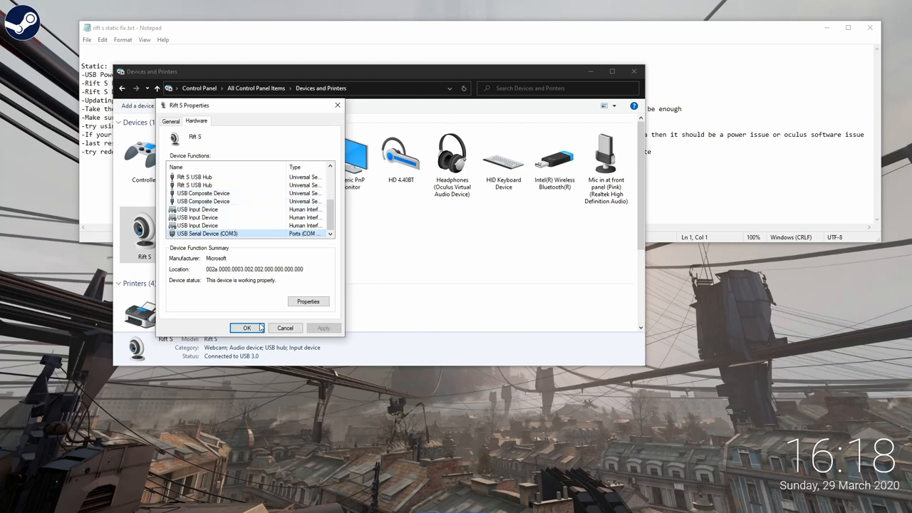
click(246, 327)
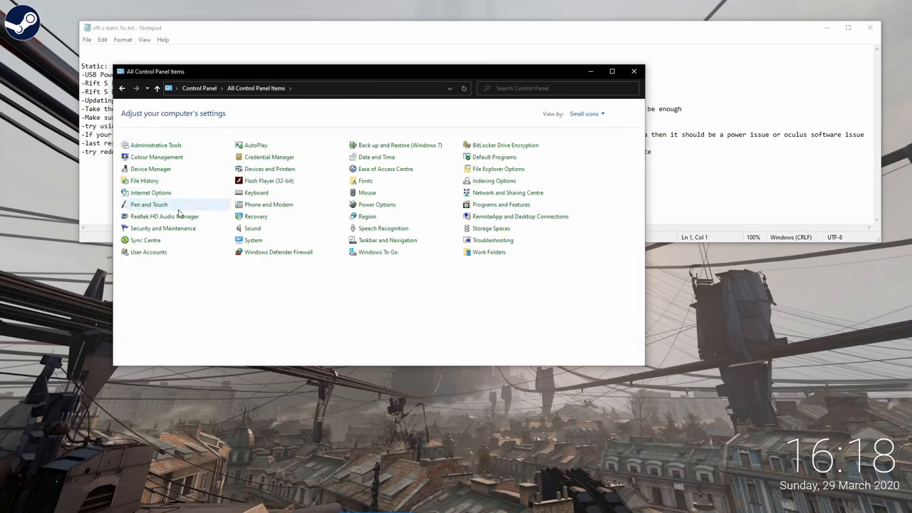
In Device Manager, review and cancel the AMD USB 3.10 host controller driver update
click(151, 168)
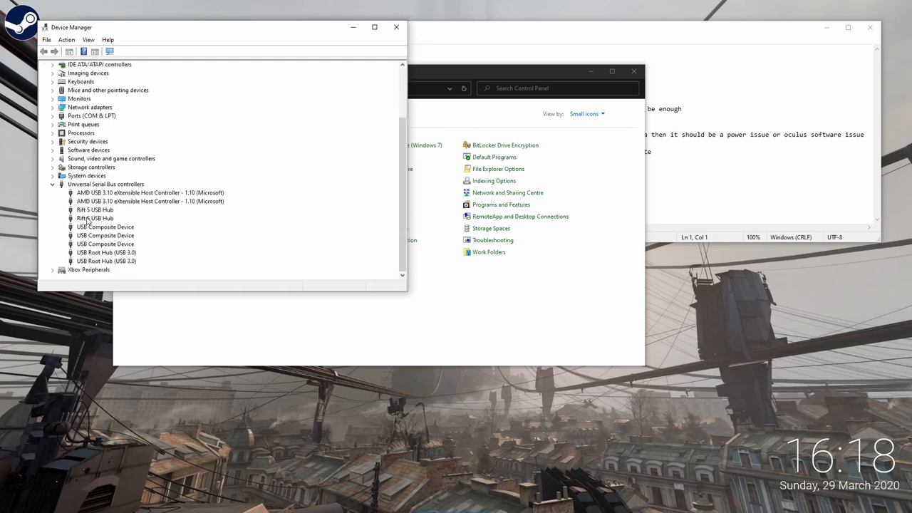
mouse_move(125, 253)
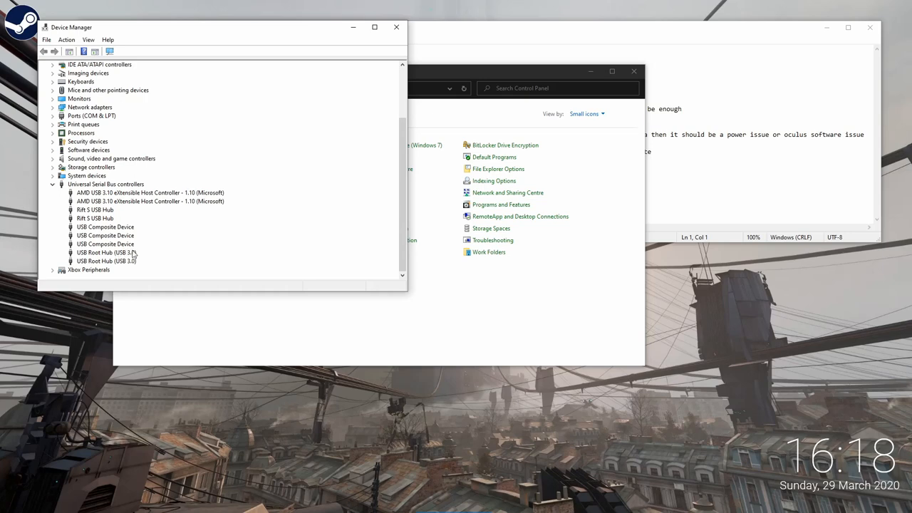
mouse_move(102, 254)
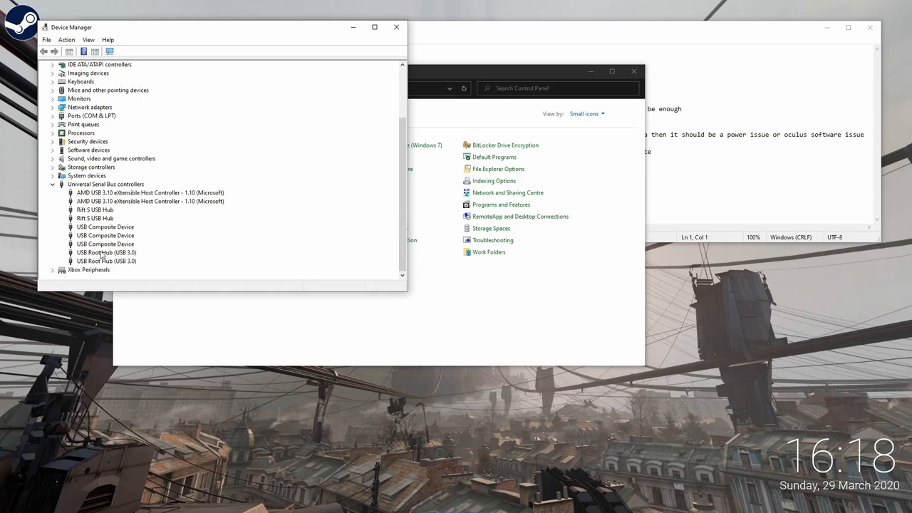
mouse_move(123, 257)
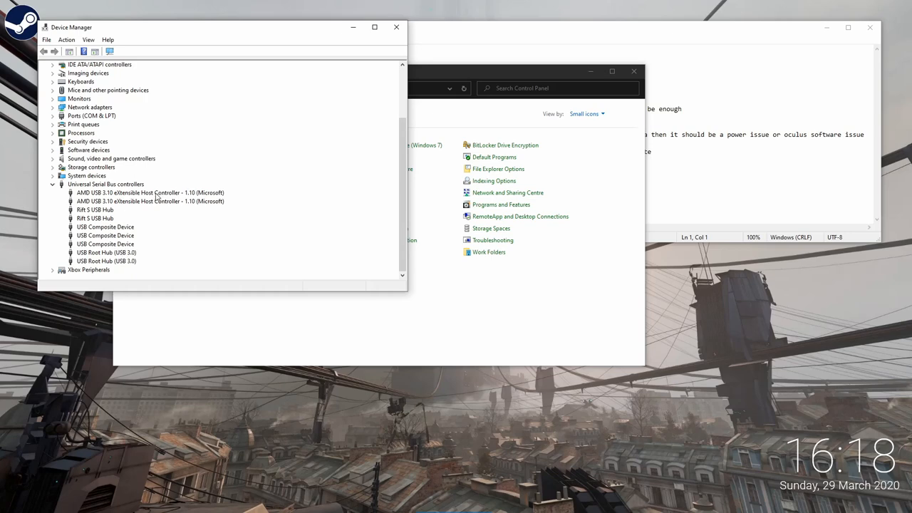
click(105, 253)
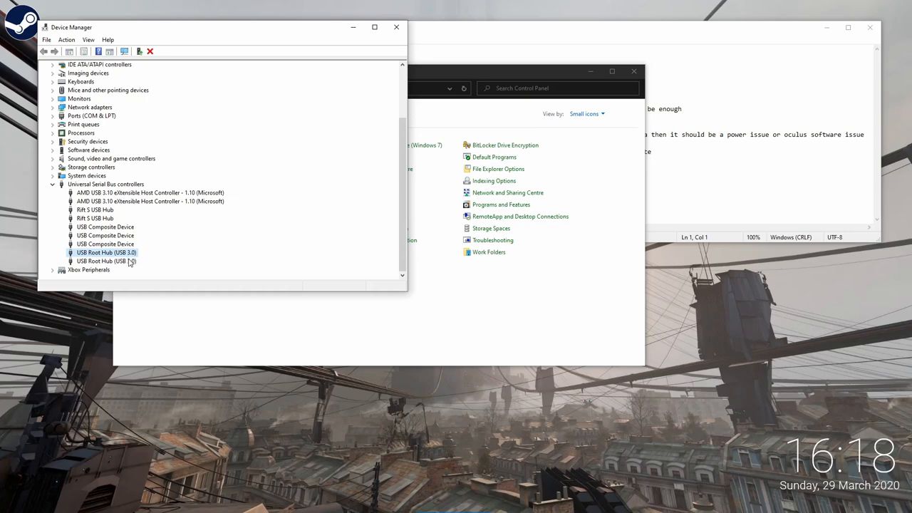
click(150, 192)
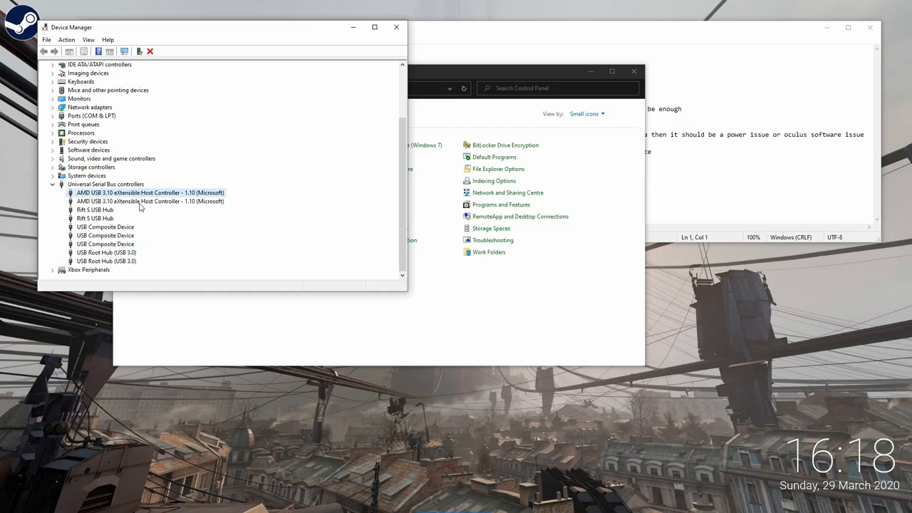
double_click(150, 192)
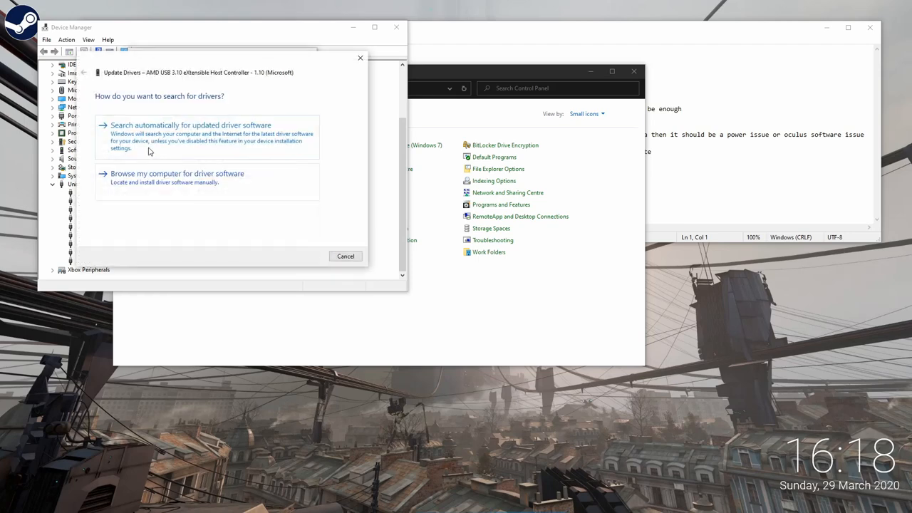
click(177, 173)
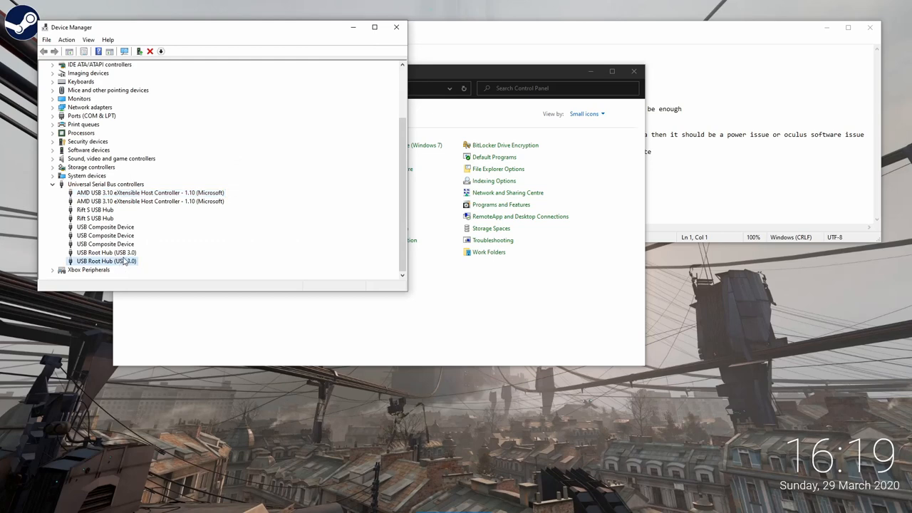
Review the second USB Root Hub (USB 3.0) driver options, close it, and rescan hardware
double_click(105, 261)
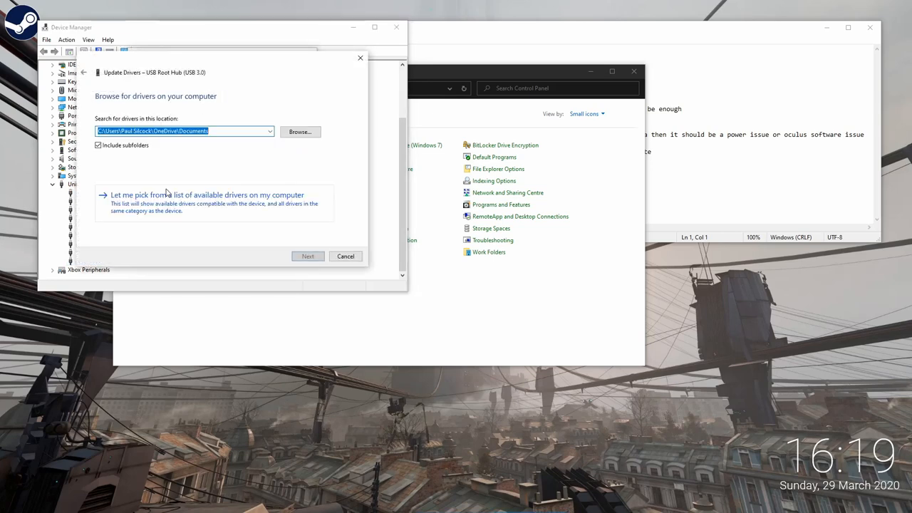
click(207, 194)
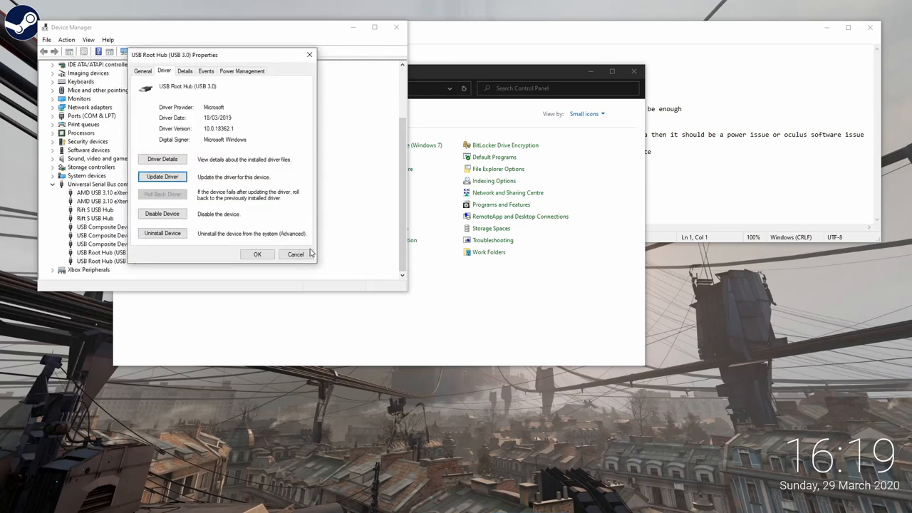
click(295, 254)
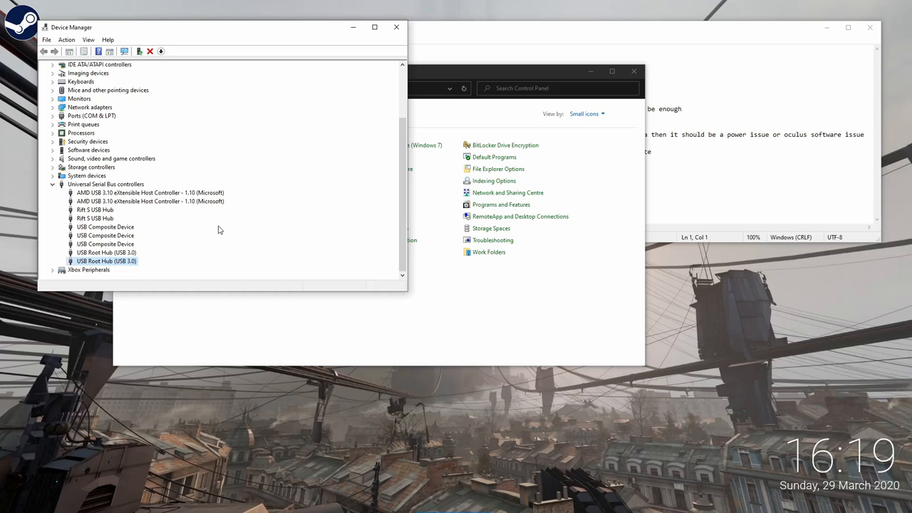
mouse_move(250, 277)
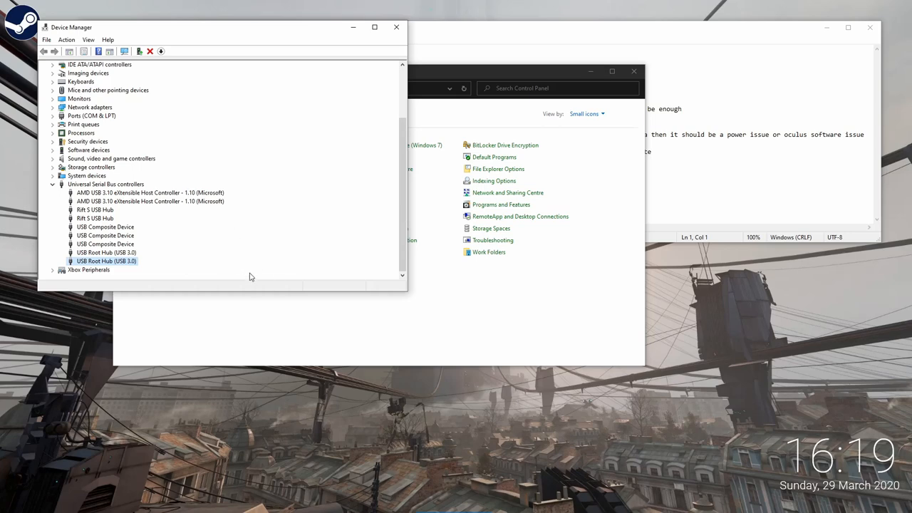
mouse_move(123, 262)
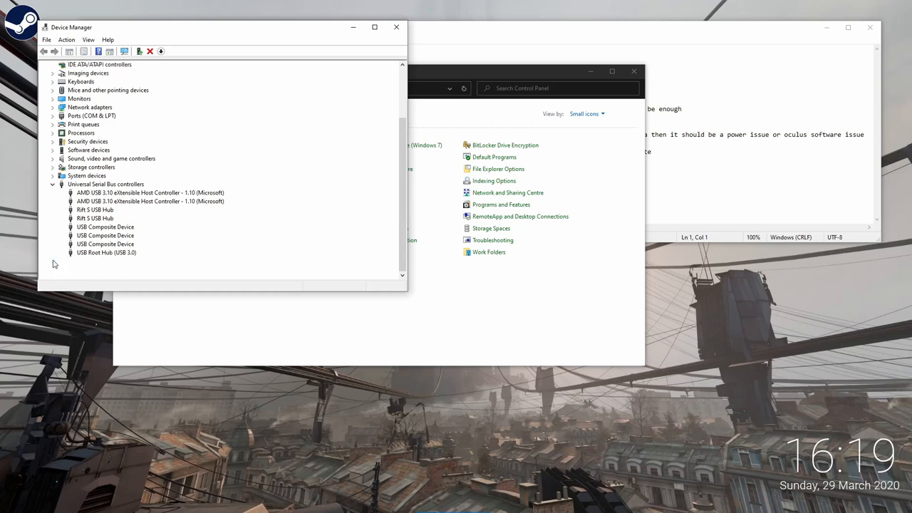
click(107, 261)
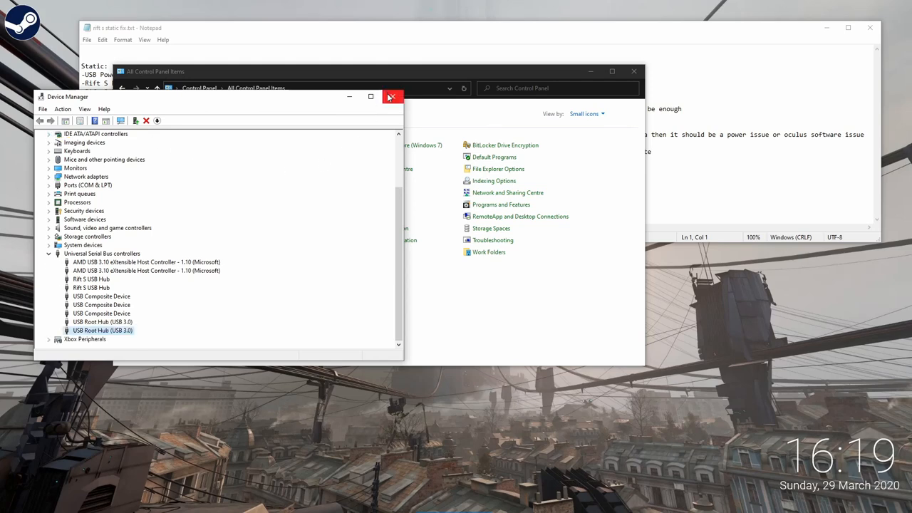
Close Device Manager and minimize Control Panel to reveal the Notepad Rift S checklist
click(392, 96)
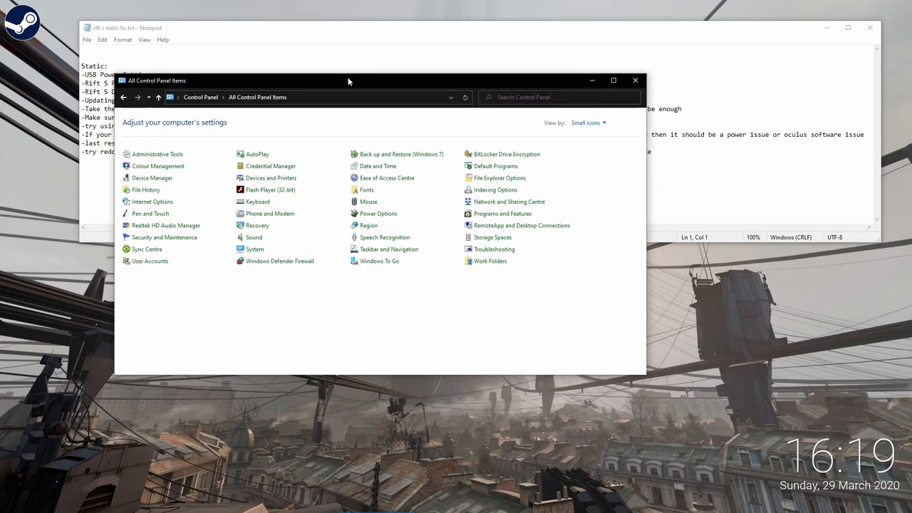
drag(348, 79, 313, 72)
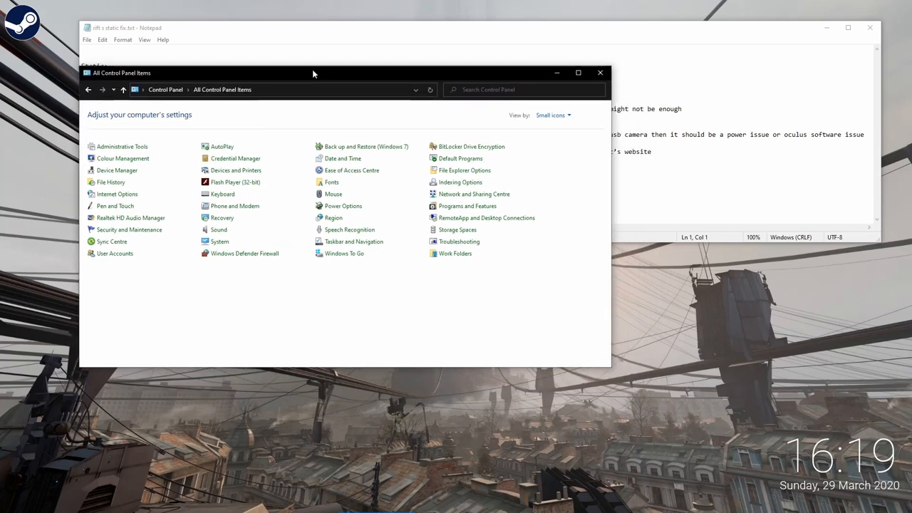
mouse_move(289, 84)
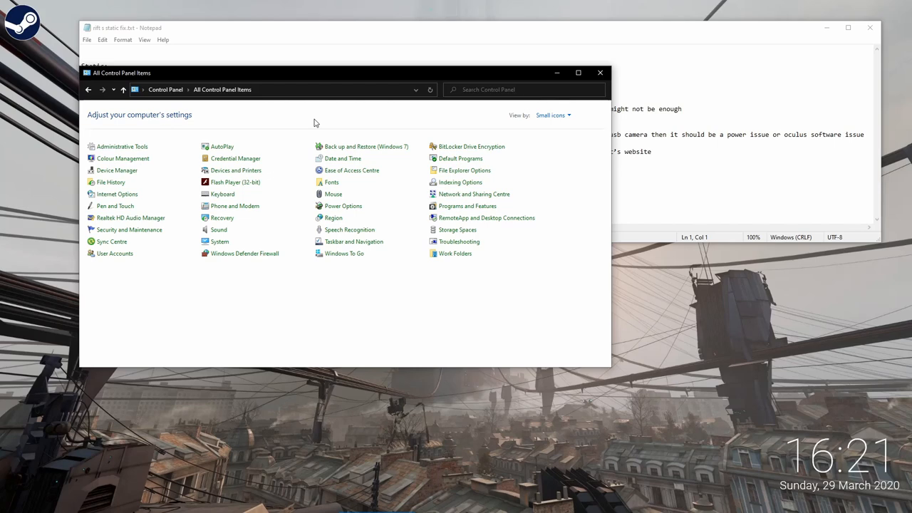
mouse_move(327, 115)
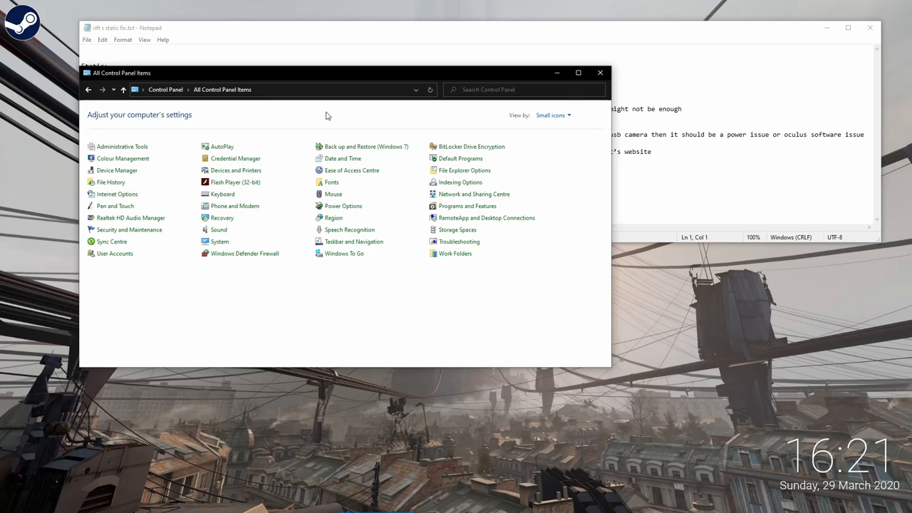
mouse_move(338, 77)
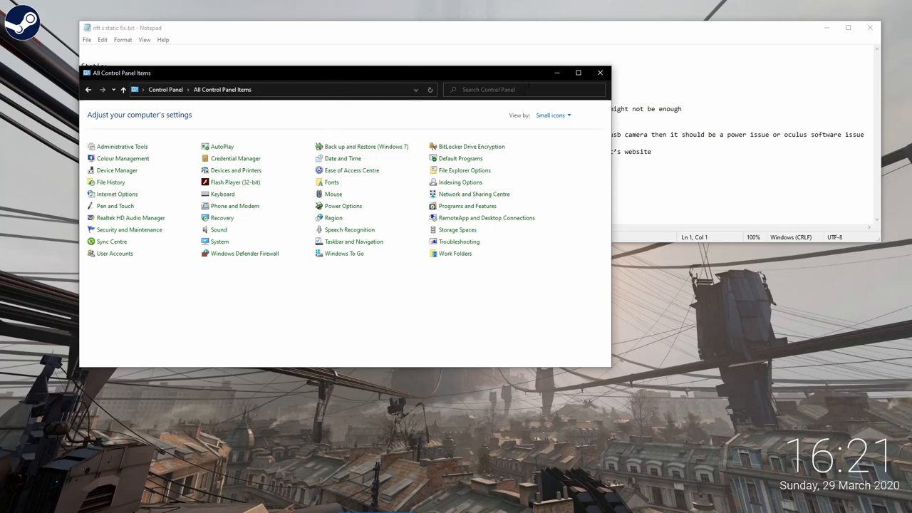
mouse_move(557, 72)
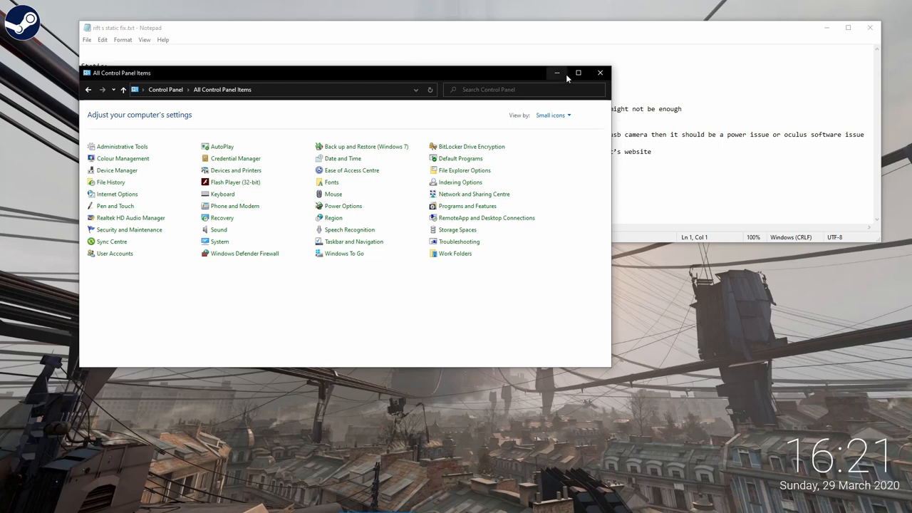
mouse_move(557, 73)
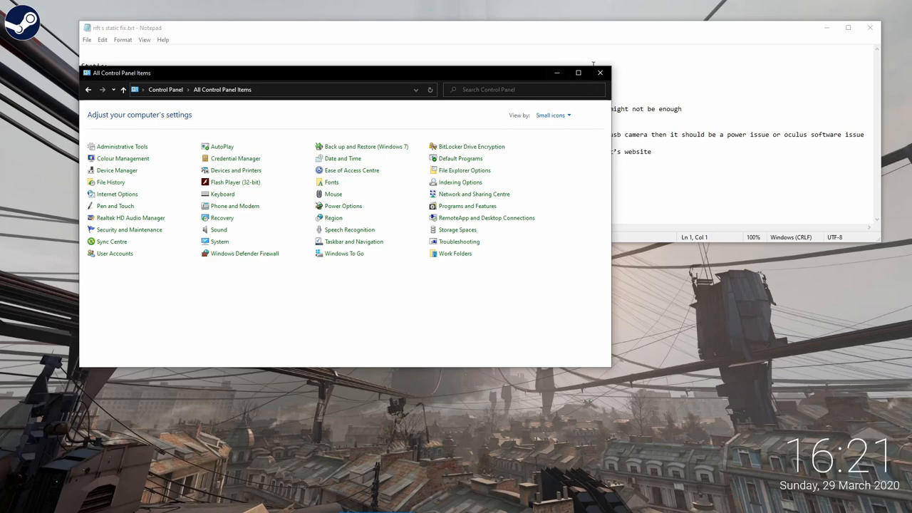
click(600, 72)
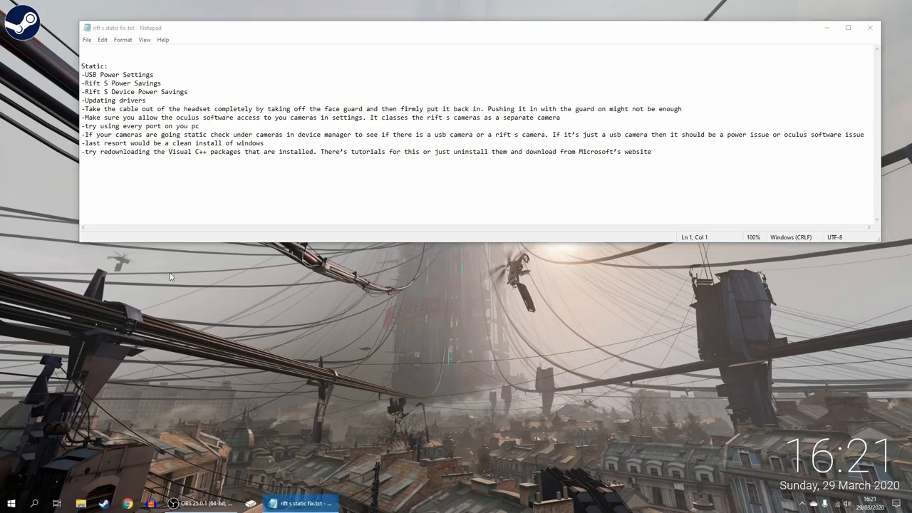
Open oculus.com/setup in Chrome and scroll down to the Oculus Rift S download section
click(127, 503)
text(www.oculus.com/s)
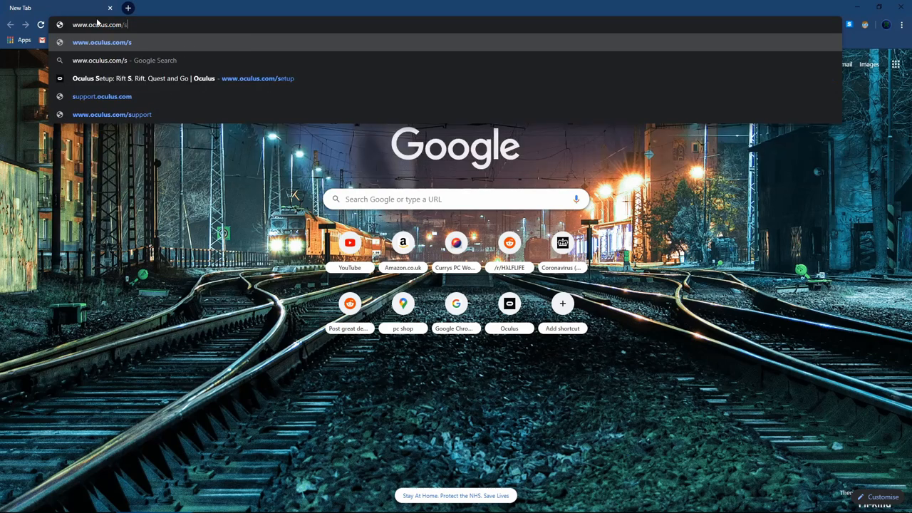
click(257, 79)
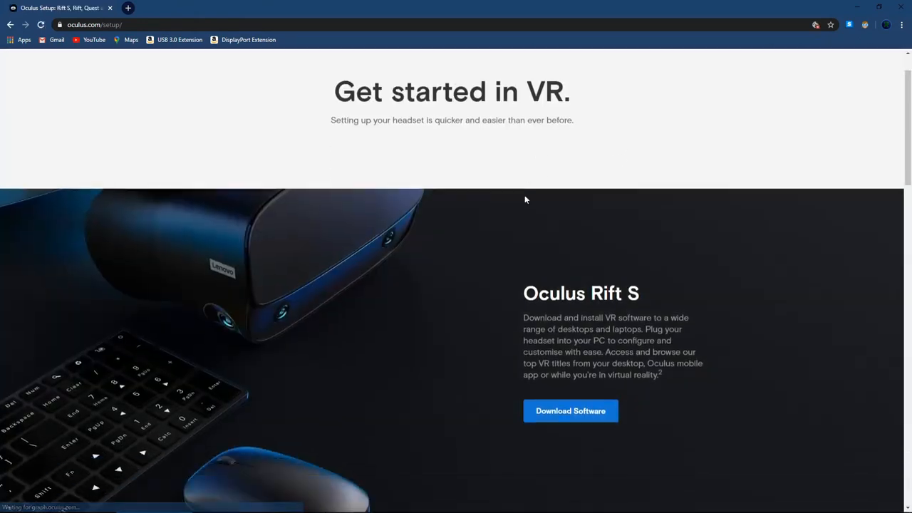
scroll(down, 3)
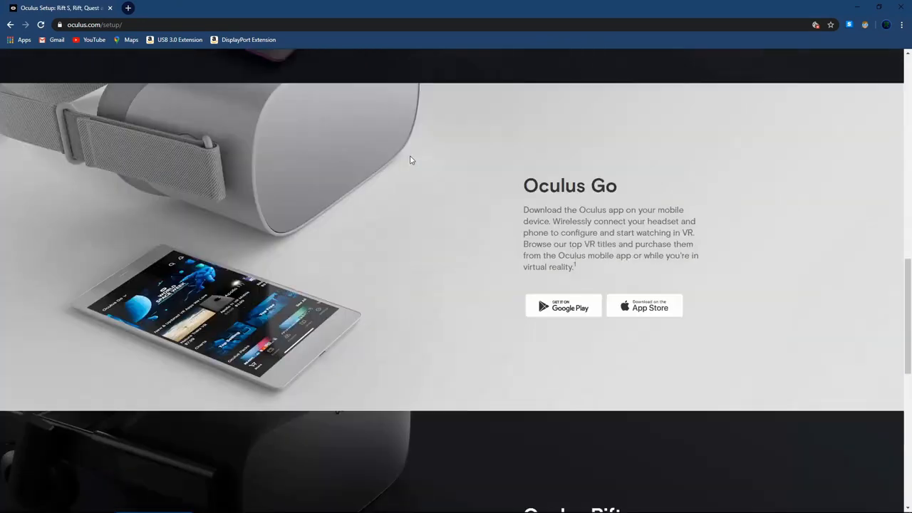
scroll(down, 3)
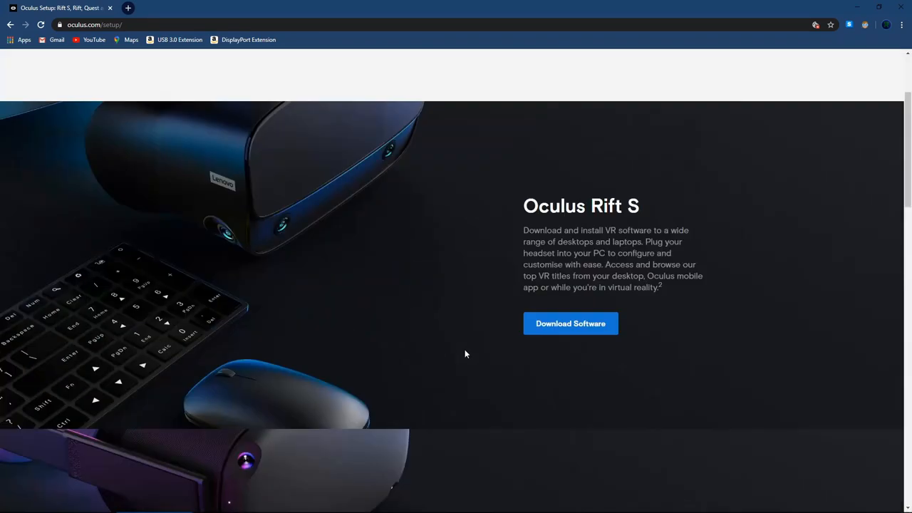
scroll(down, 3)
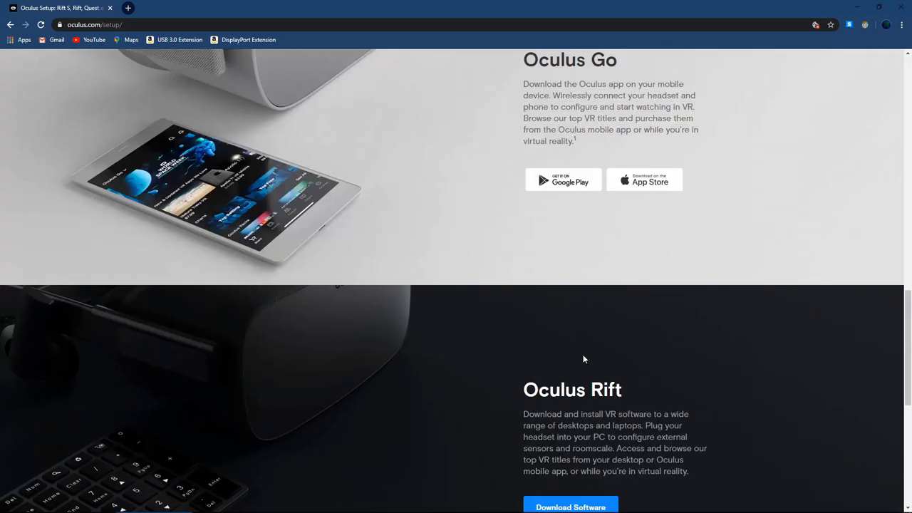
scroll(down, 3)
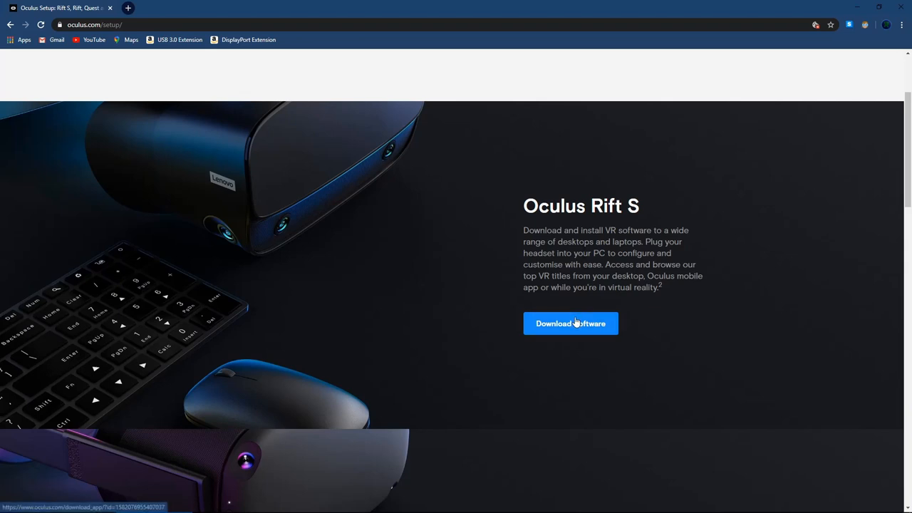
mouse_move(301, 313)
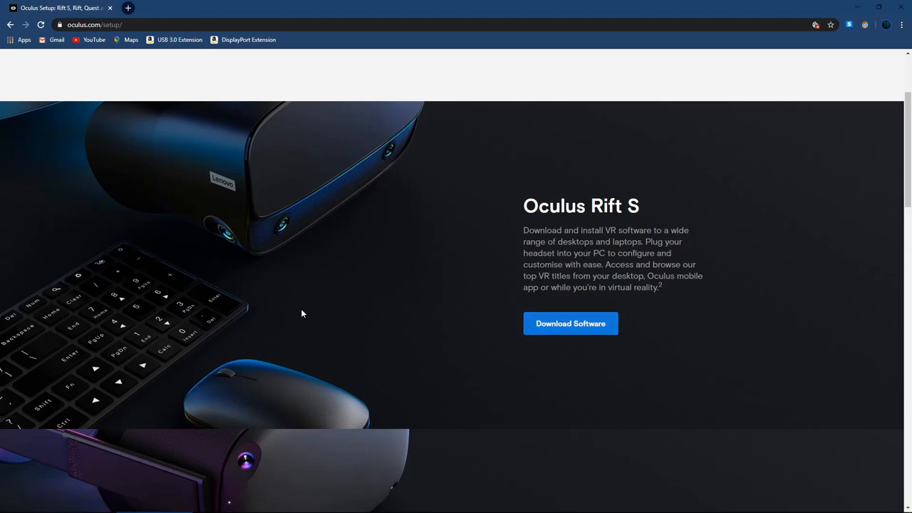
mouse_move(276, 283)
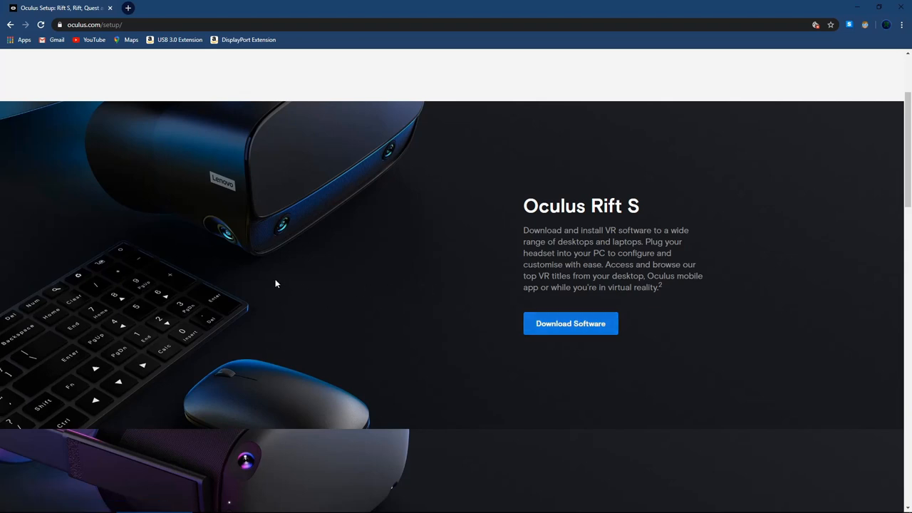
mouse_move(266, 283)
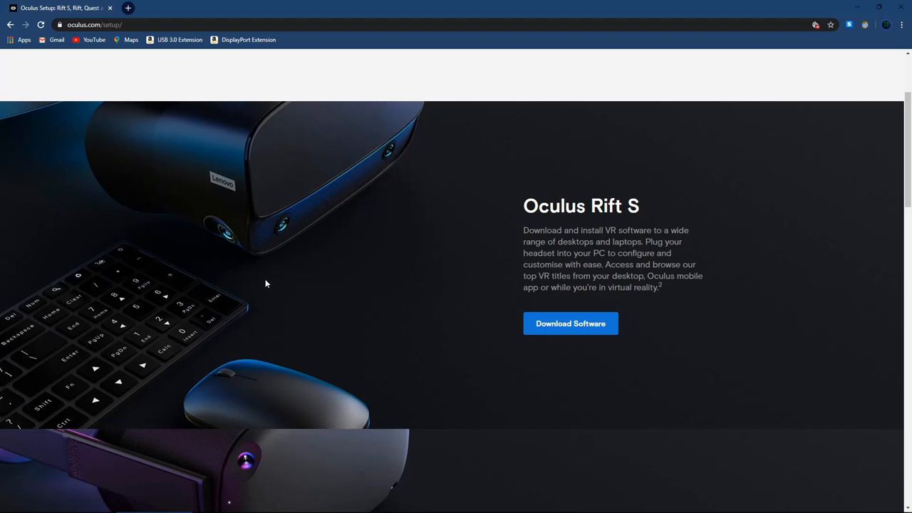
mouse_move(268, 276)
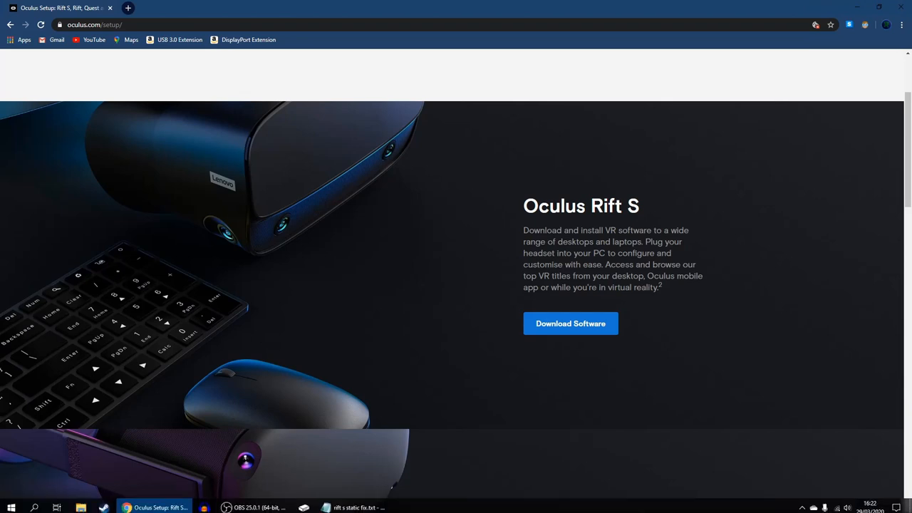
mouse_move(257, 344)
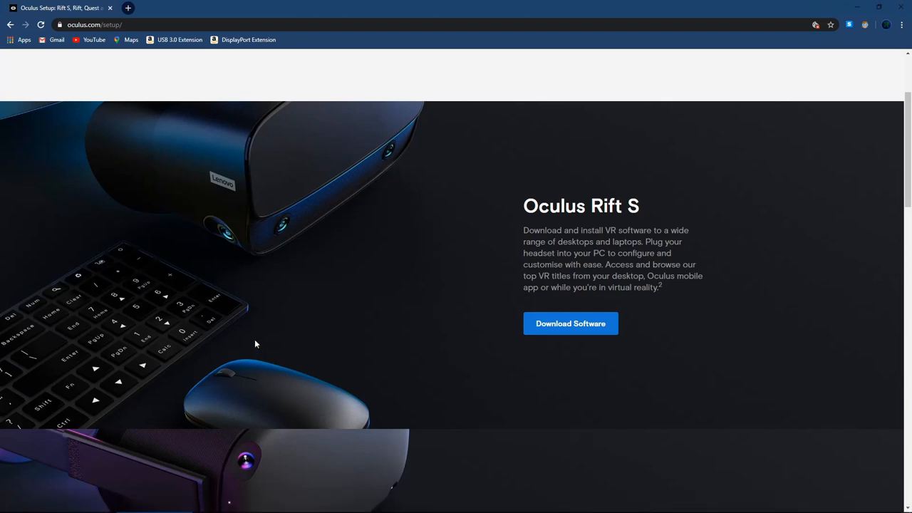
mouse_move(203, 303)
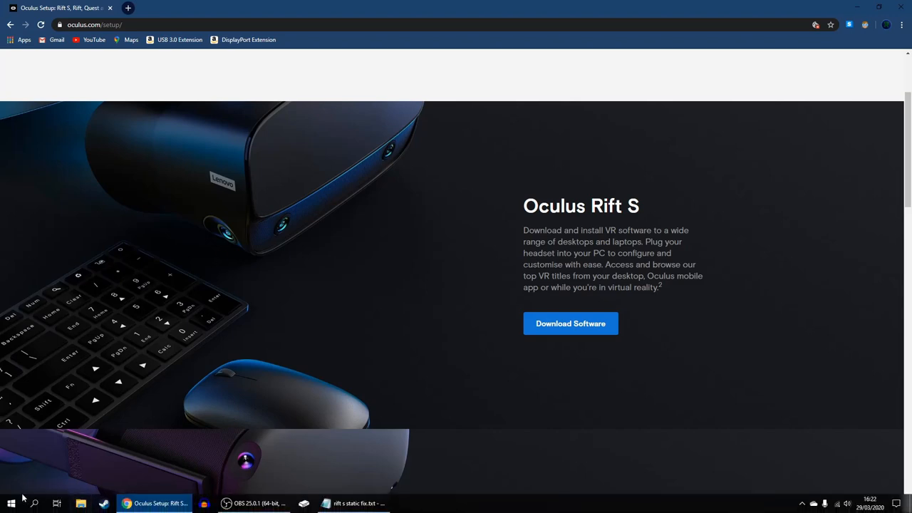
Browse File Explorer through This PC > Local Disk (C:) > Program Files to the Oculus folder
click(80, 504)
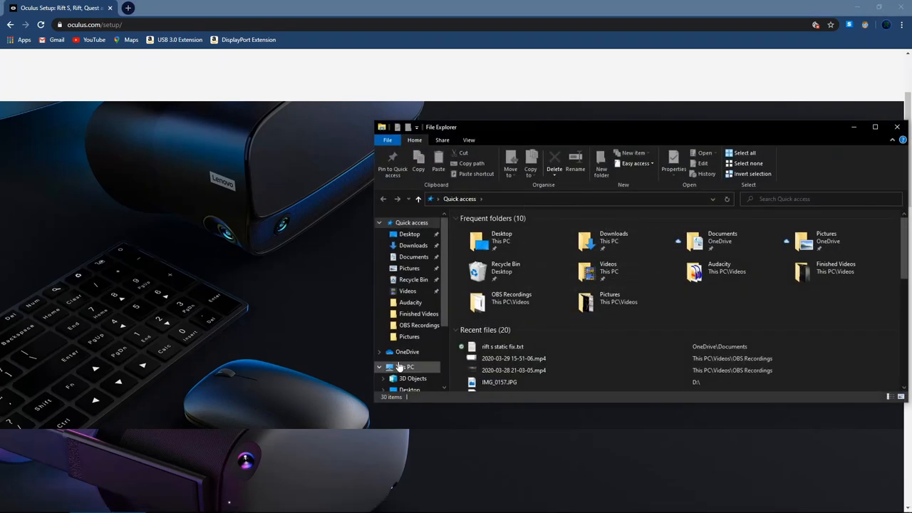
click(405, 366)
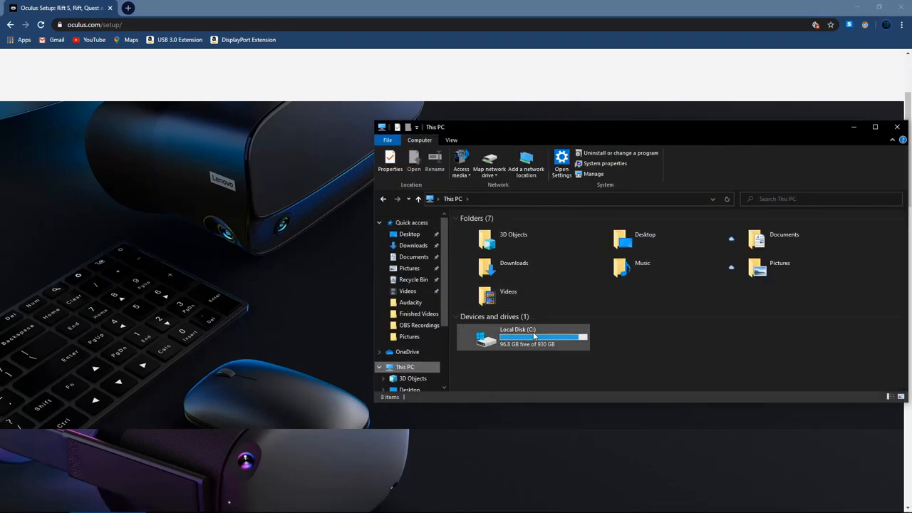
double_click(522, 337)
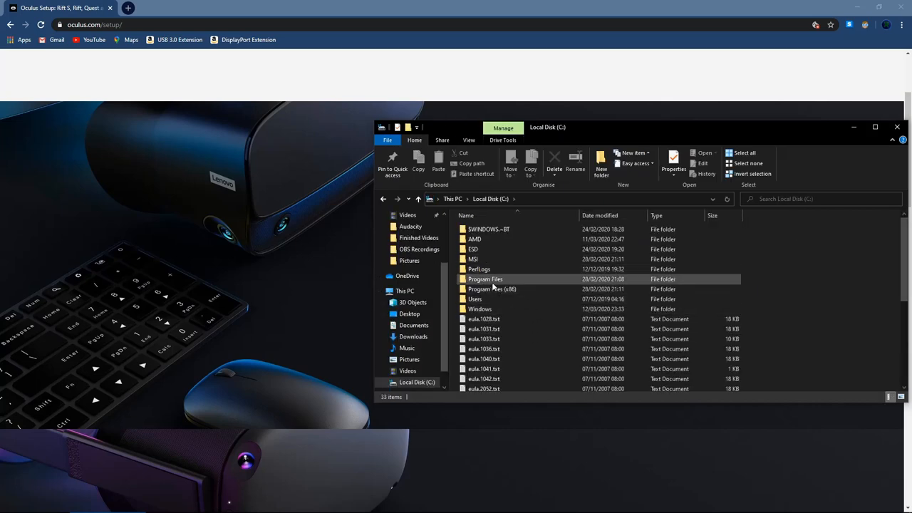
double_click(486, 279)
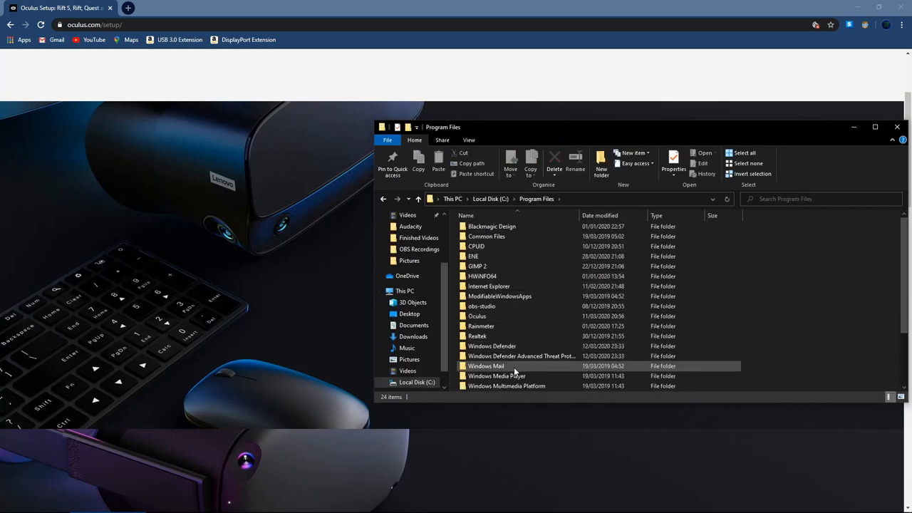
double_click(476, 315)
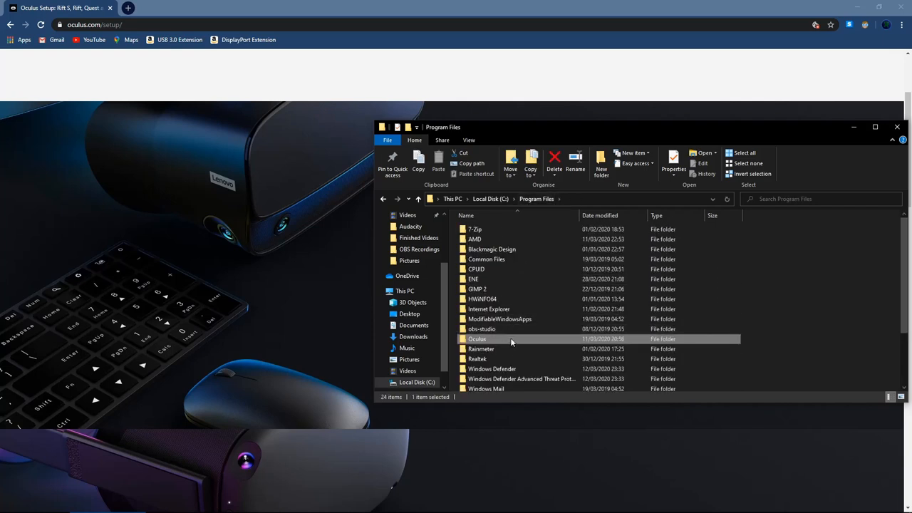
mouse_move(531, 326)
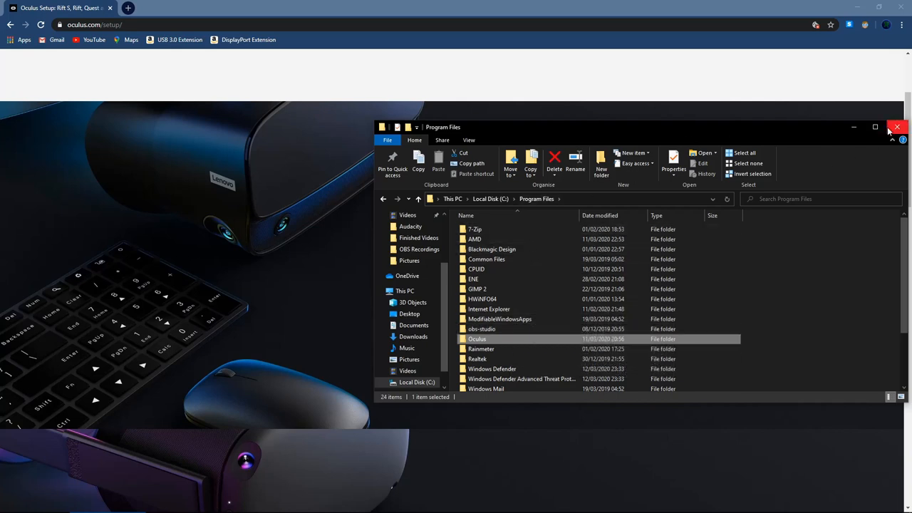
Close the File Explorer window to return to Chrome's Oculus setup page
click(897, 127)
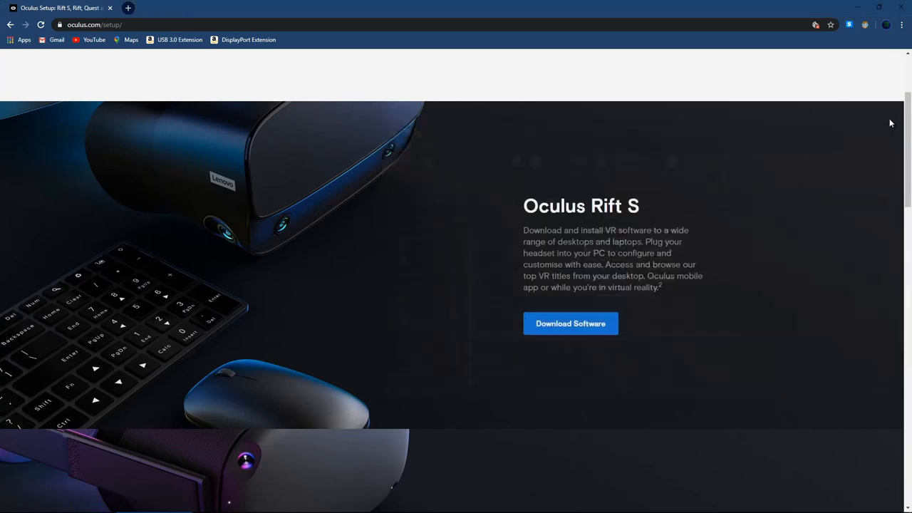
mouse_move(771, 4)
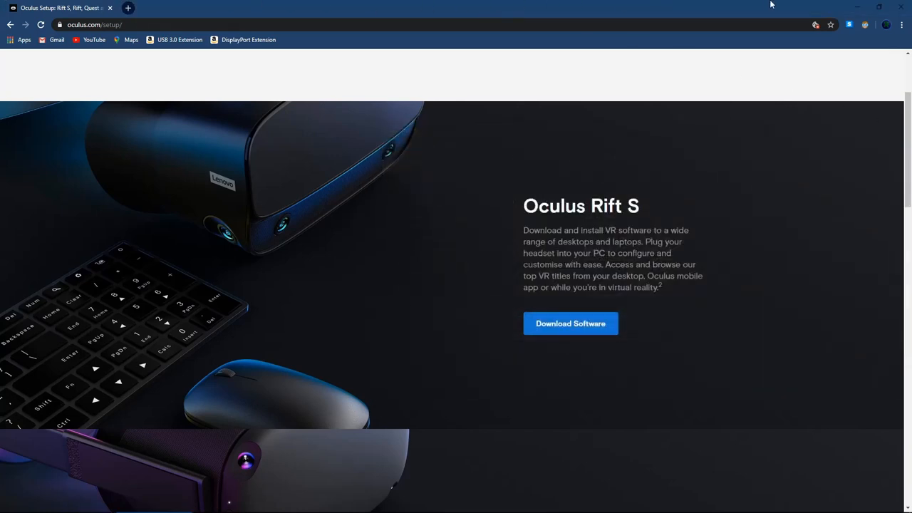
mouse_move(859, 4)
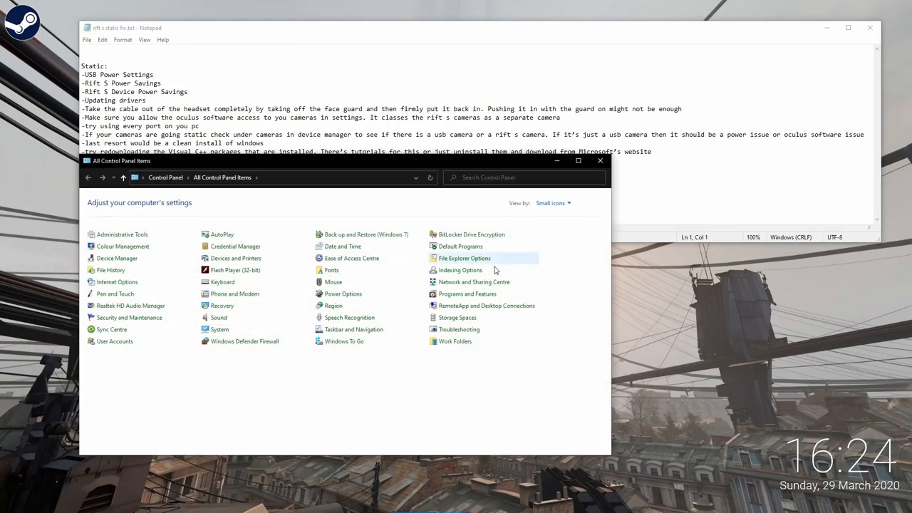
mouse_move(452, 306)
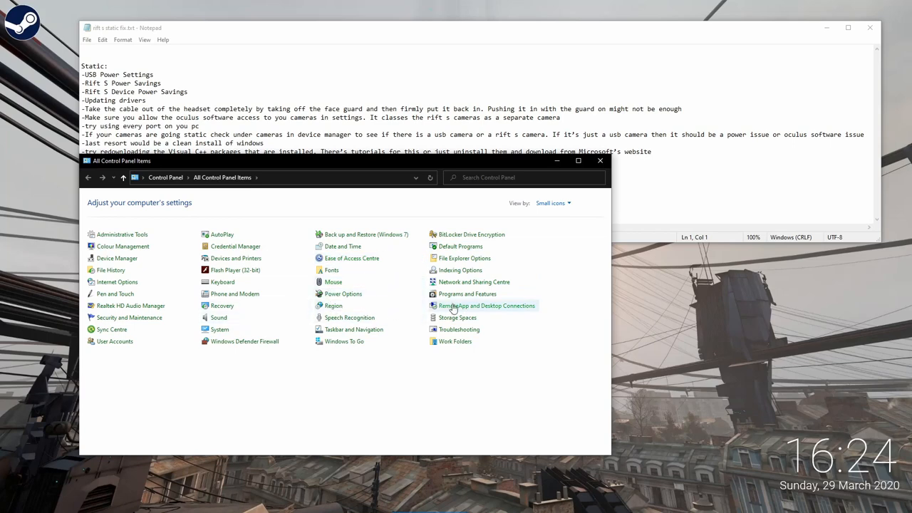
Open Programs and Features and view the Visual C++ 2005 and 2013 x86/x64 details
click(466, 294)
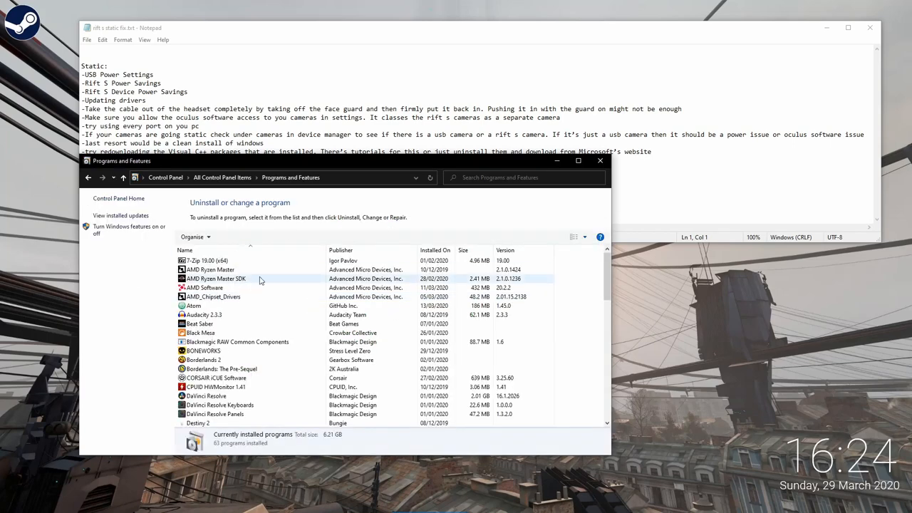
scroll(down, 3)
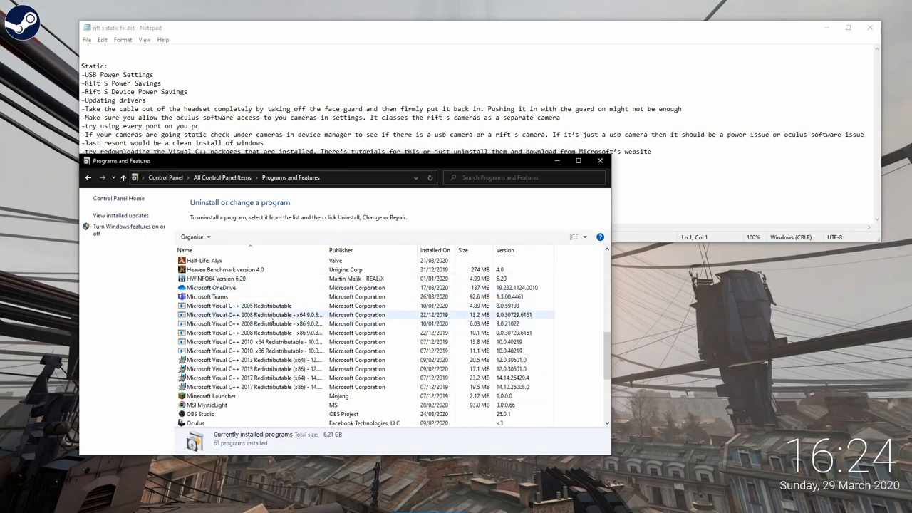
click(238, 306)
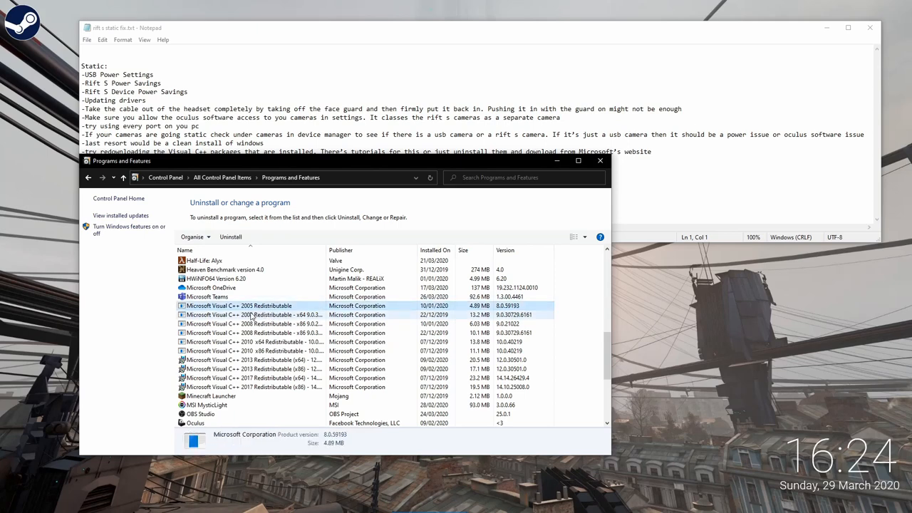
click(250, 369)
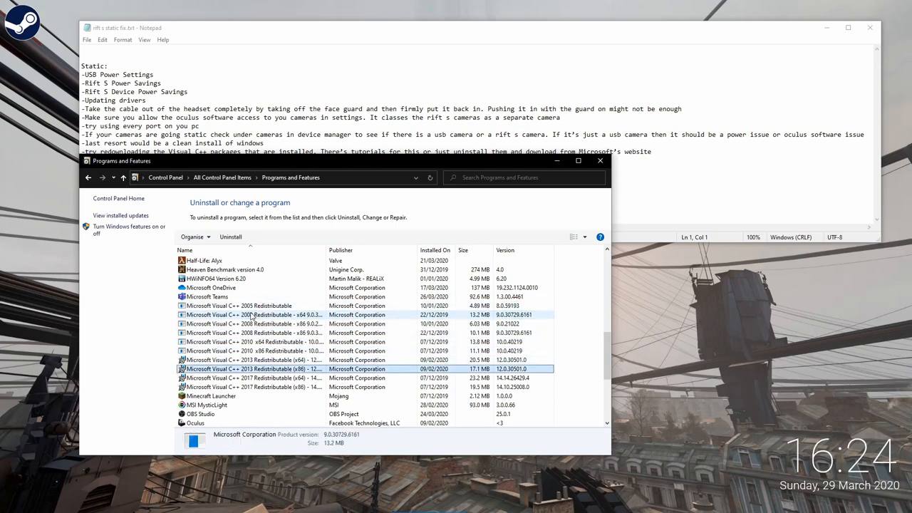
click(250, 369)
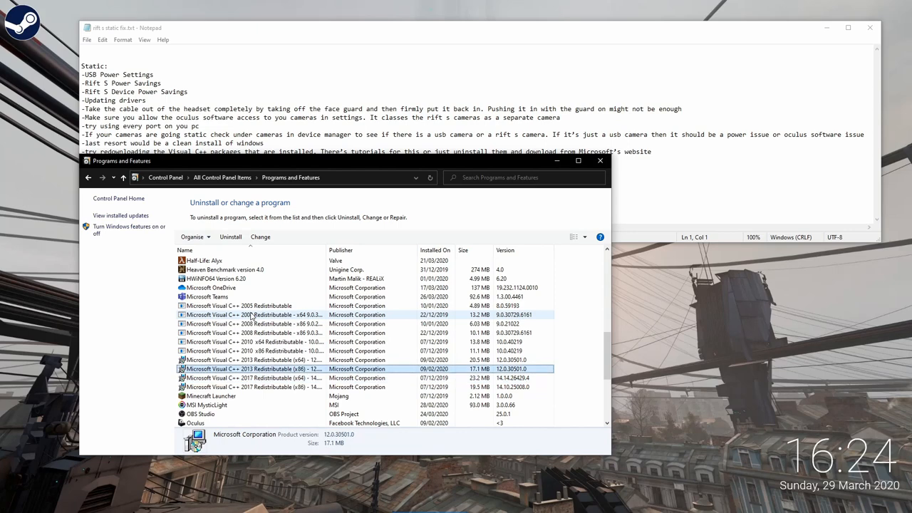
click(249, 359)
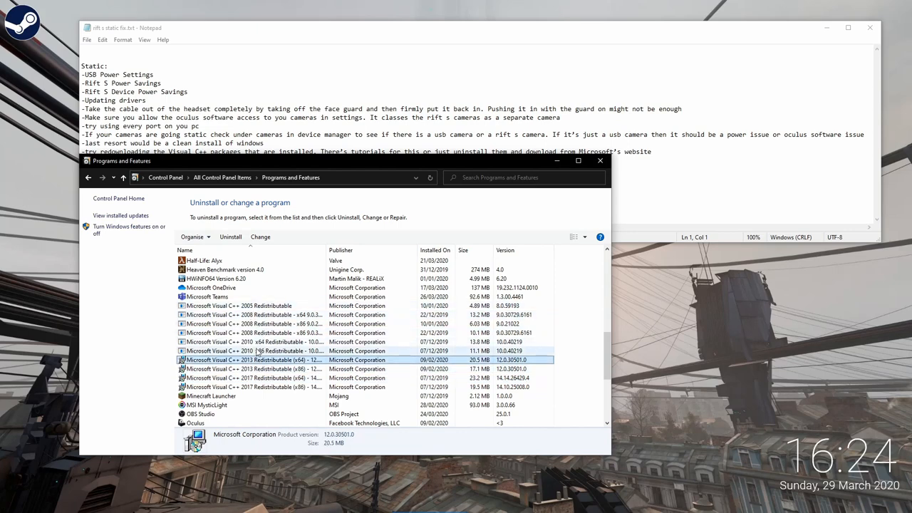
click(256, 359)
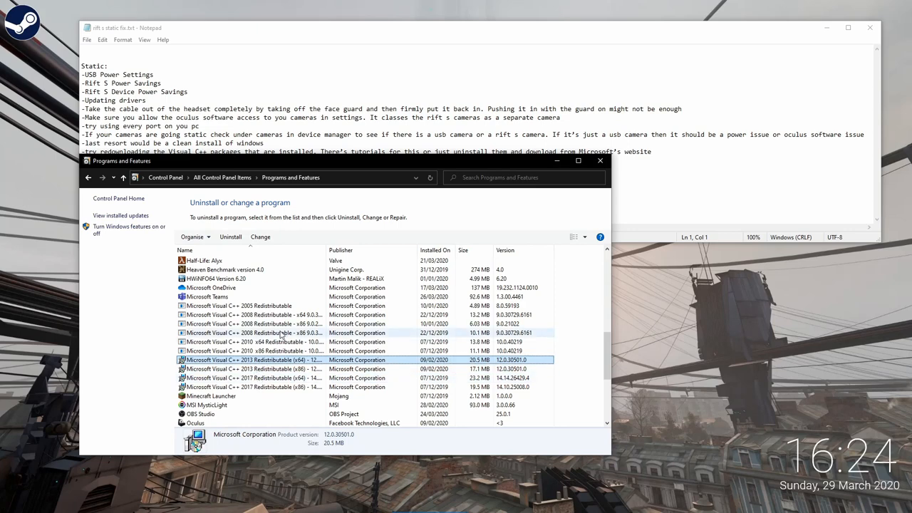
Compare details of the Visual C++ 2005, 2008 x86/x64 and 2013 x64 packages
click(239, 306)
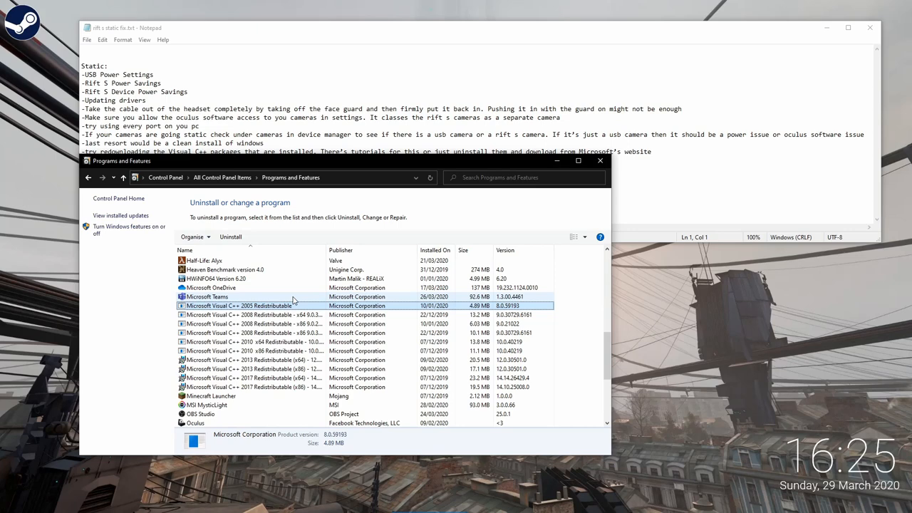
click(250, 323)
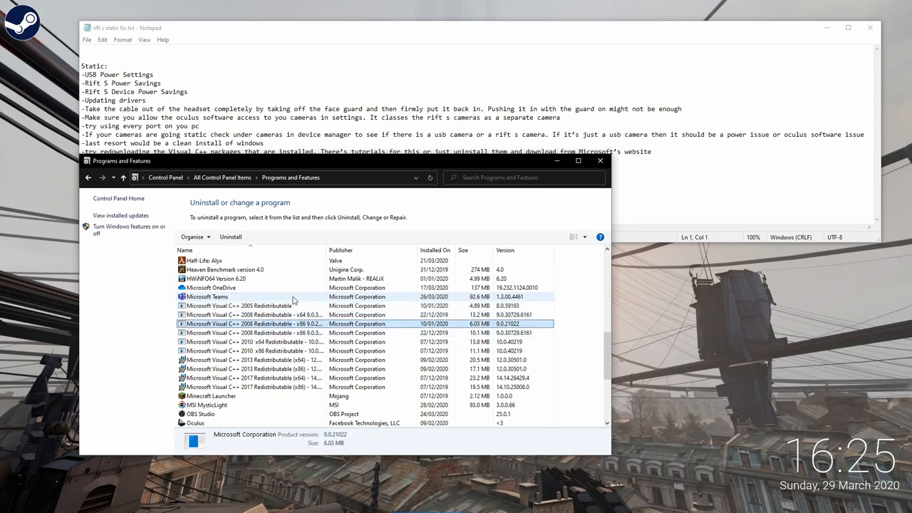
click(253, 360)
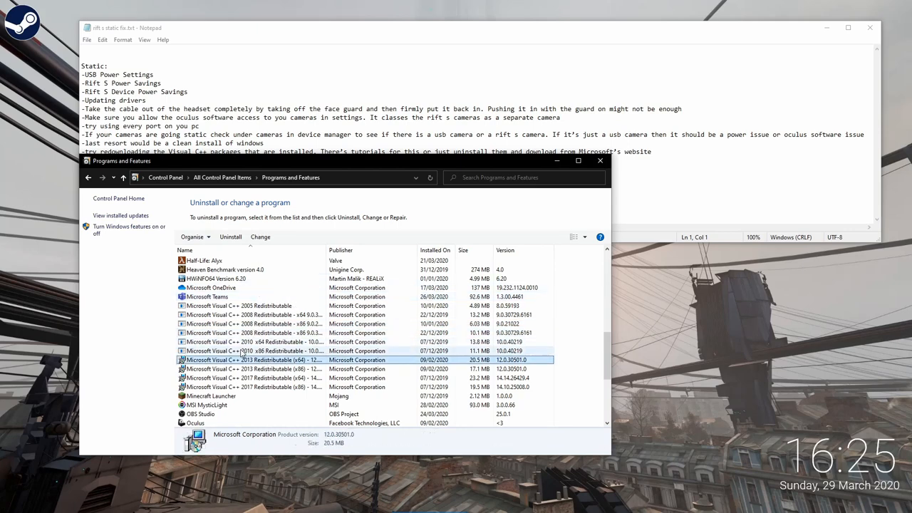
click(249, 315)
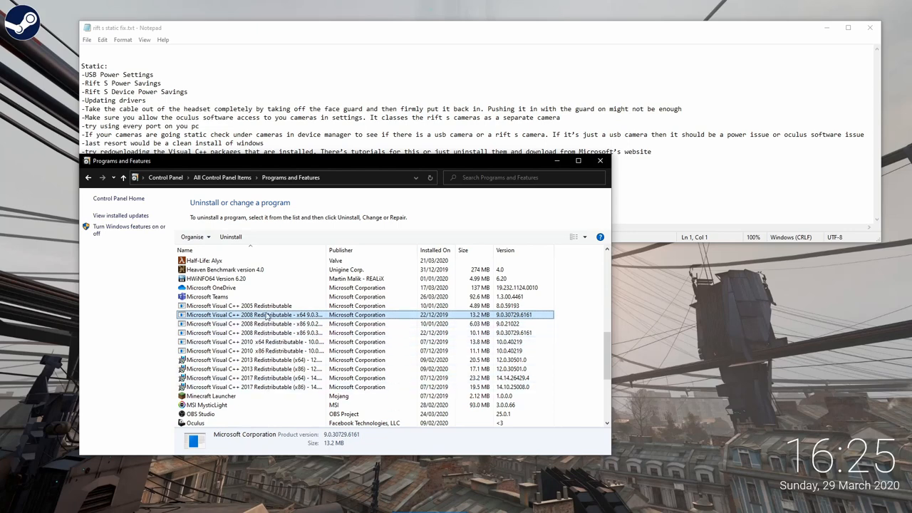
click(239, 305)
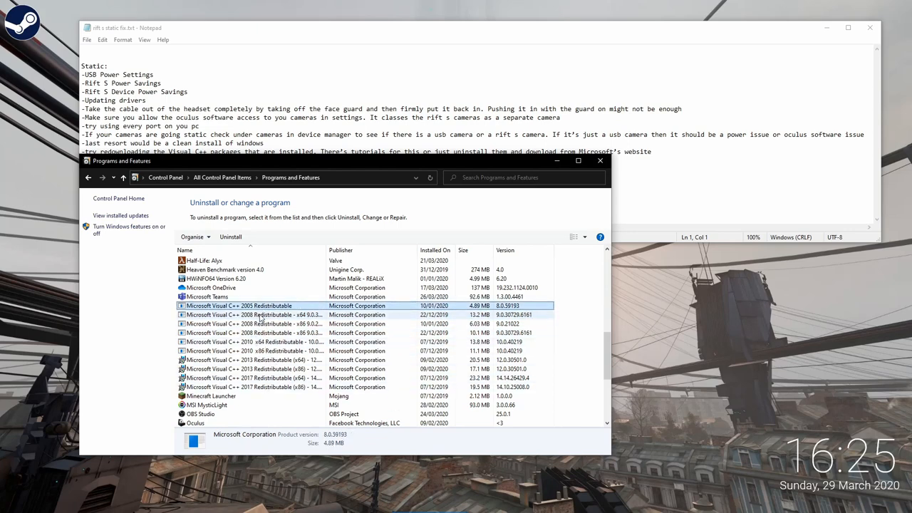
click(257, 314)
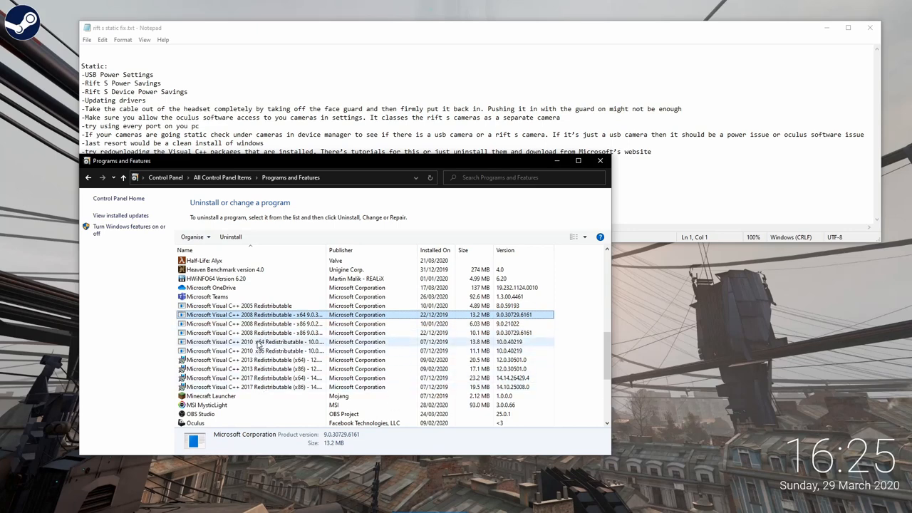
mouse_move(270, 368)
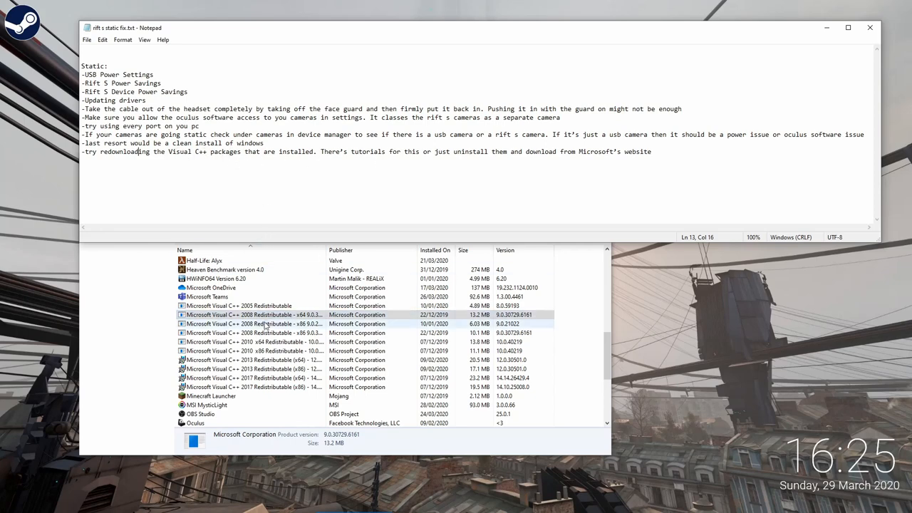
Bring the rift s static fix.txt checklist in Notepad to the foreground
click(263, 314)
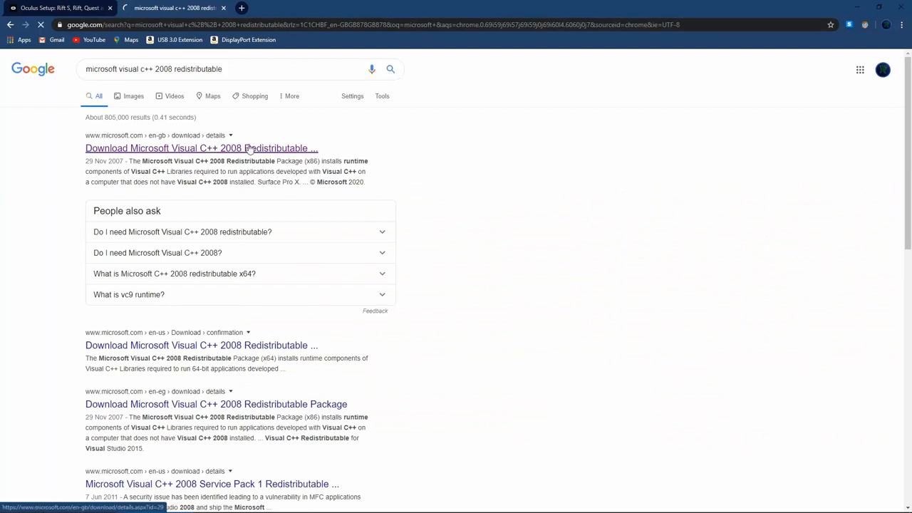
Open the top Google result, Microsoft's Visual C++ 2008 Redistributable (x86) download page
click(201, 148)
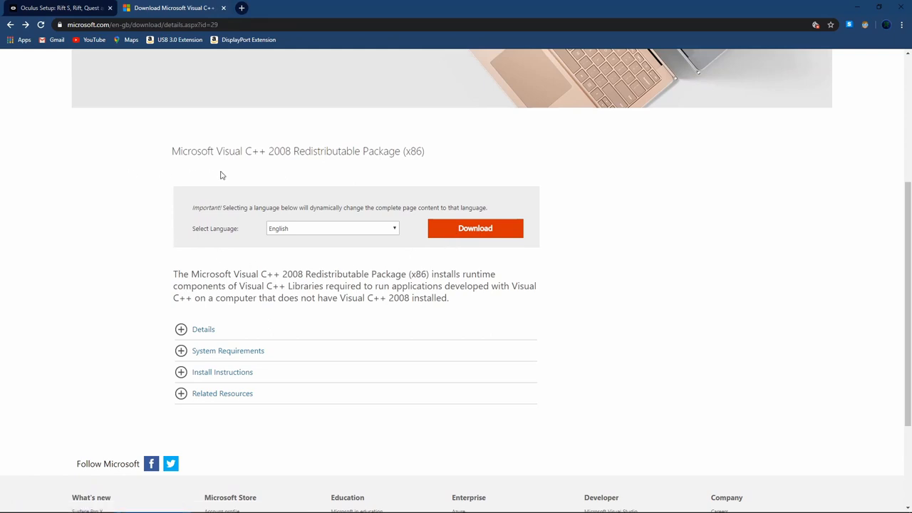
mouse_move(268, 271)
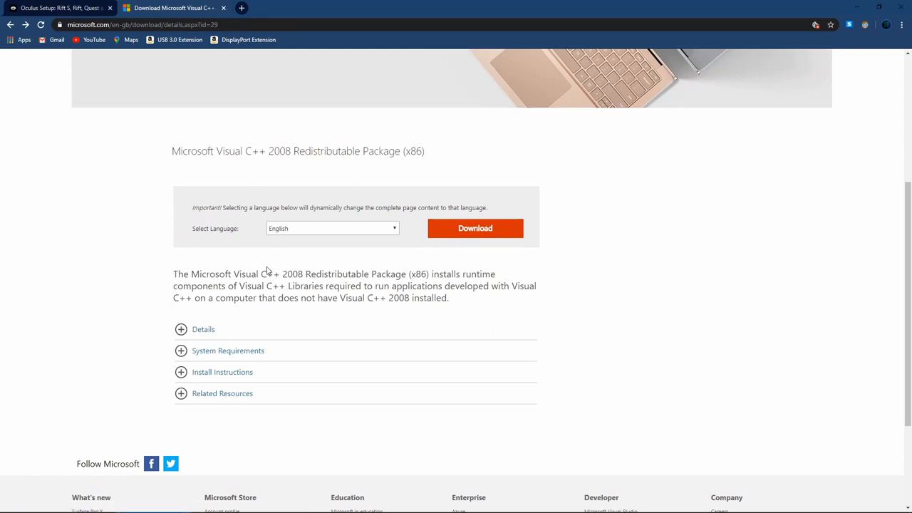
mouse_move(253, 265)
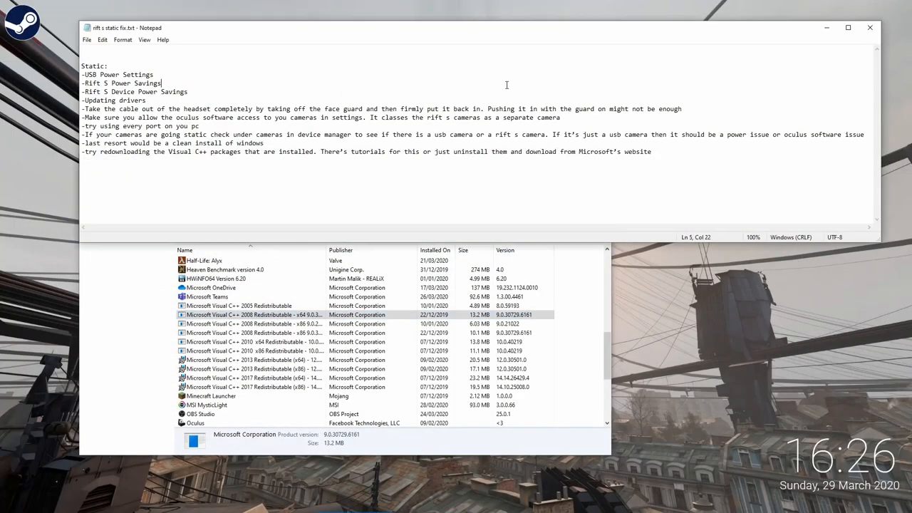
mouse_move(456, 141)
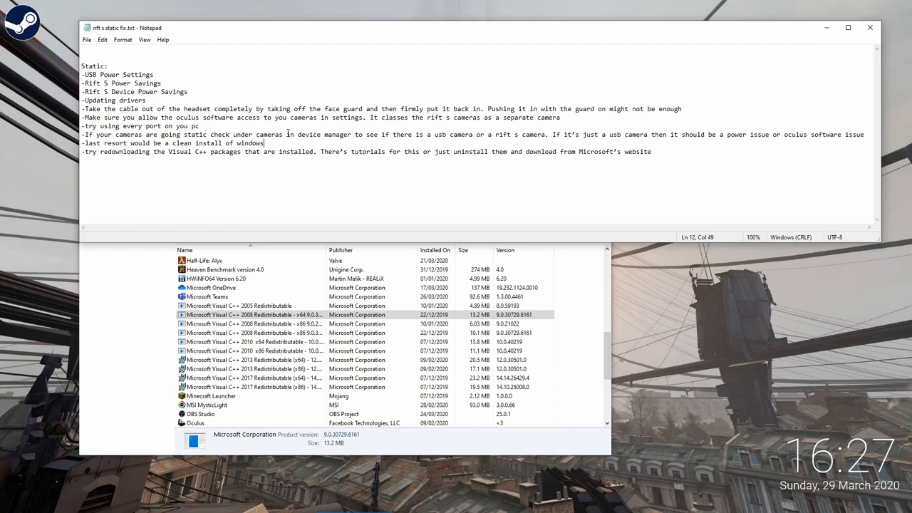
Switch back to rift s static fix.txt and place the cursor in the checklist text
click(253, 314)
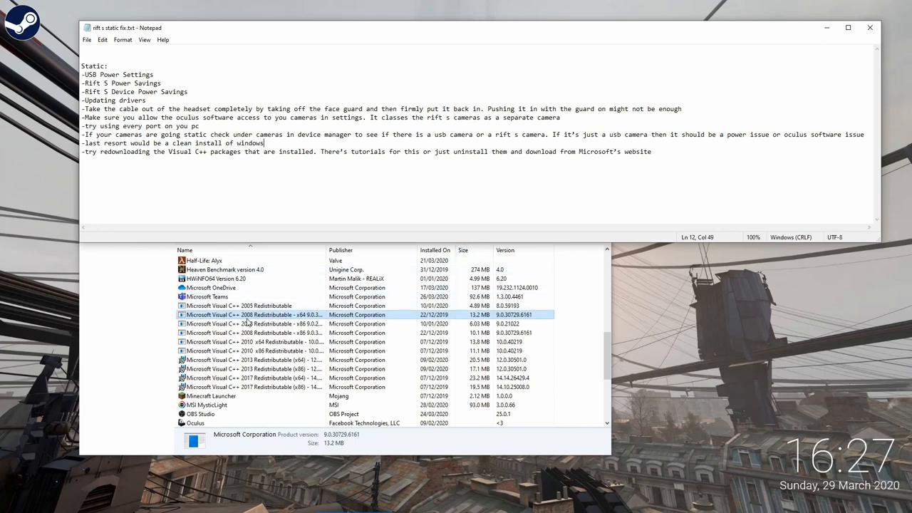
click(239, 305)
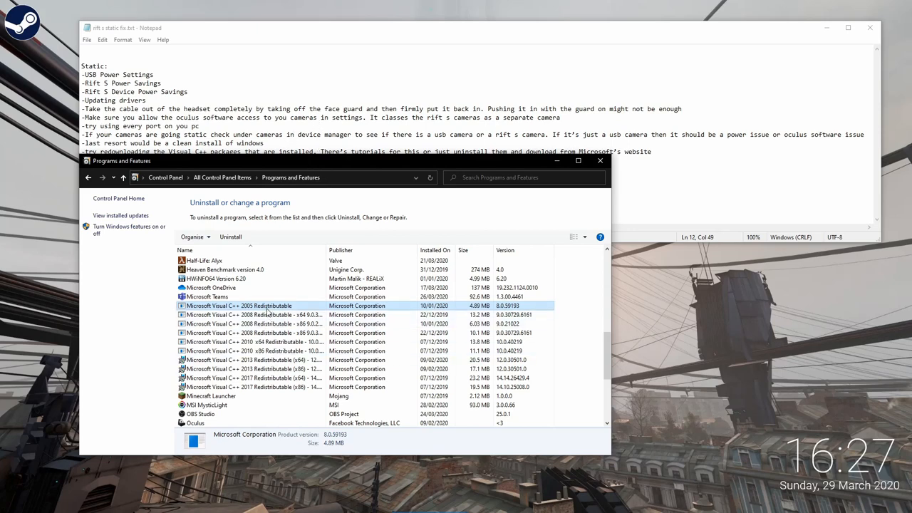
mouse_move(270, 350)
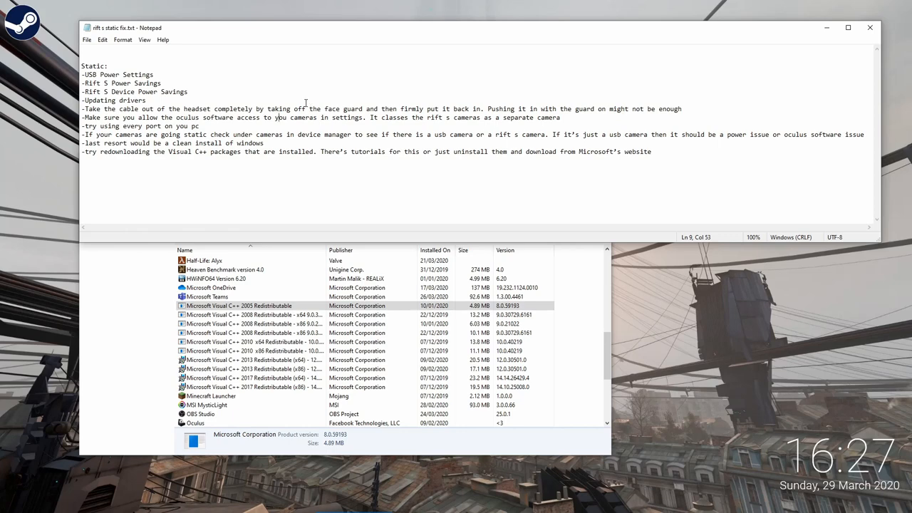
mouse_move(216, 109)
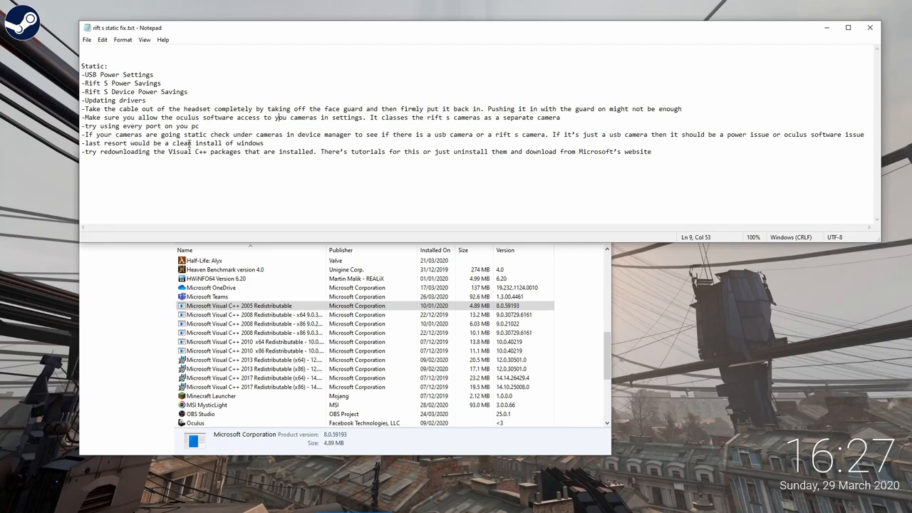
mouse_move(254, 134)
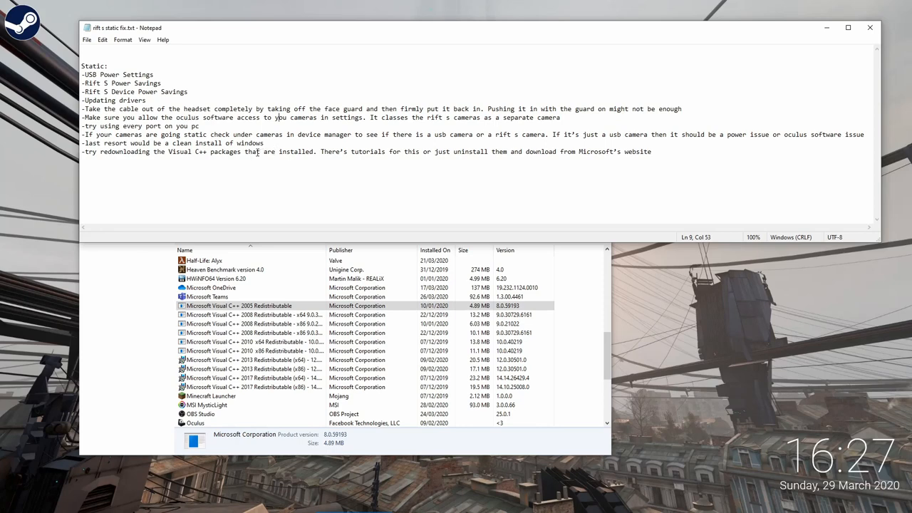
mouse_move(265, 127)
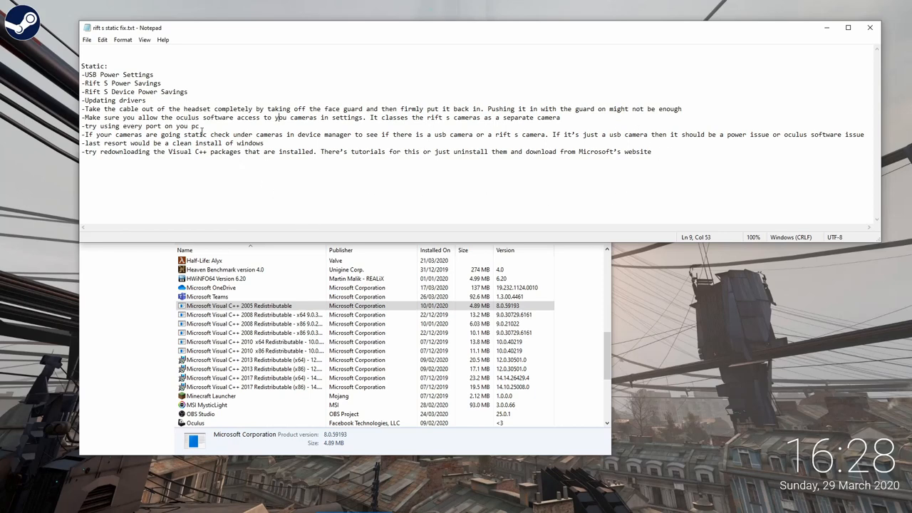
mouse_move(203, 28)
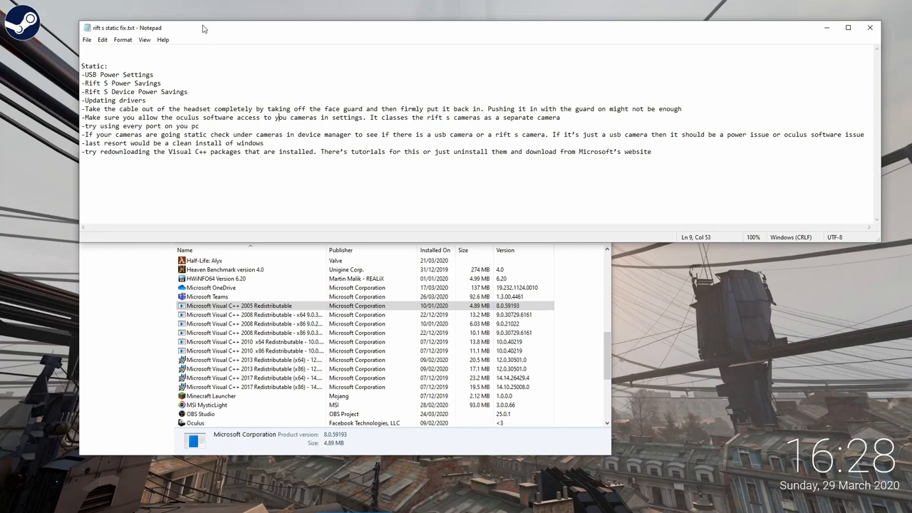
mouse_move(220, 11)
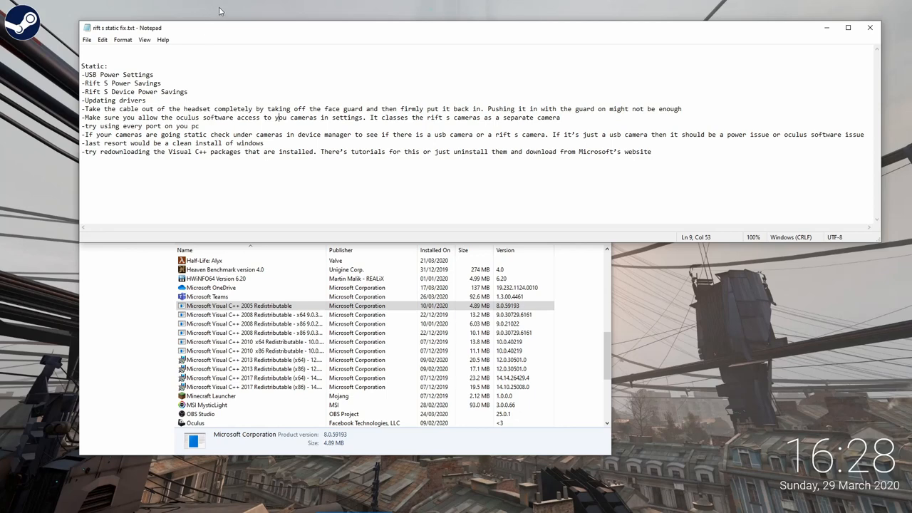
mouse_move(286, 46)
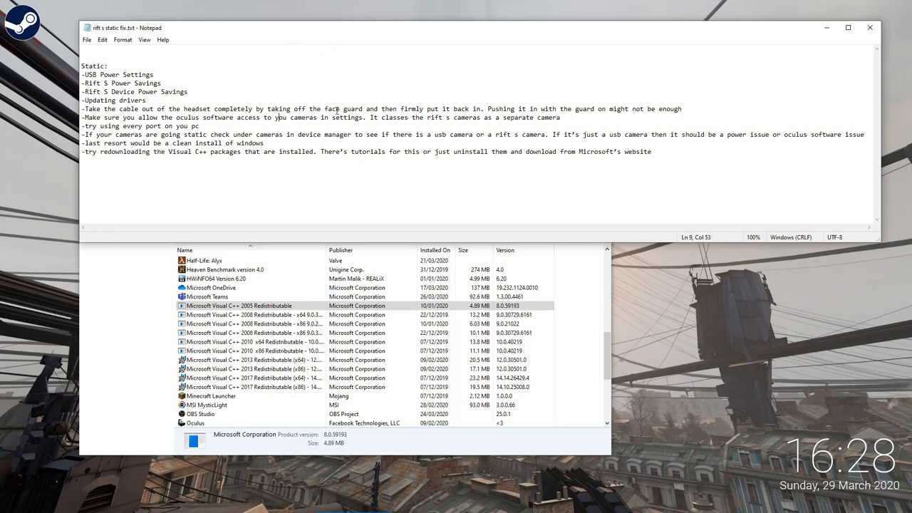
mouse_move(249, 75)
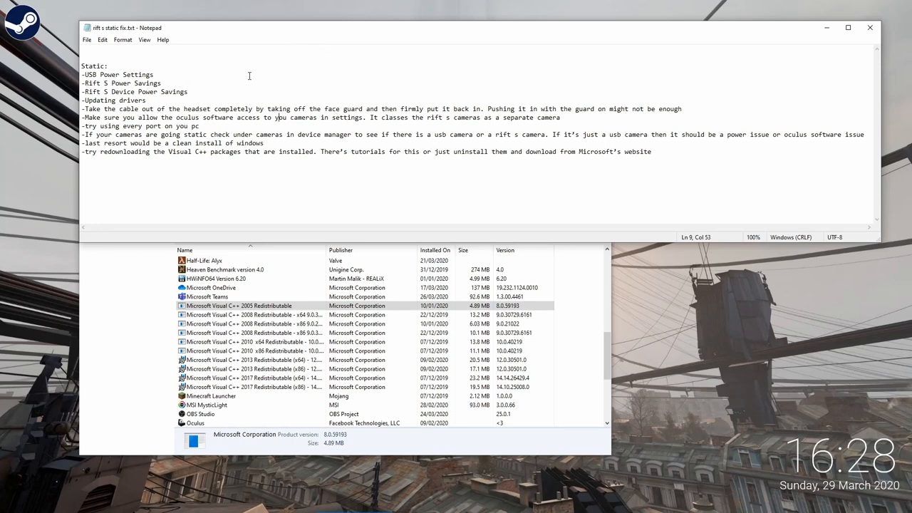
click(155, 74)
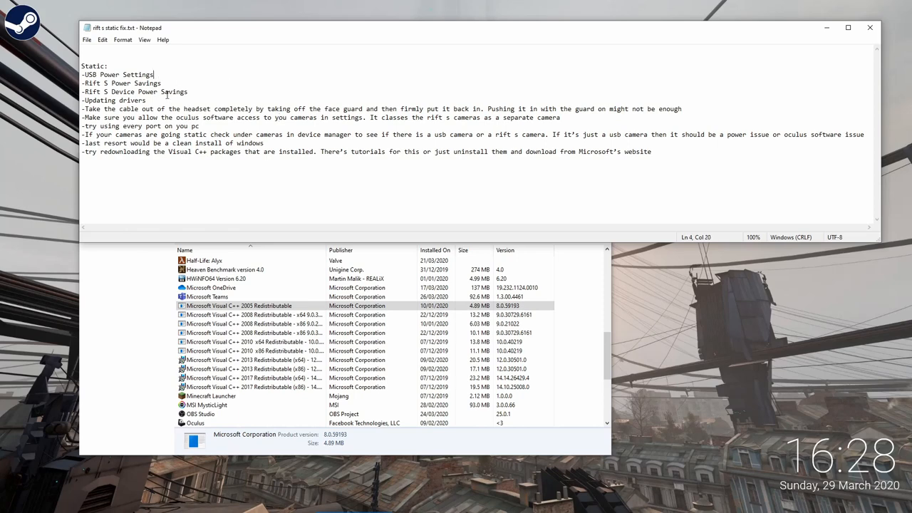
click(96, 65)
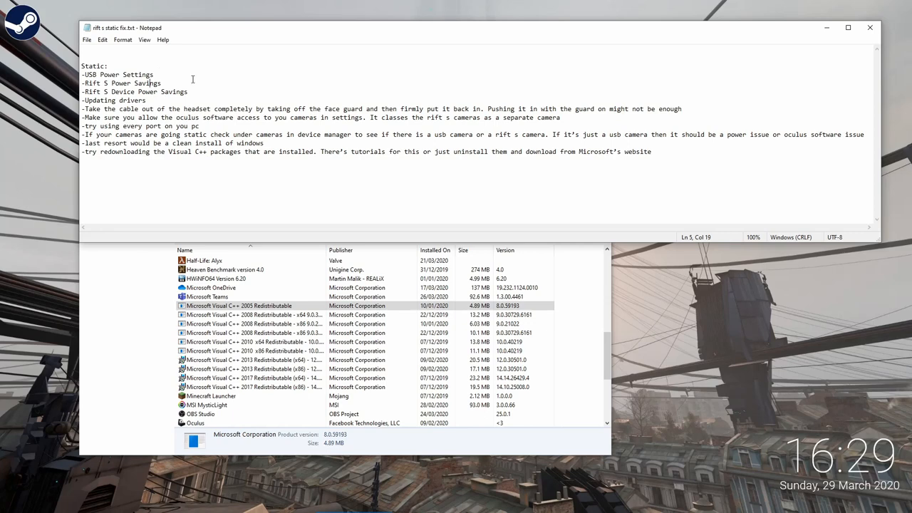
mouse_move(299, 79)
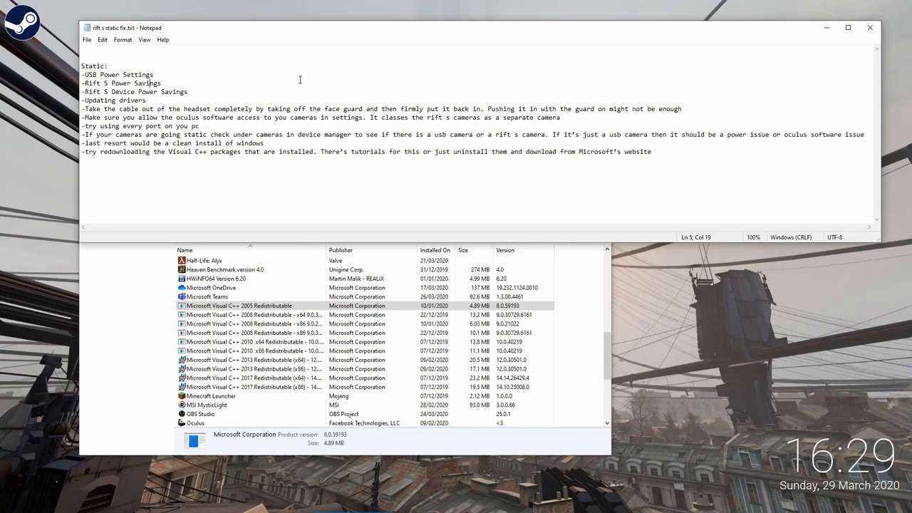
mouse_move(297, 75)
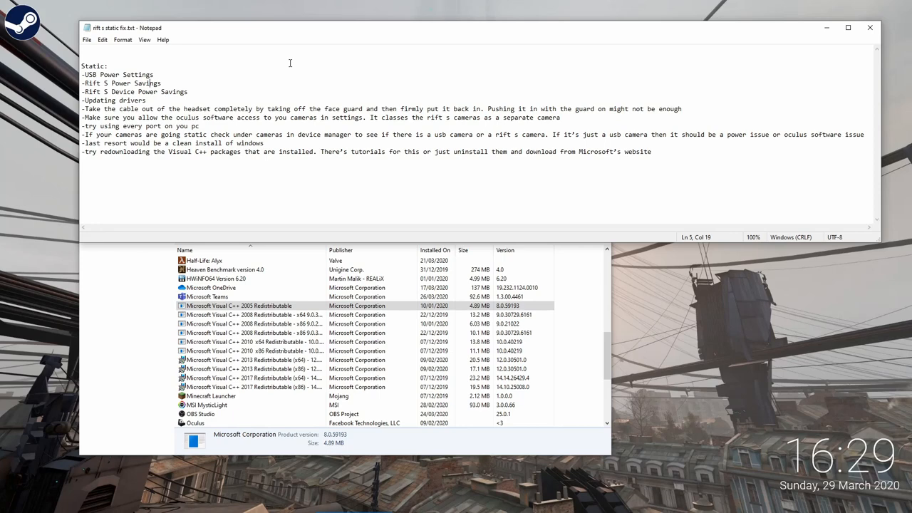
click(154, 74)
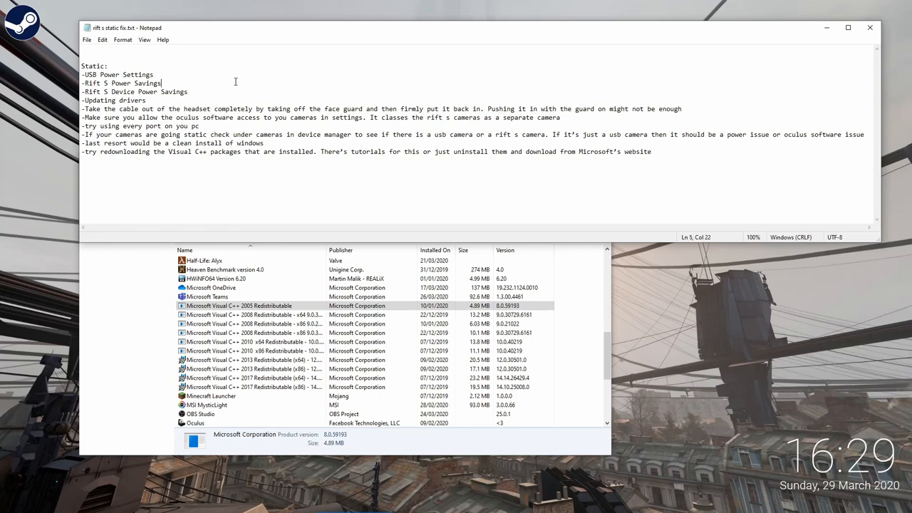
mouse_move(361, 124)
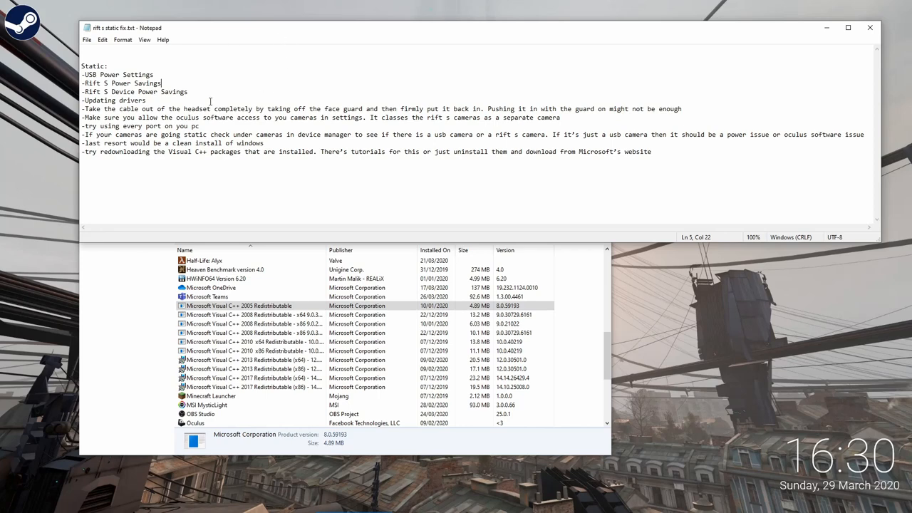
click(146, 100)
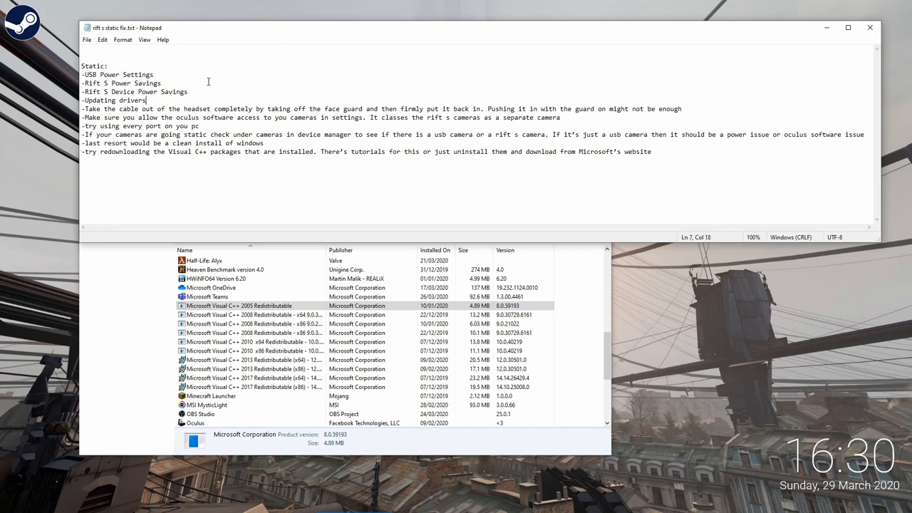
mouse_move(209, 76)
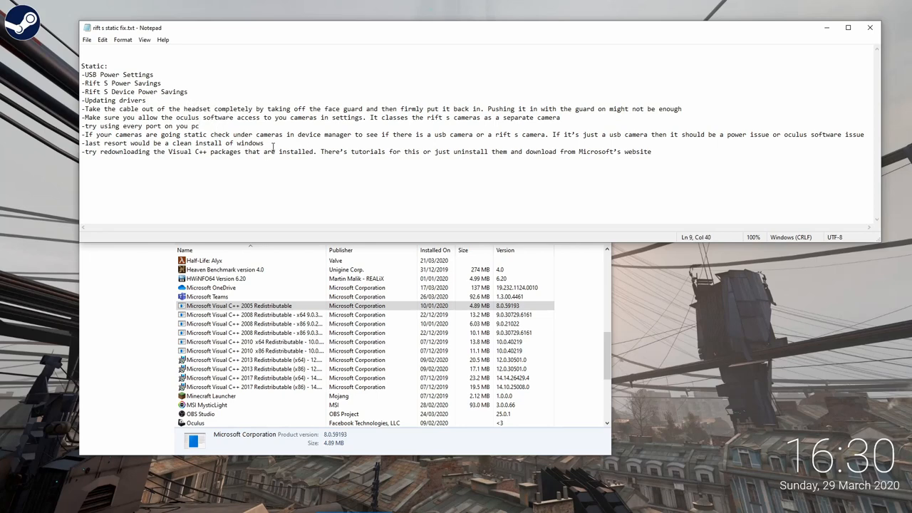
mouse_move(271, 144)
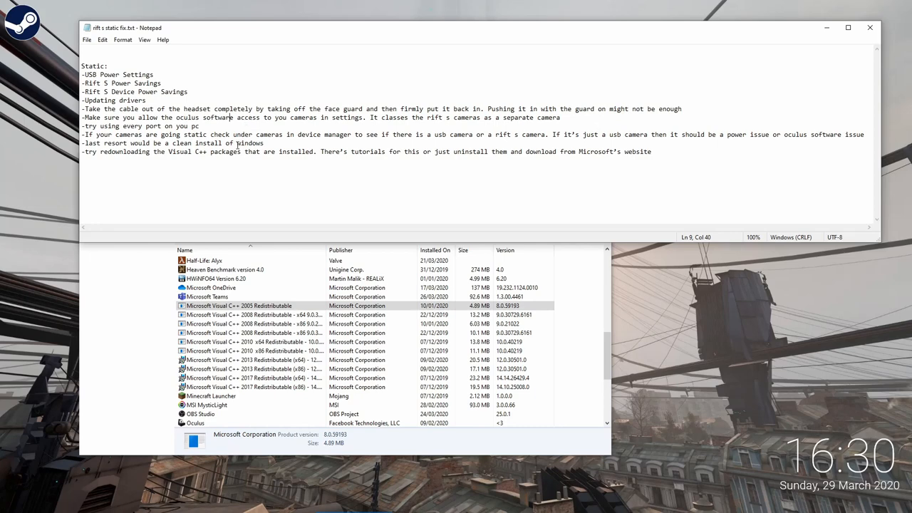
mouse_move(271, 140)
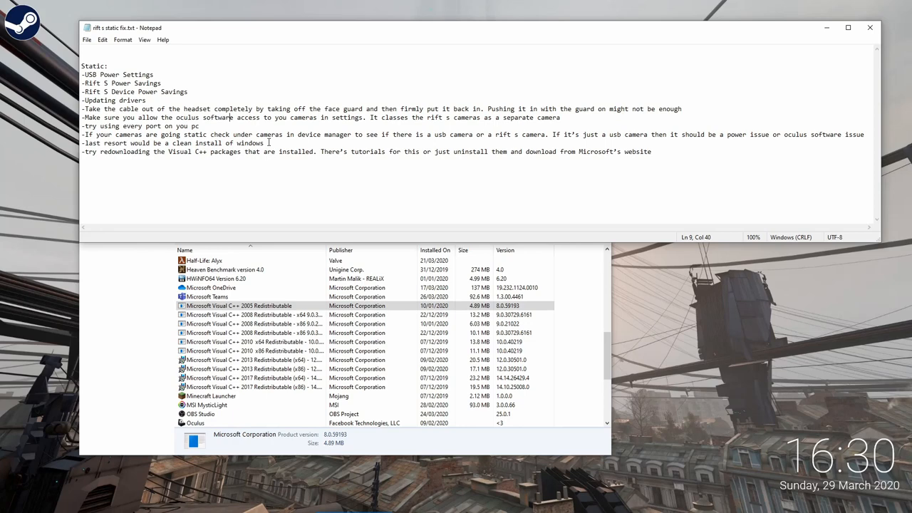
mouse_move(269, 133)
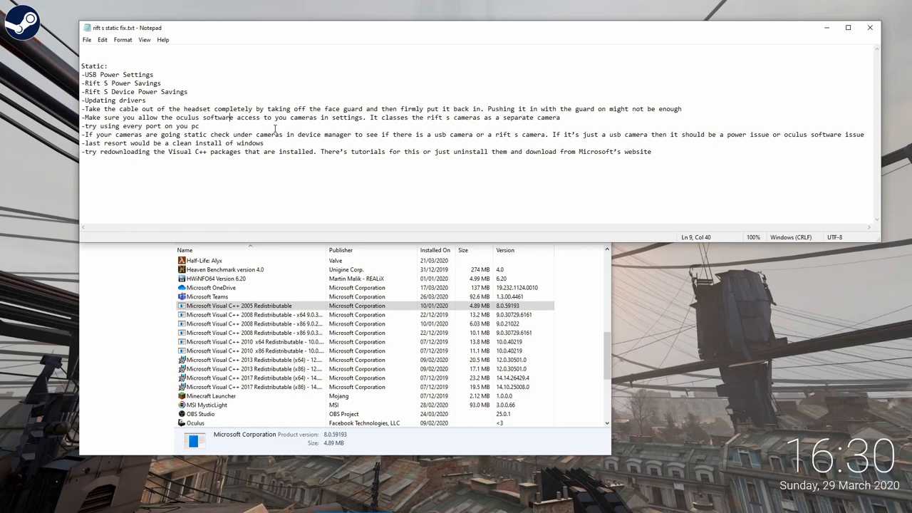
click(154, 75)
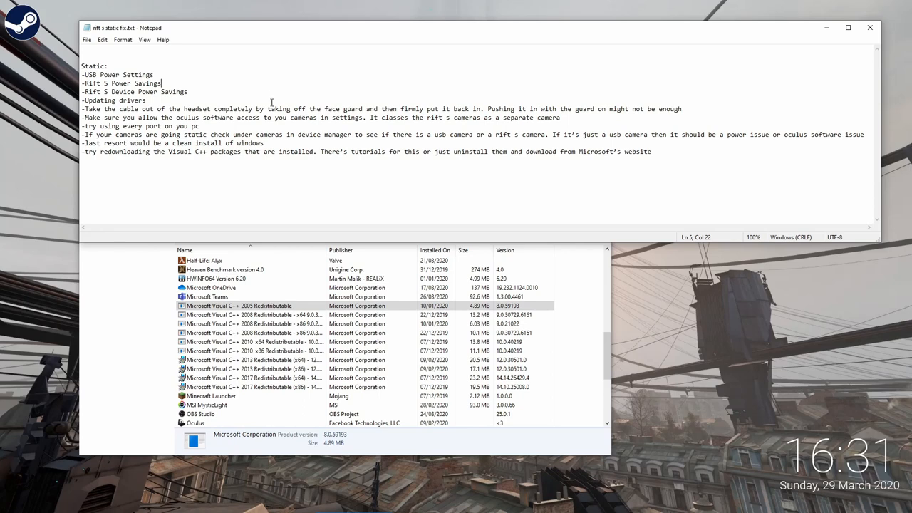
click(154, 74)
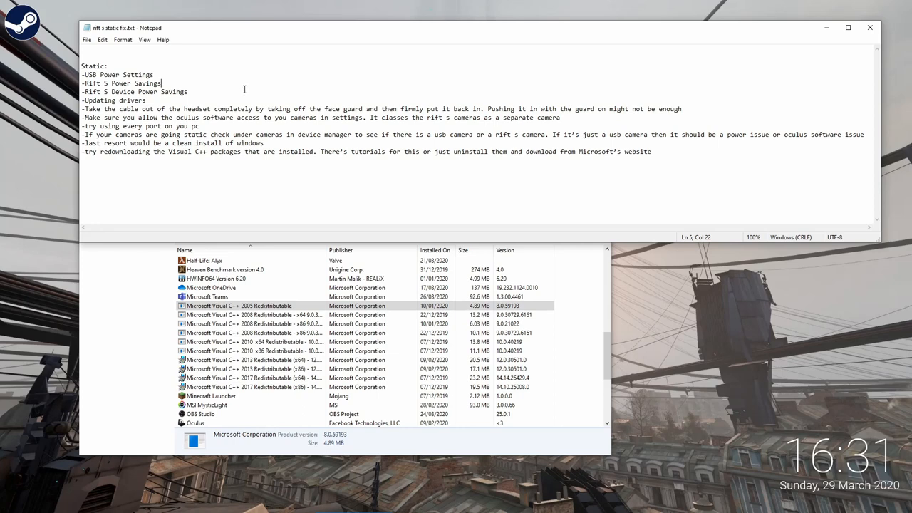
mouse_move(241, 90)
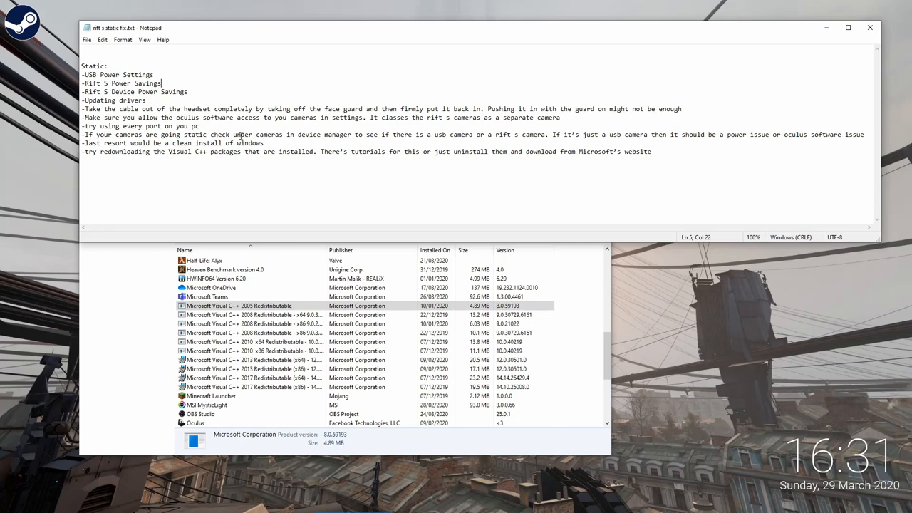
mouse_move(687, 155)
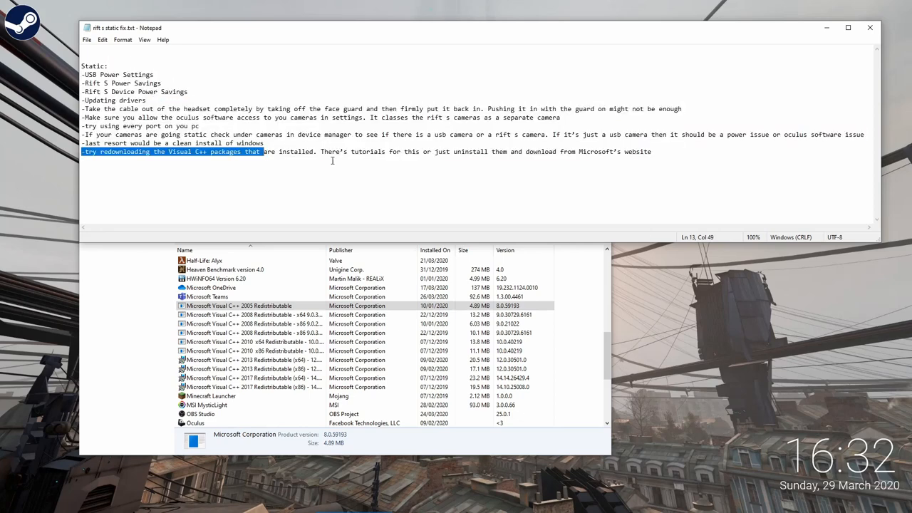
key(ctrl+a)
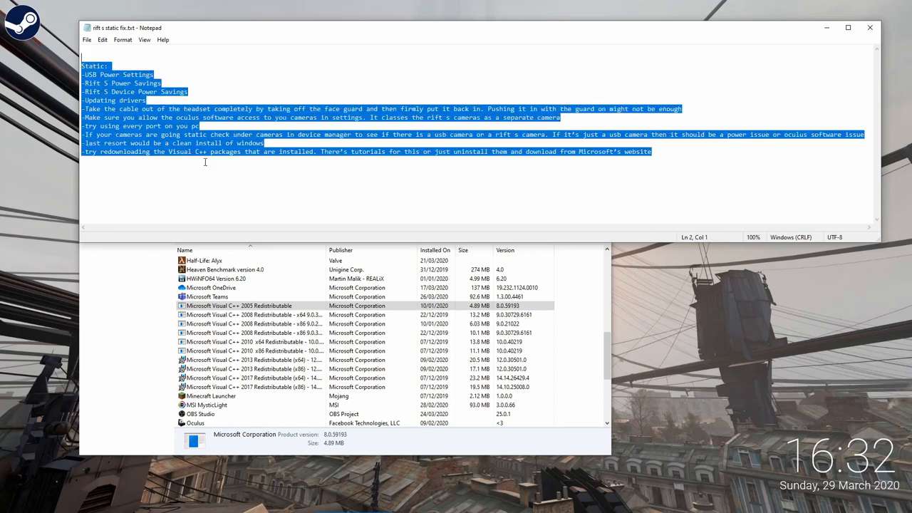
click(205, 162)
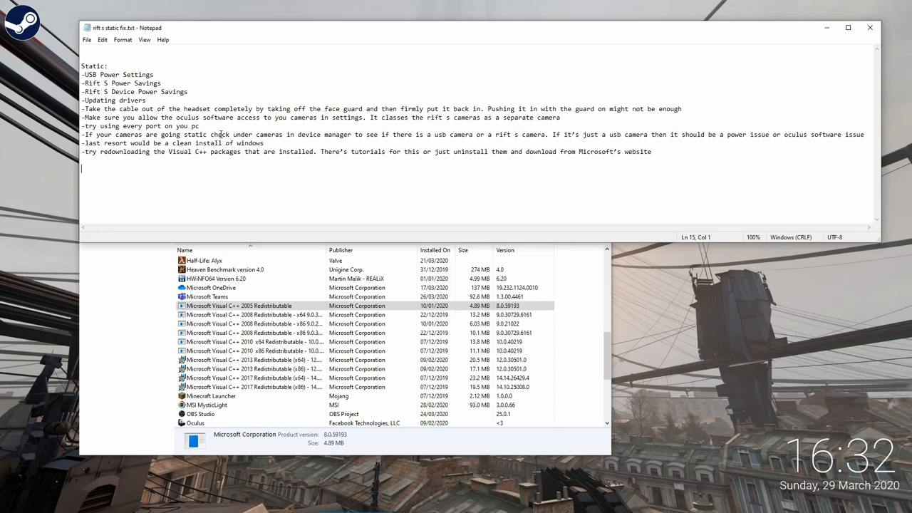
mouse_move(313, 81)
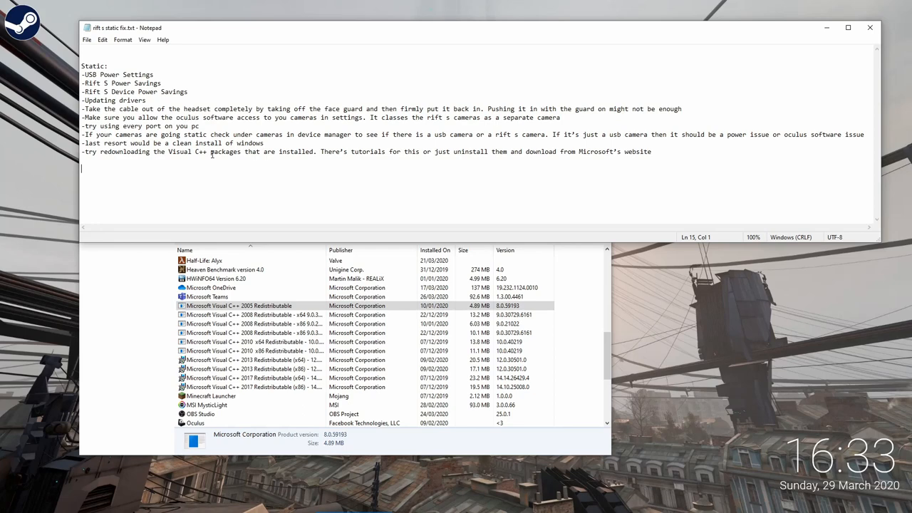
click(288, 134)
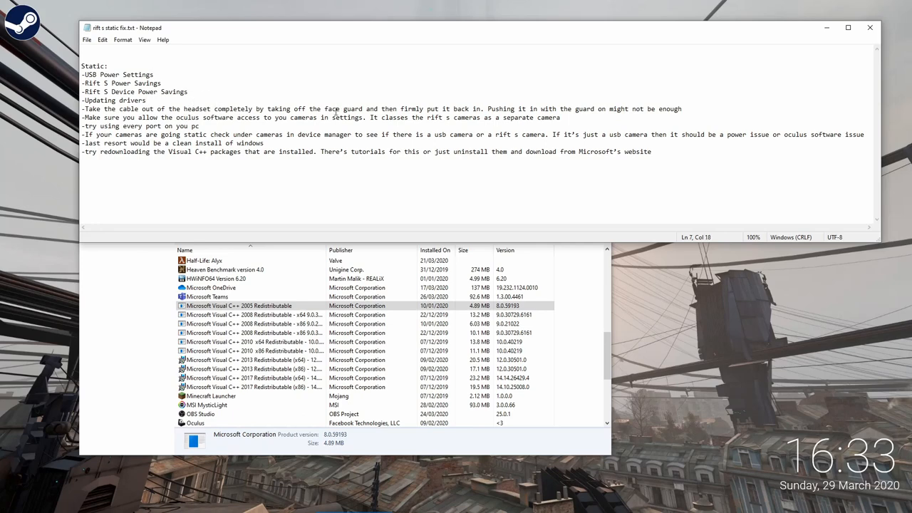
Type a '(Verifoed g)' note after the Updating drivers line
text((V)
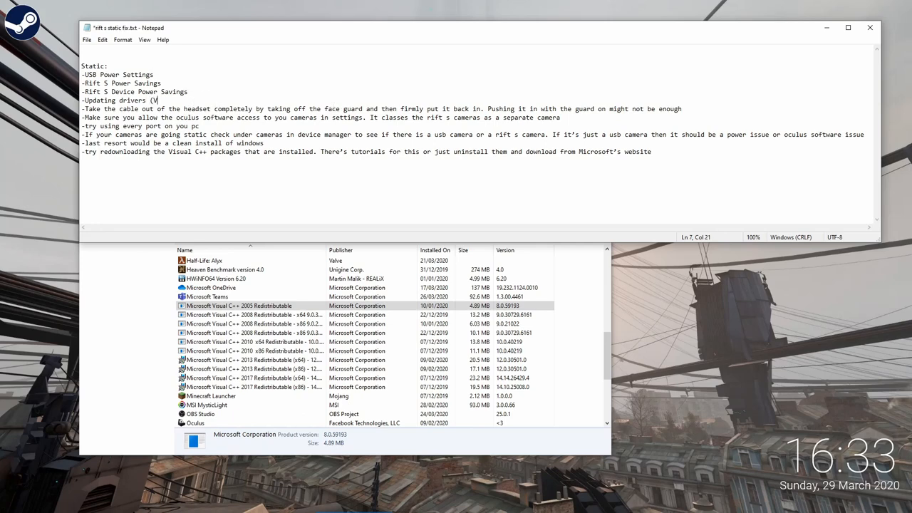
text(erifoed Workin)
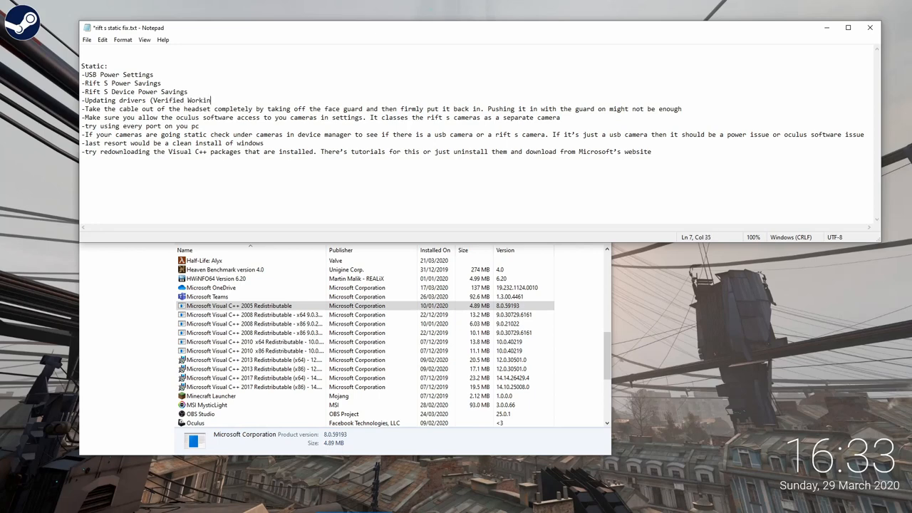
text(g))
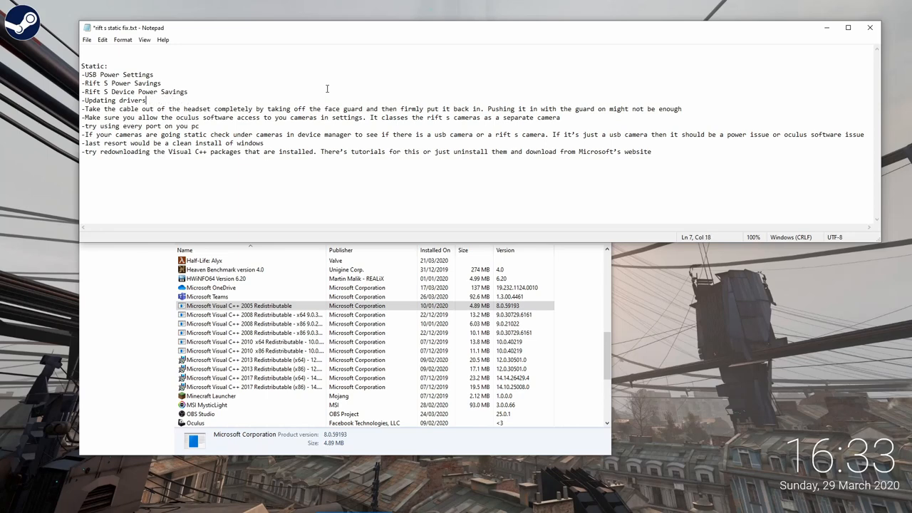
mouse_move(310, 235)
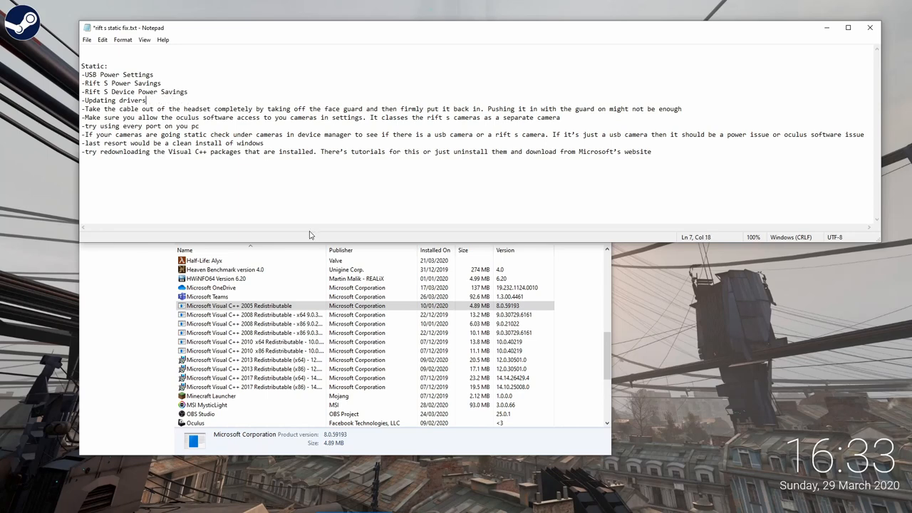
mouse_move(322, 210)
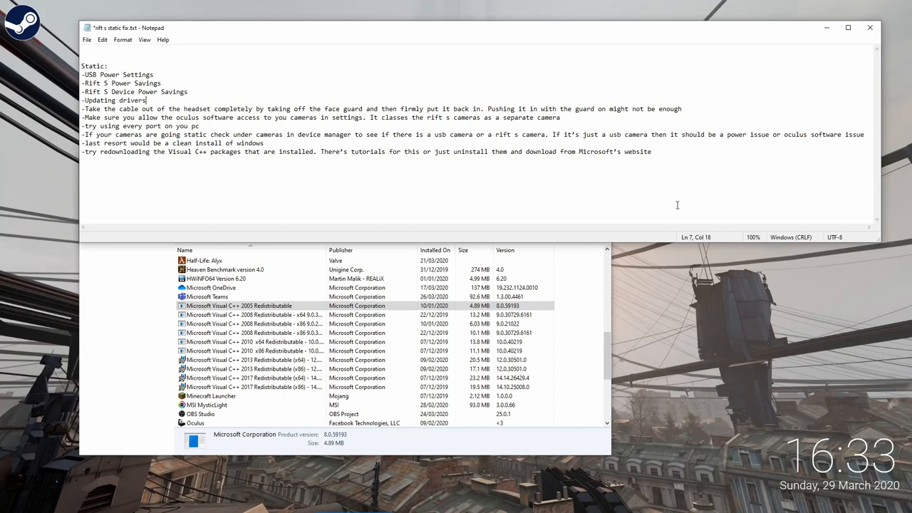
Select all checklist text, deselect it, then bring Programs and Features to the front
key(ctrl+a)
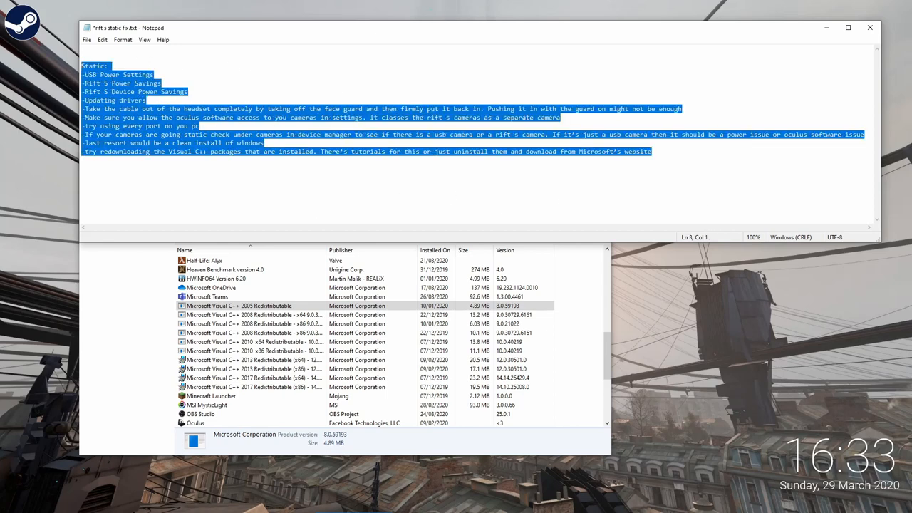
click(388, 173)
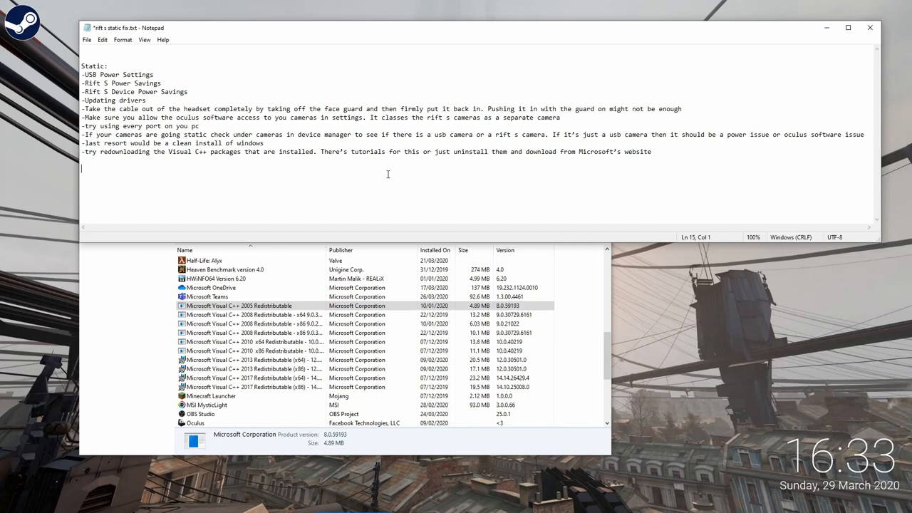
mouse_move(596, 176)
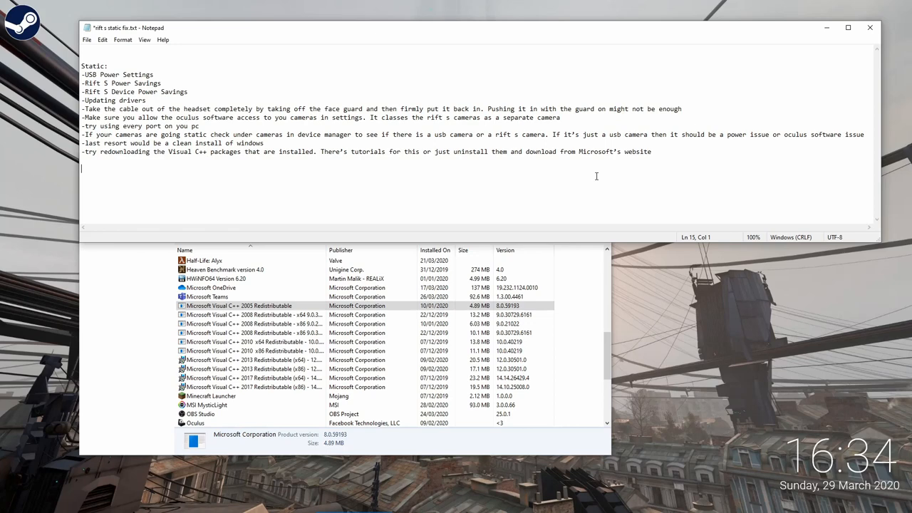
mouse_move(589, 151)
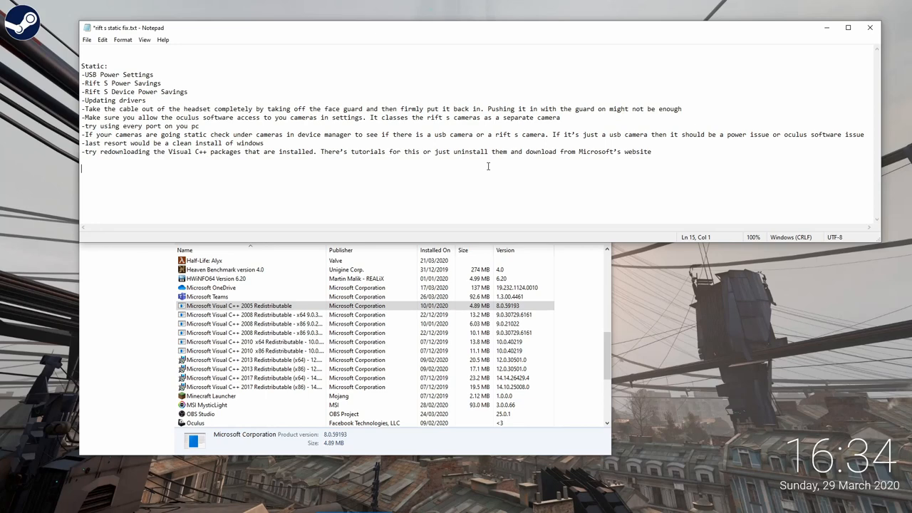
mouse_move(500, 171)
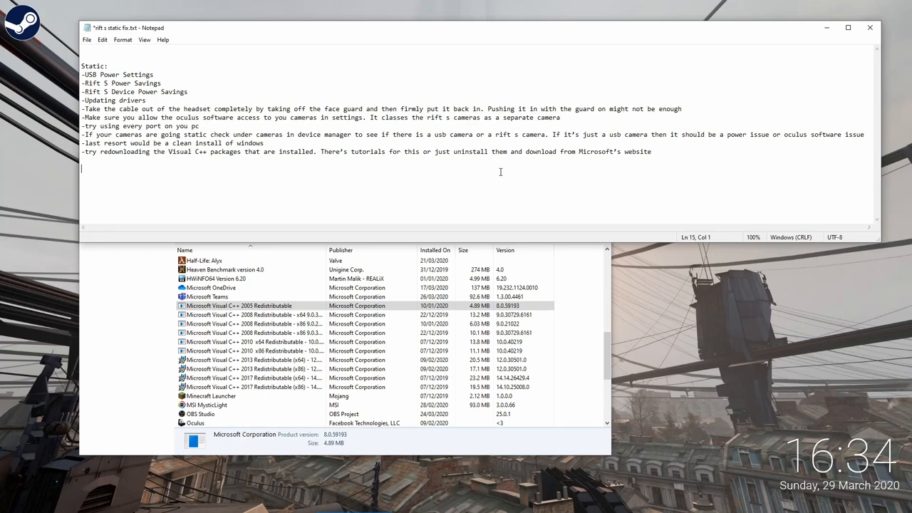
mouse_move(498, 172)
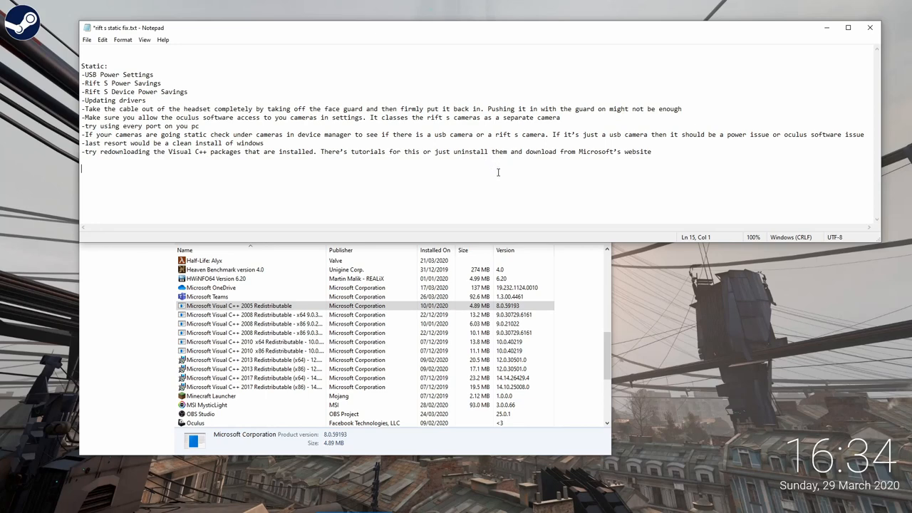
mouse_move(356, 134)
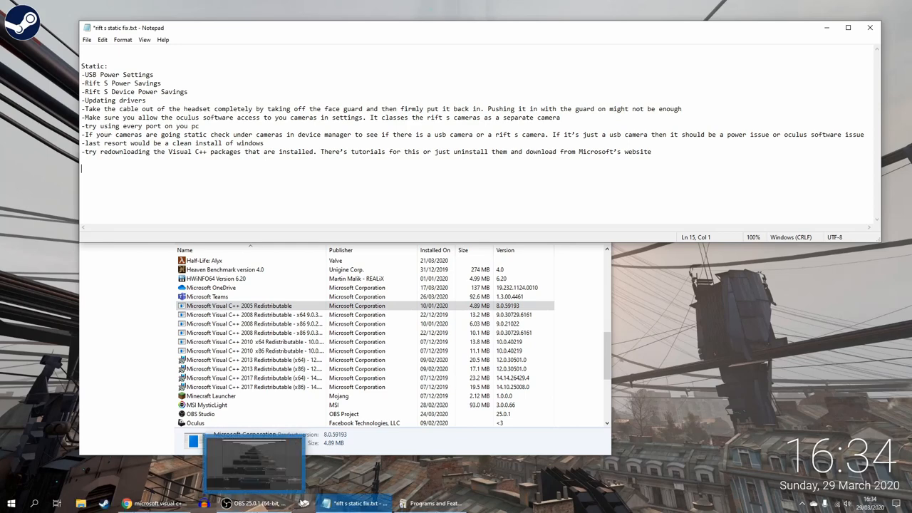
click(434, 503)
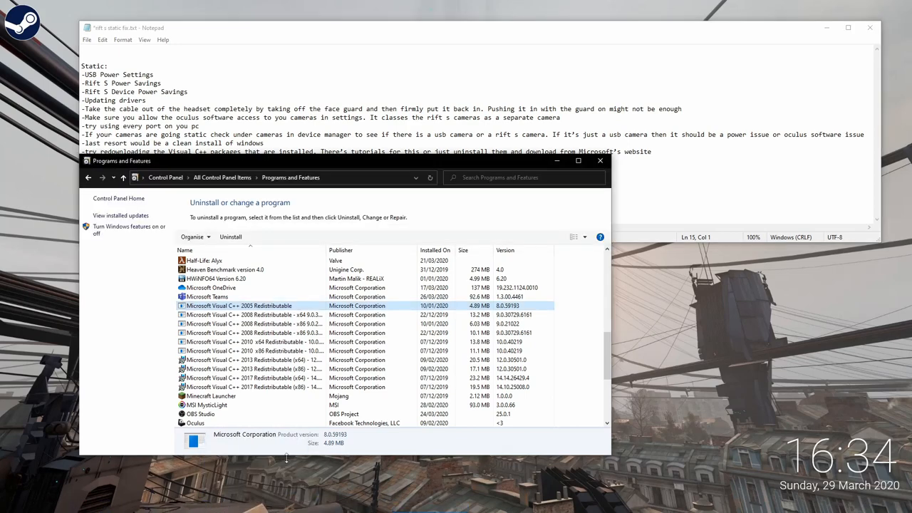